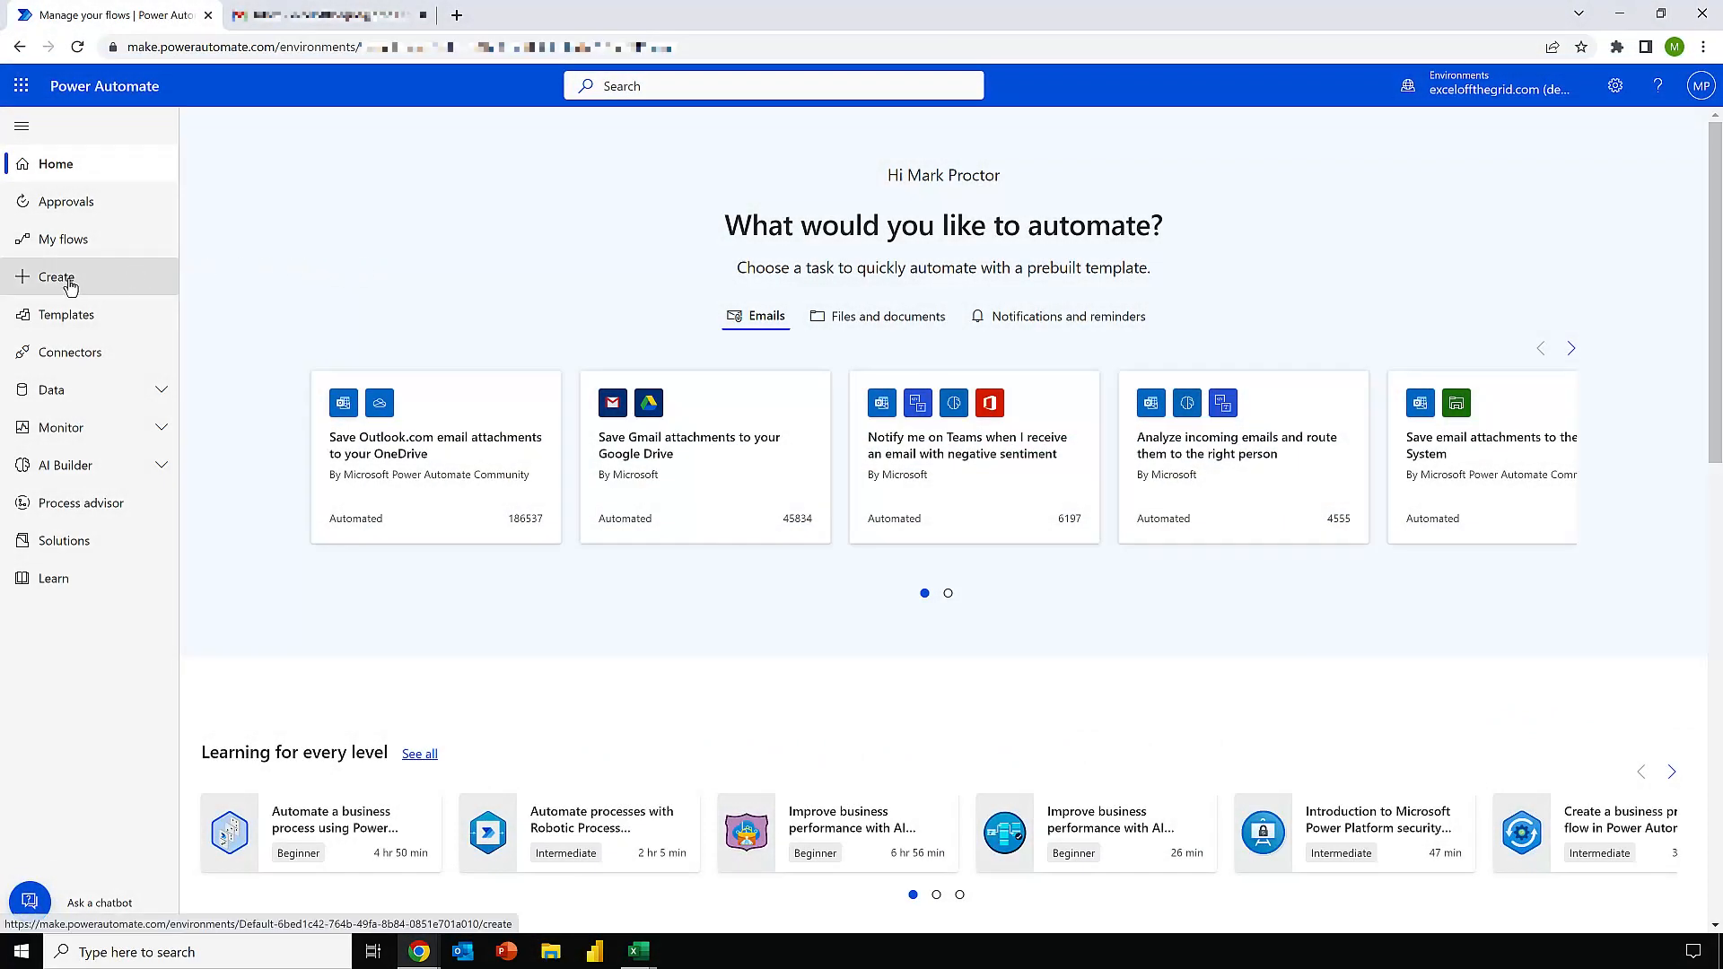
- Start a new instant cloud flow and name it Run PA from Excel
click(56, 276)
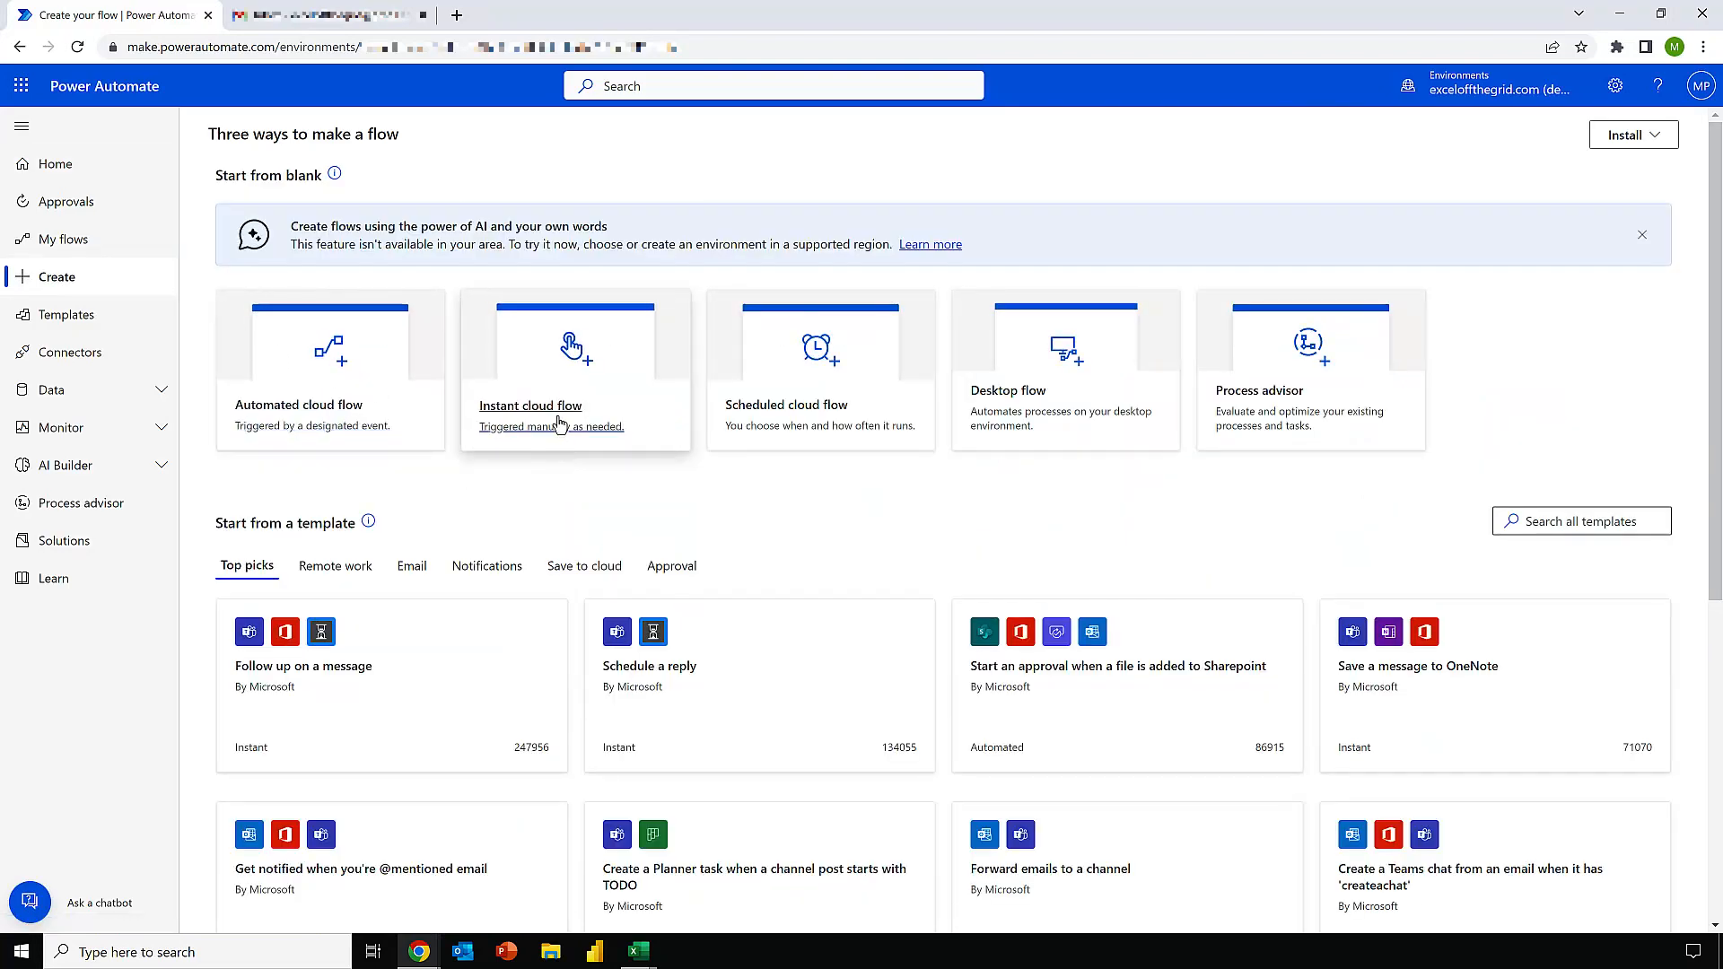
click(529, 404)
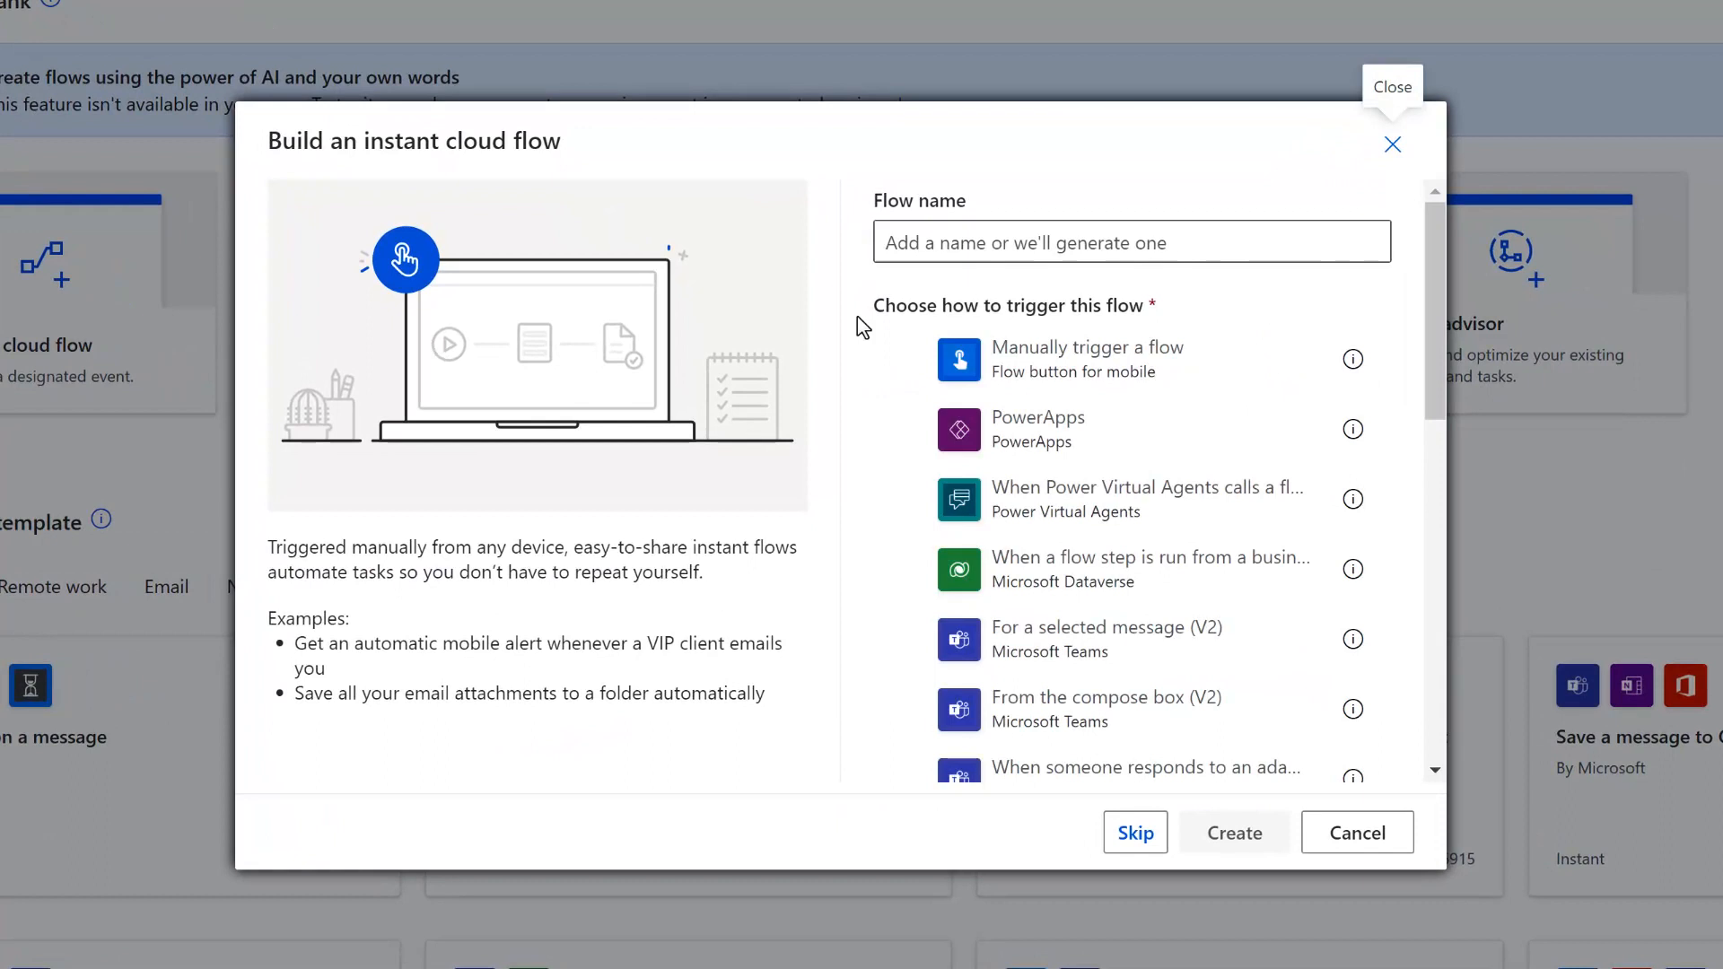
click(1128, 243)
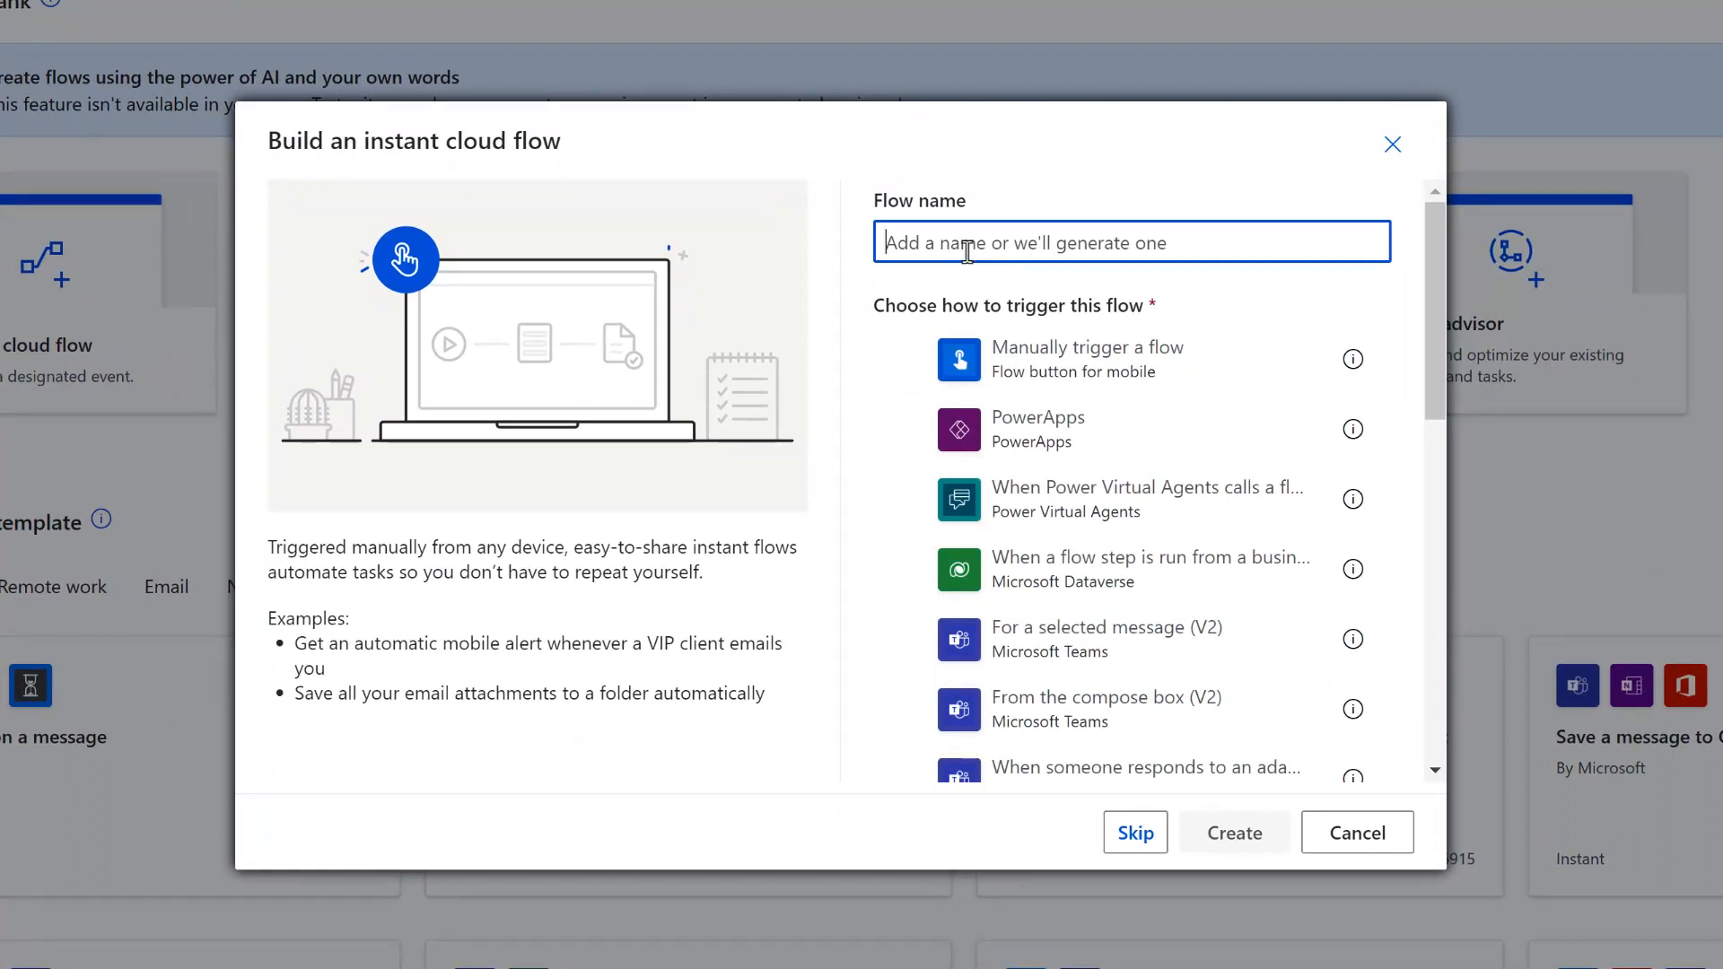
text(Run PA from E)
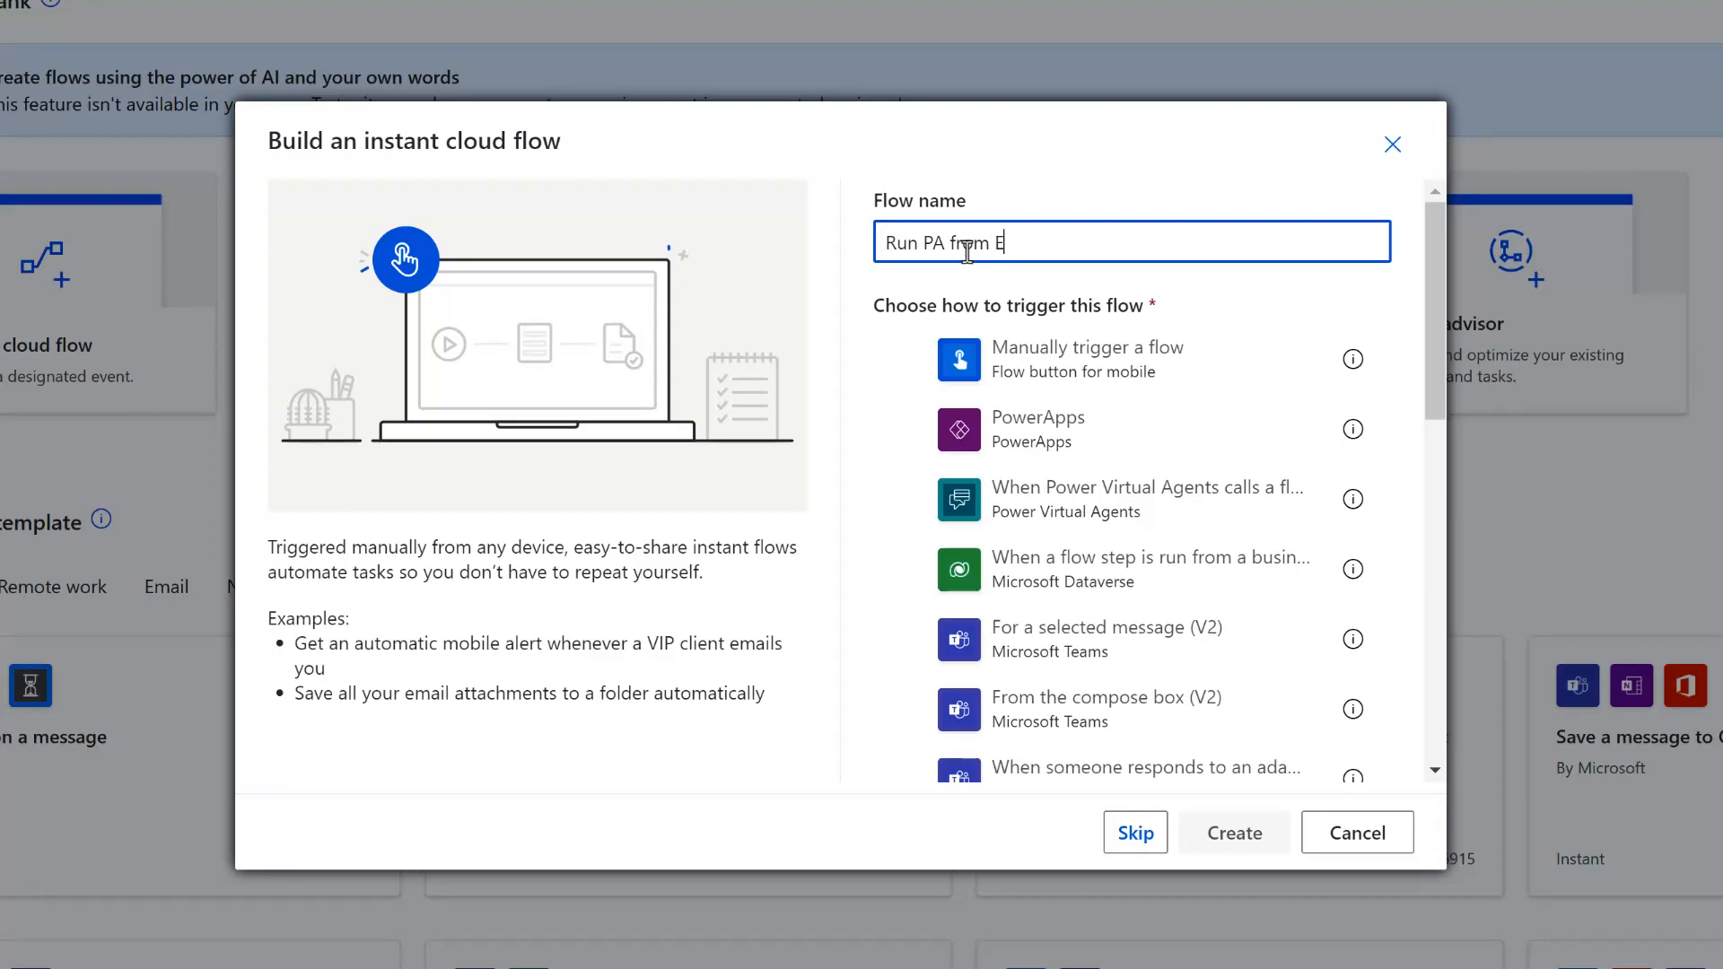
text(xcel)
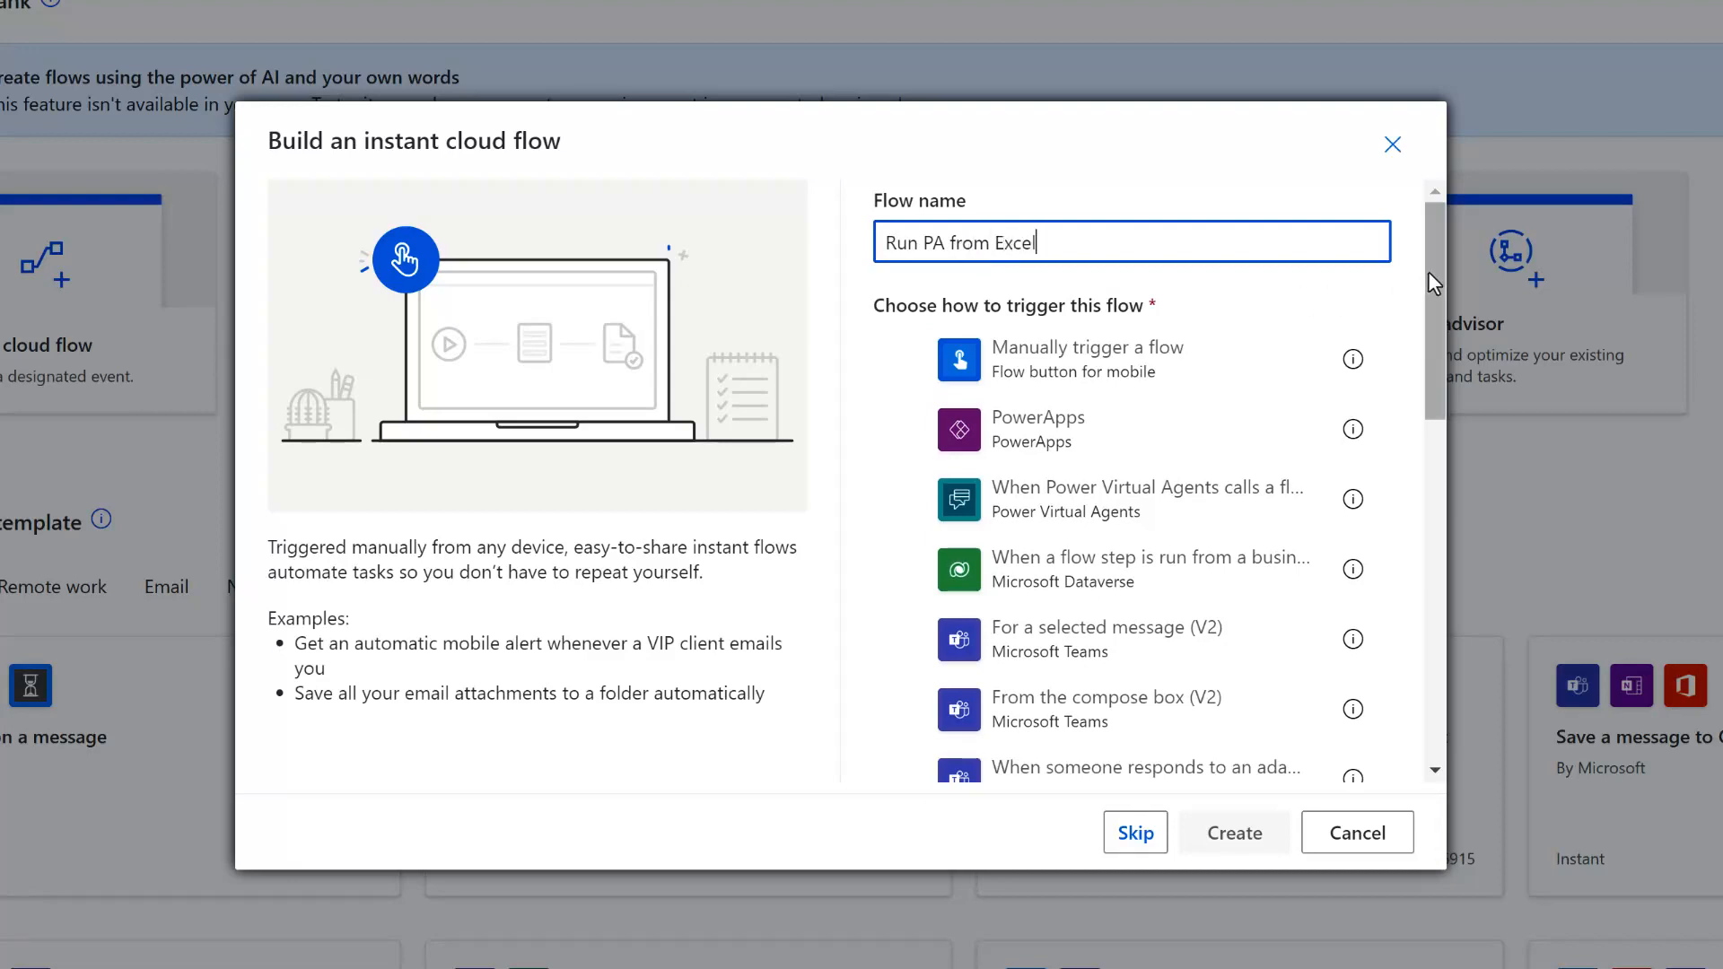
- Choose the 'When an HTTP request is received' trigger and create the flow
scroll(down, 3)
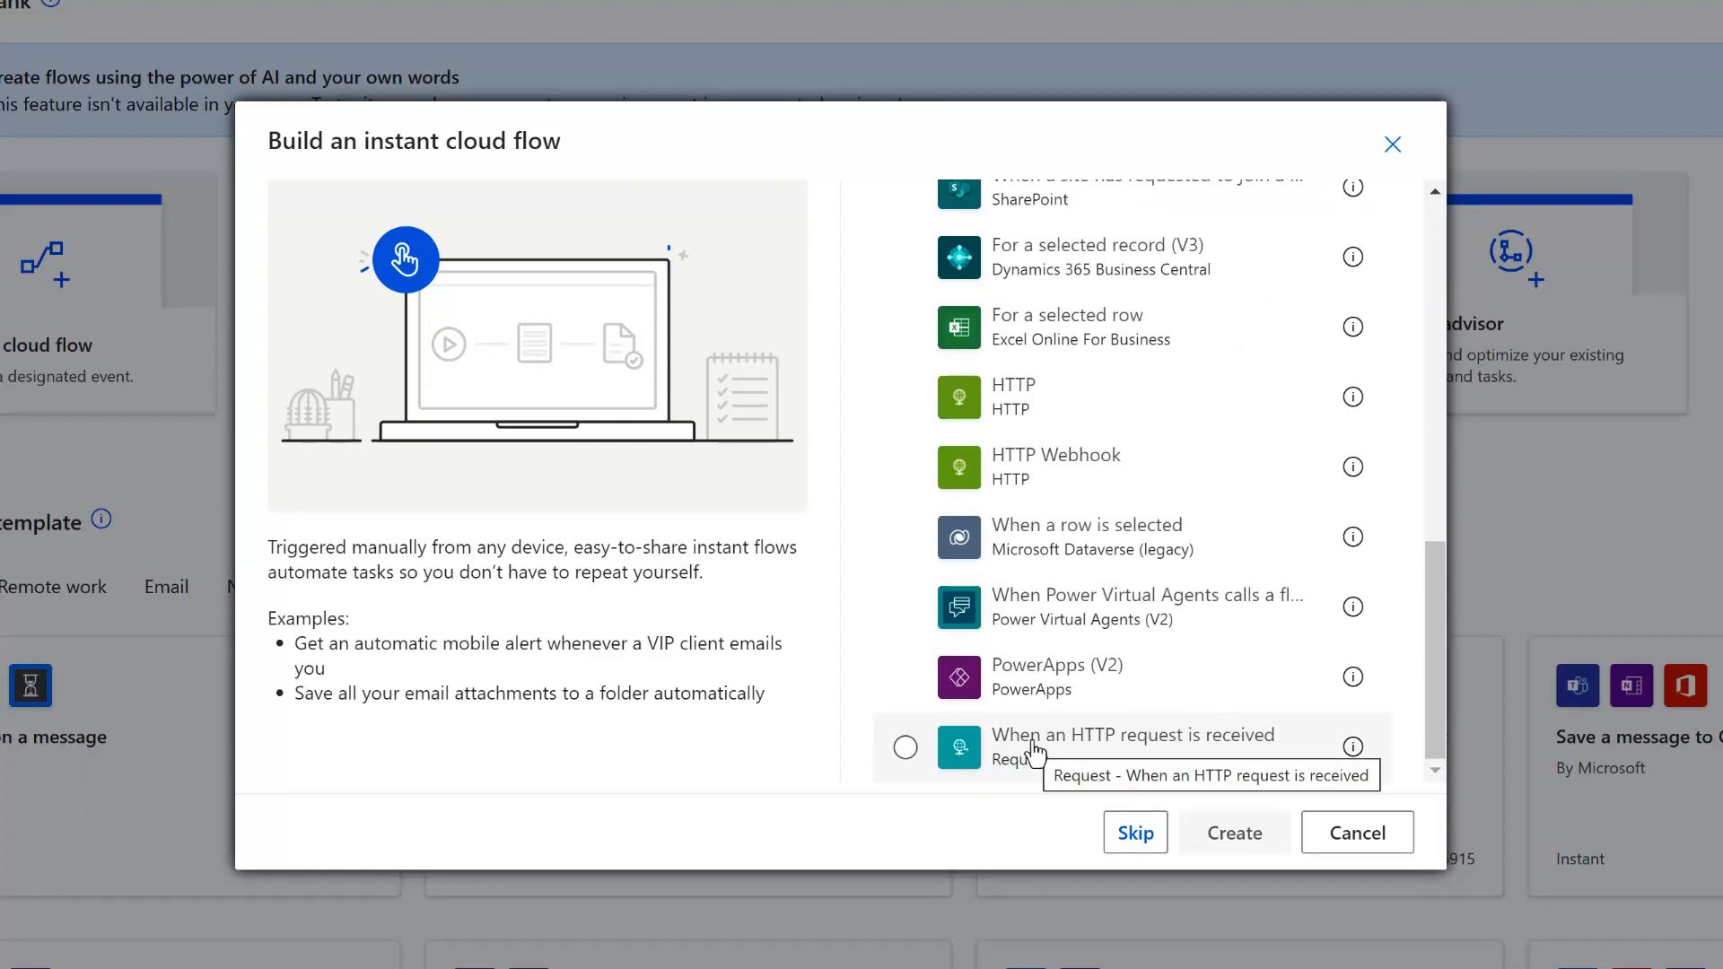
mouse_move(1109, 761)
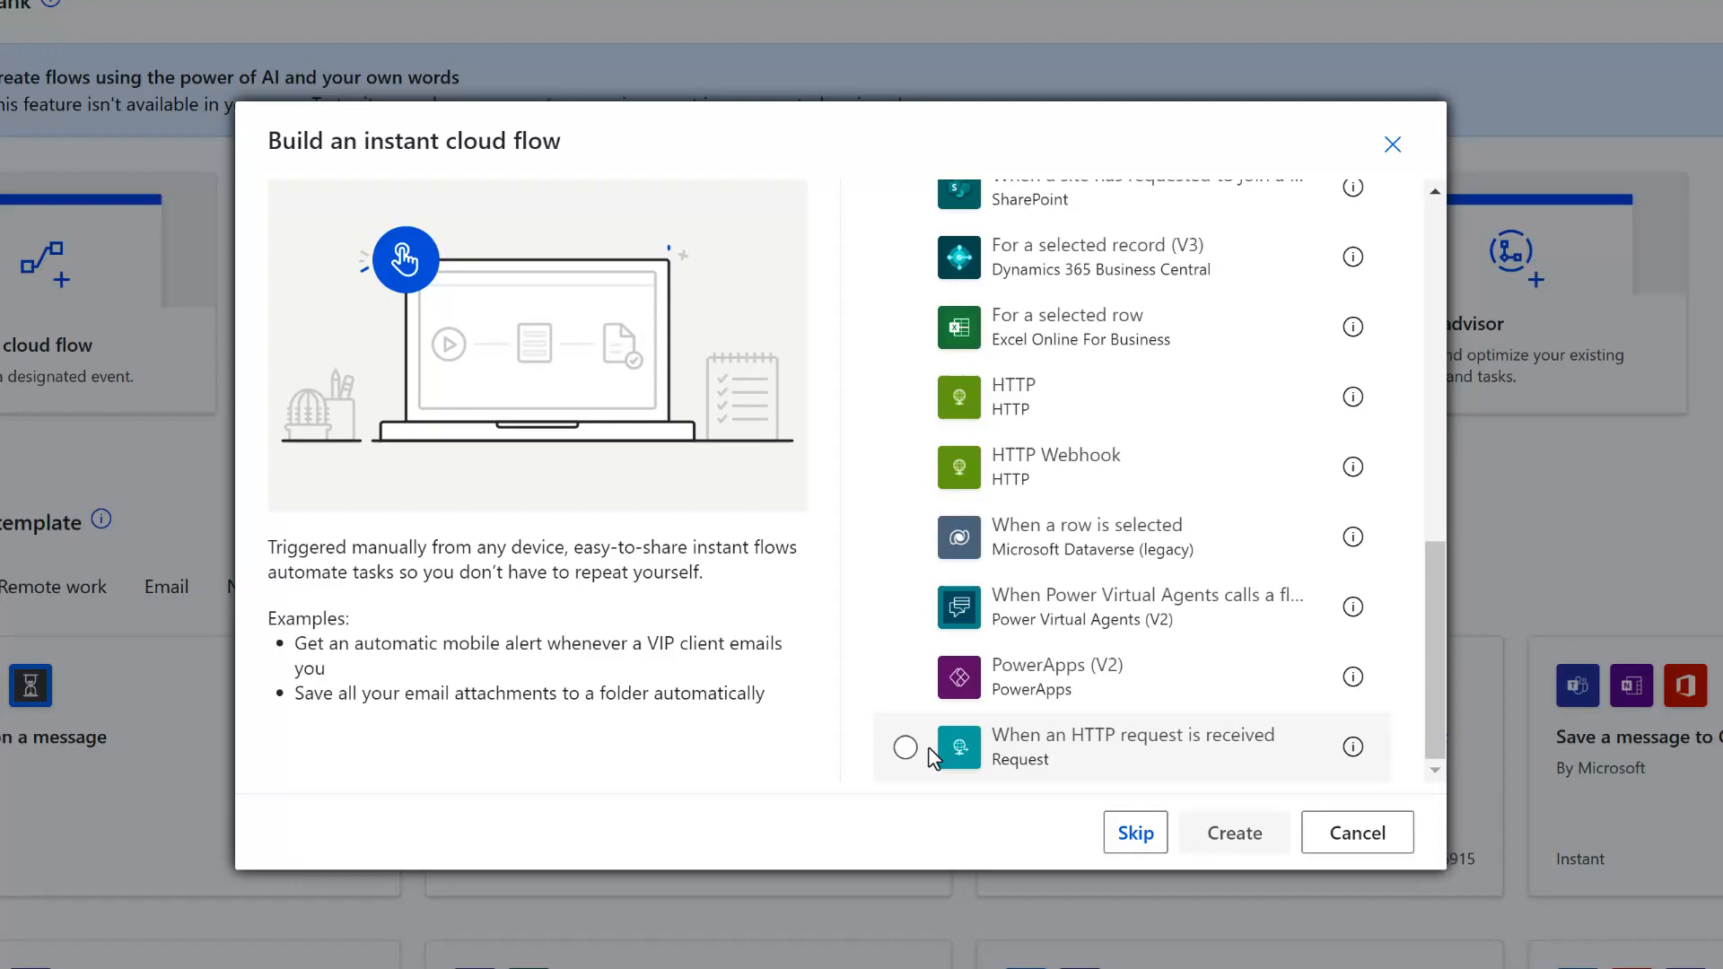
click(905, 747)
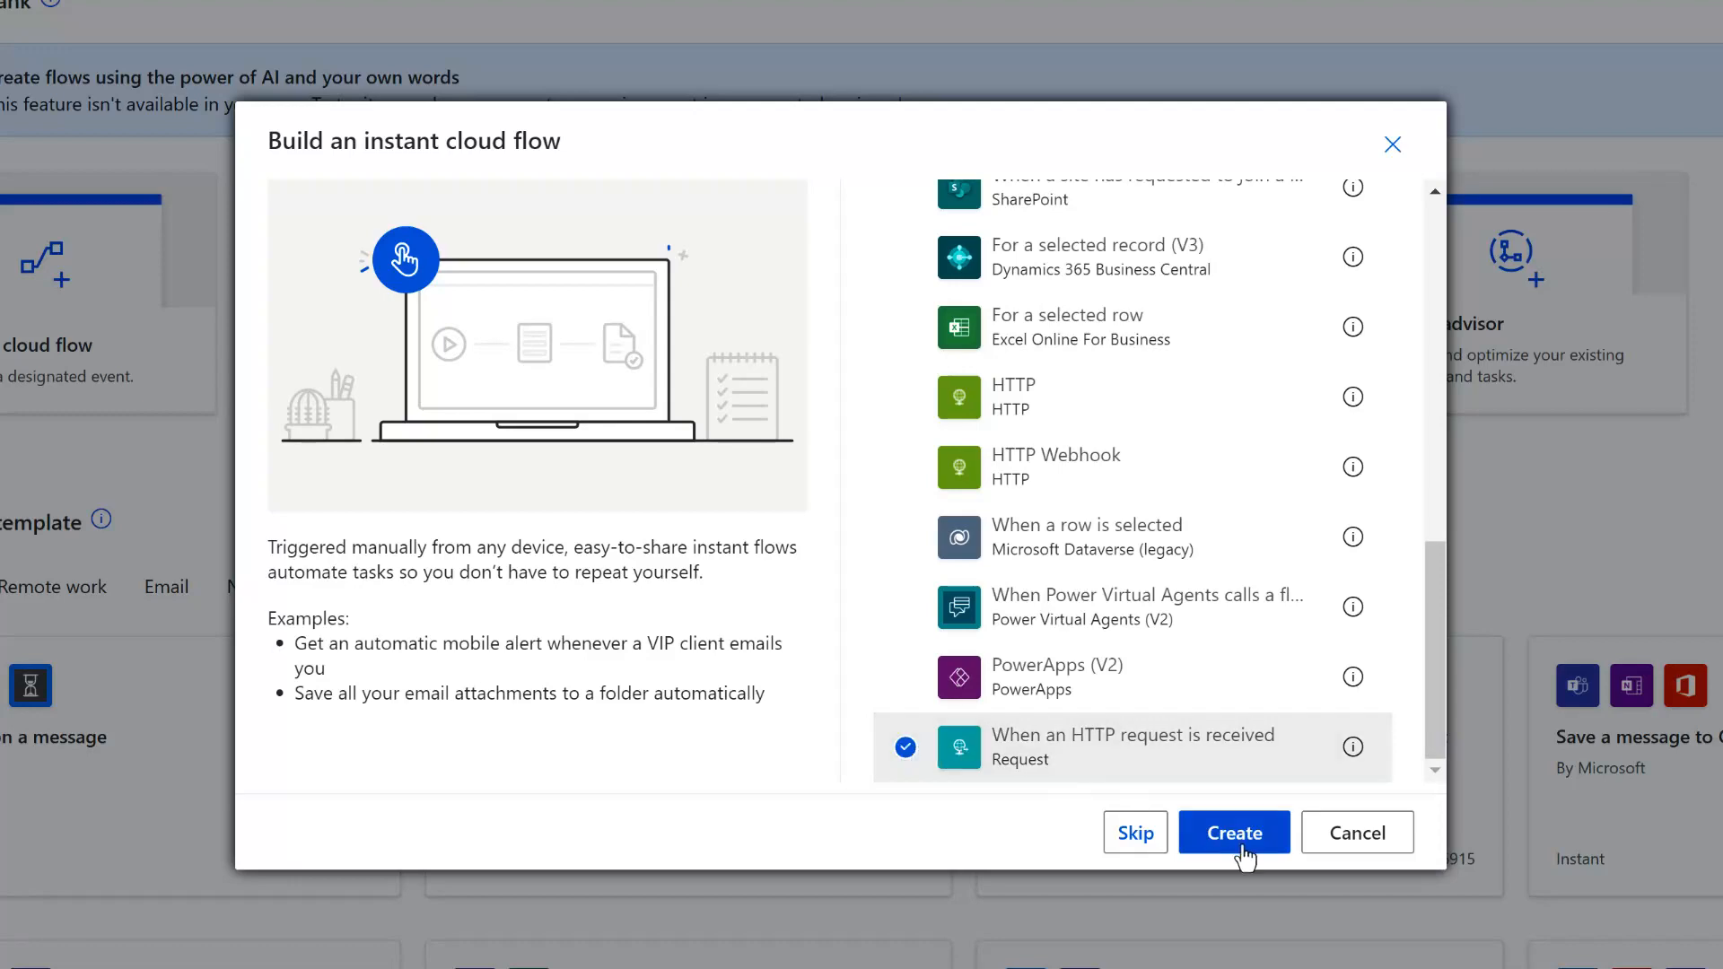
click(1232, 831)
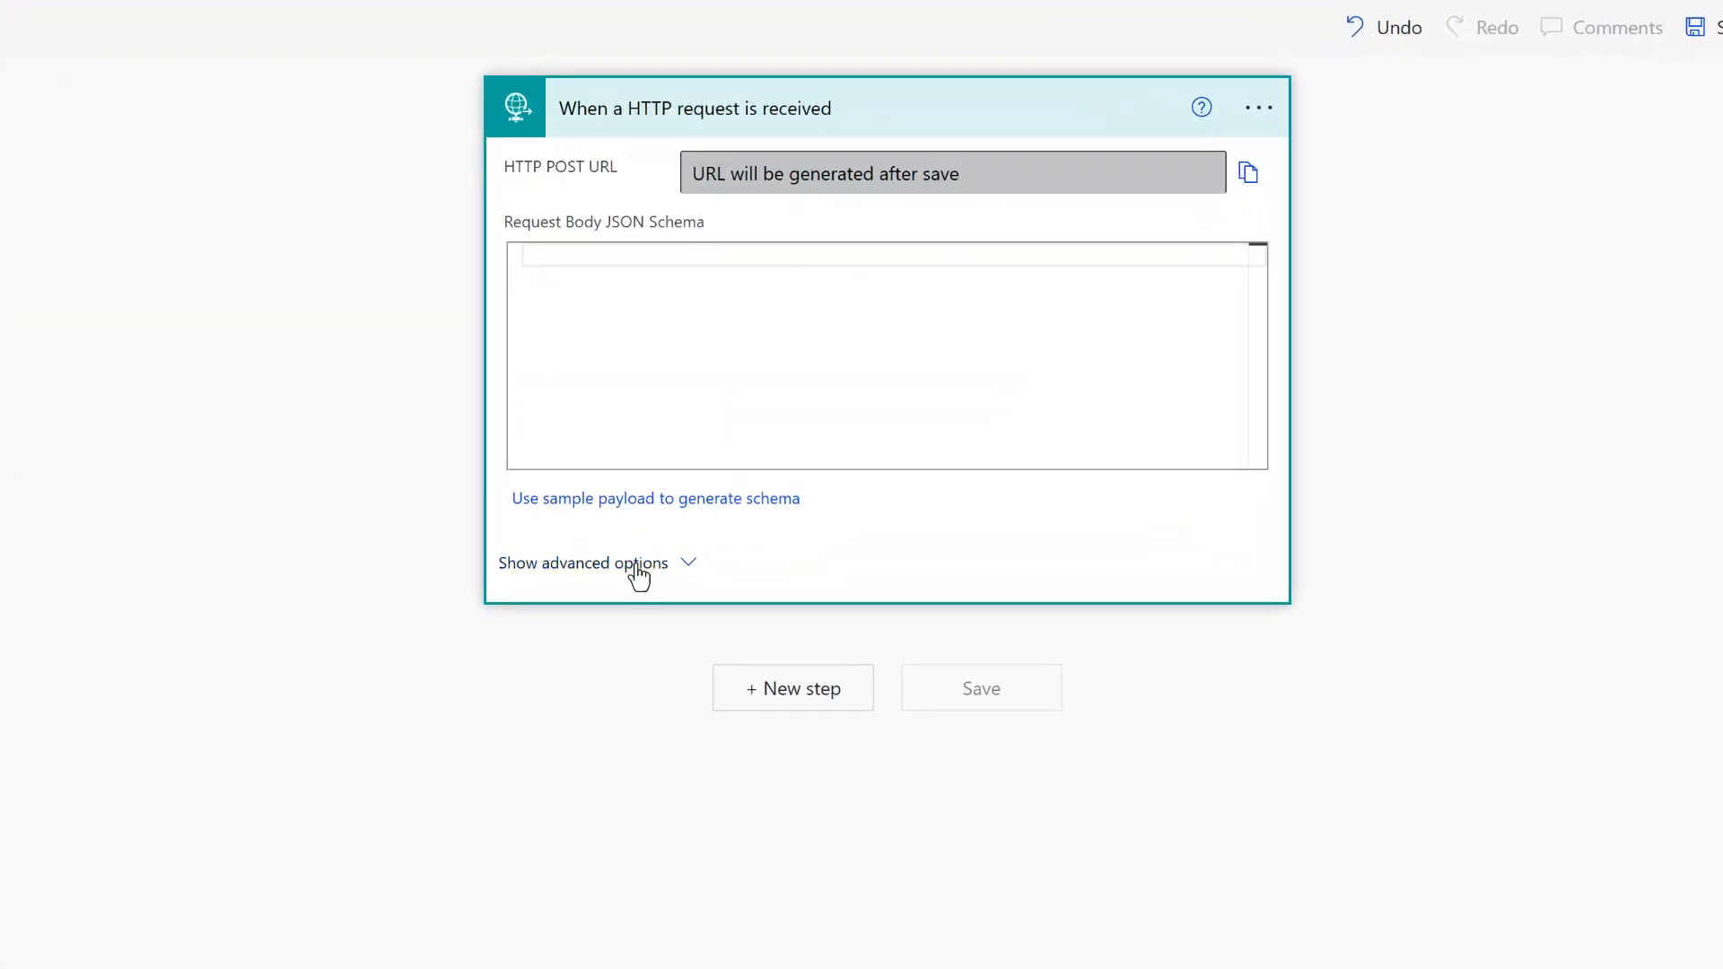
- In the trigger's advanced options, set the request method to GET
click(583, 562)
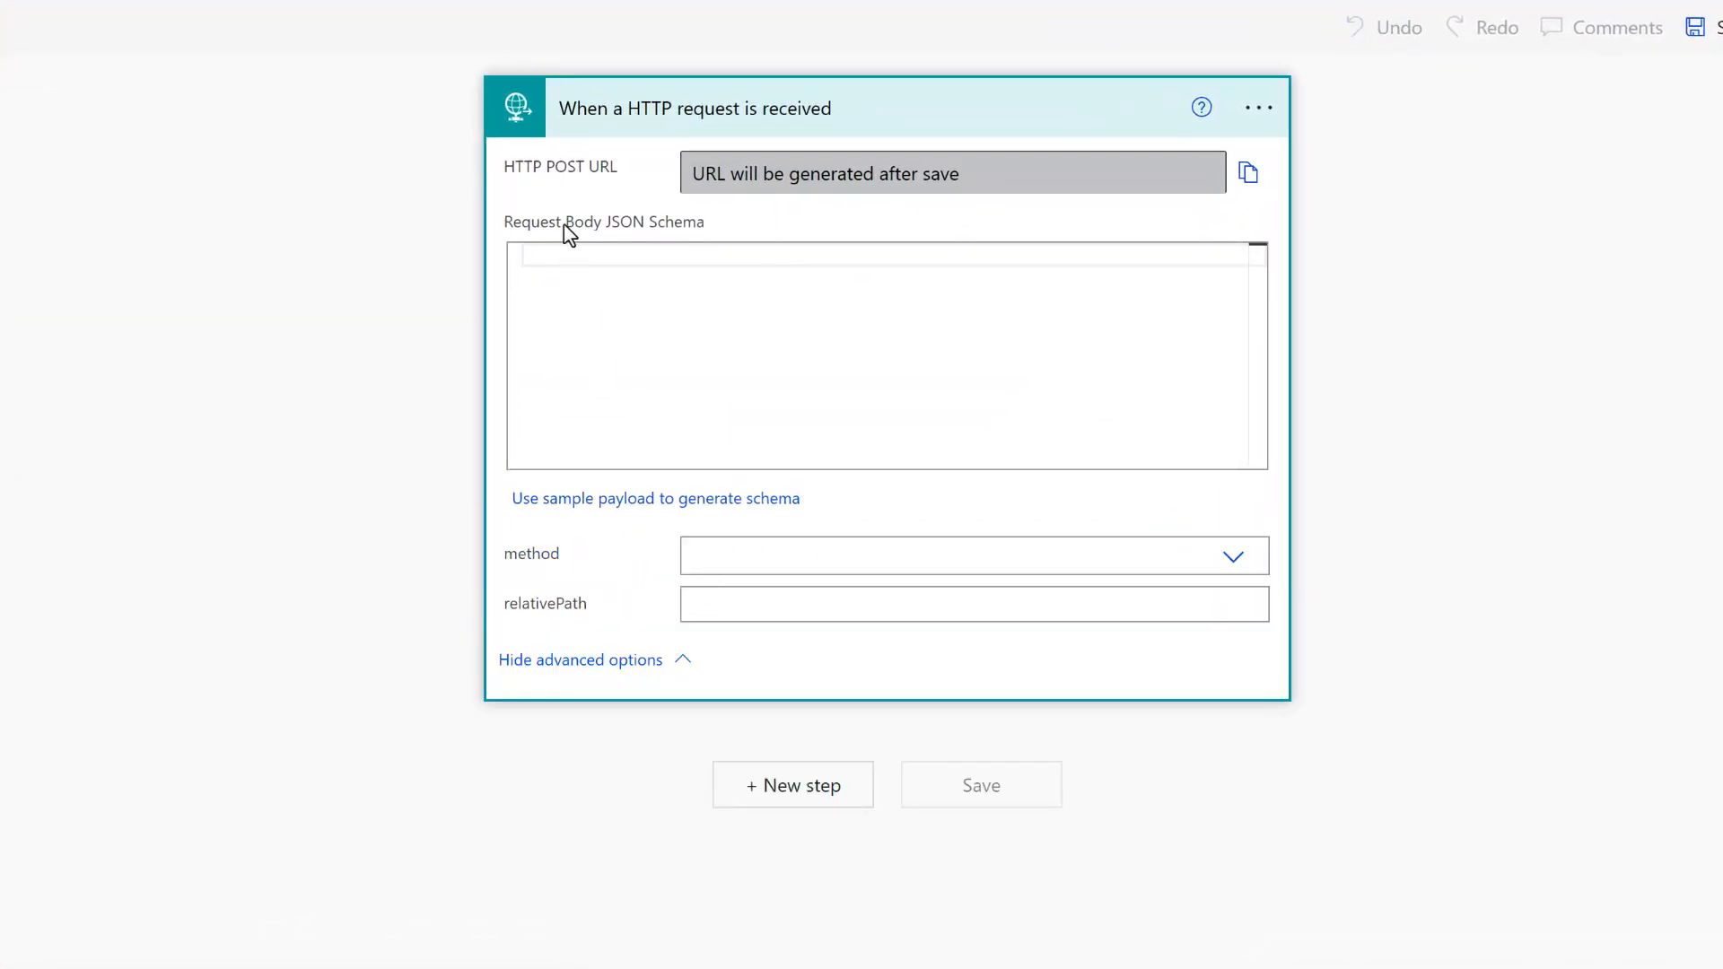
mouse_move(560, 188)
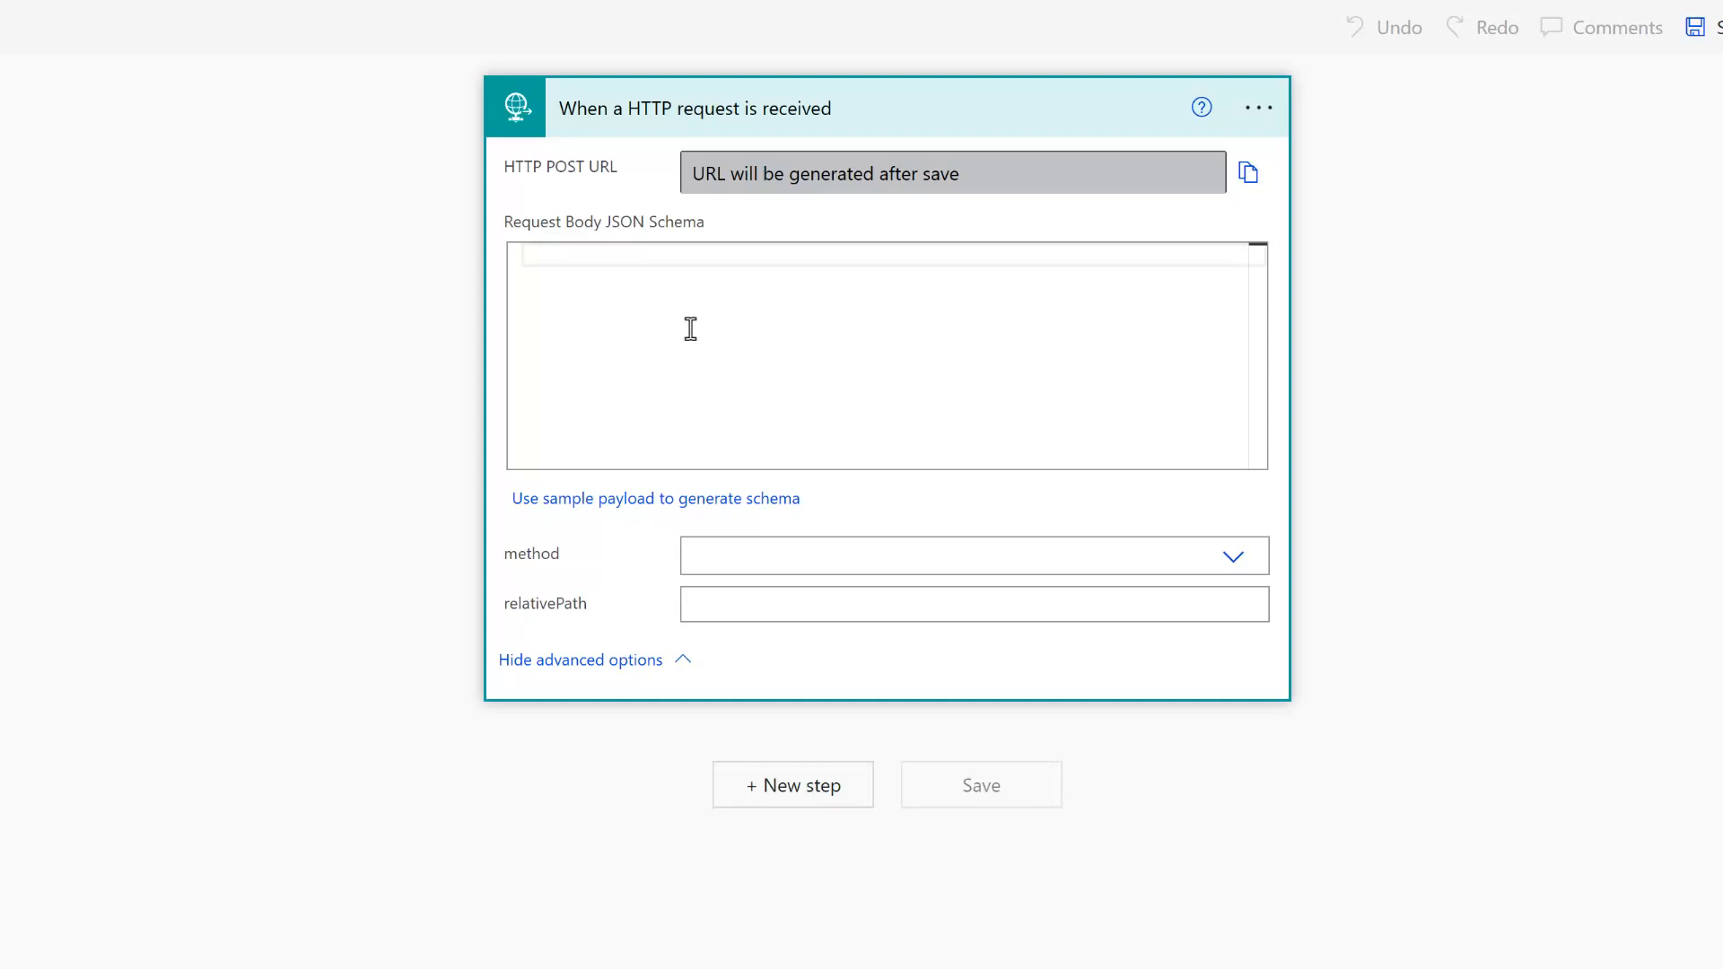
mouse_move(796, 556)
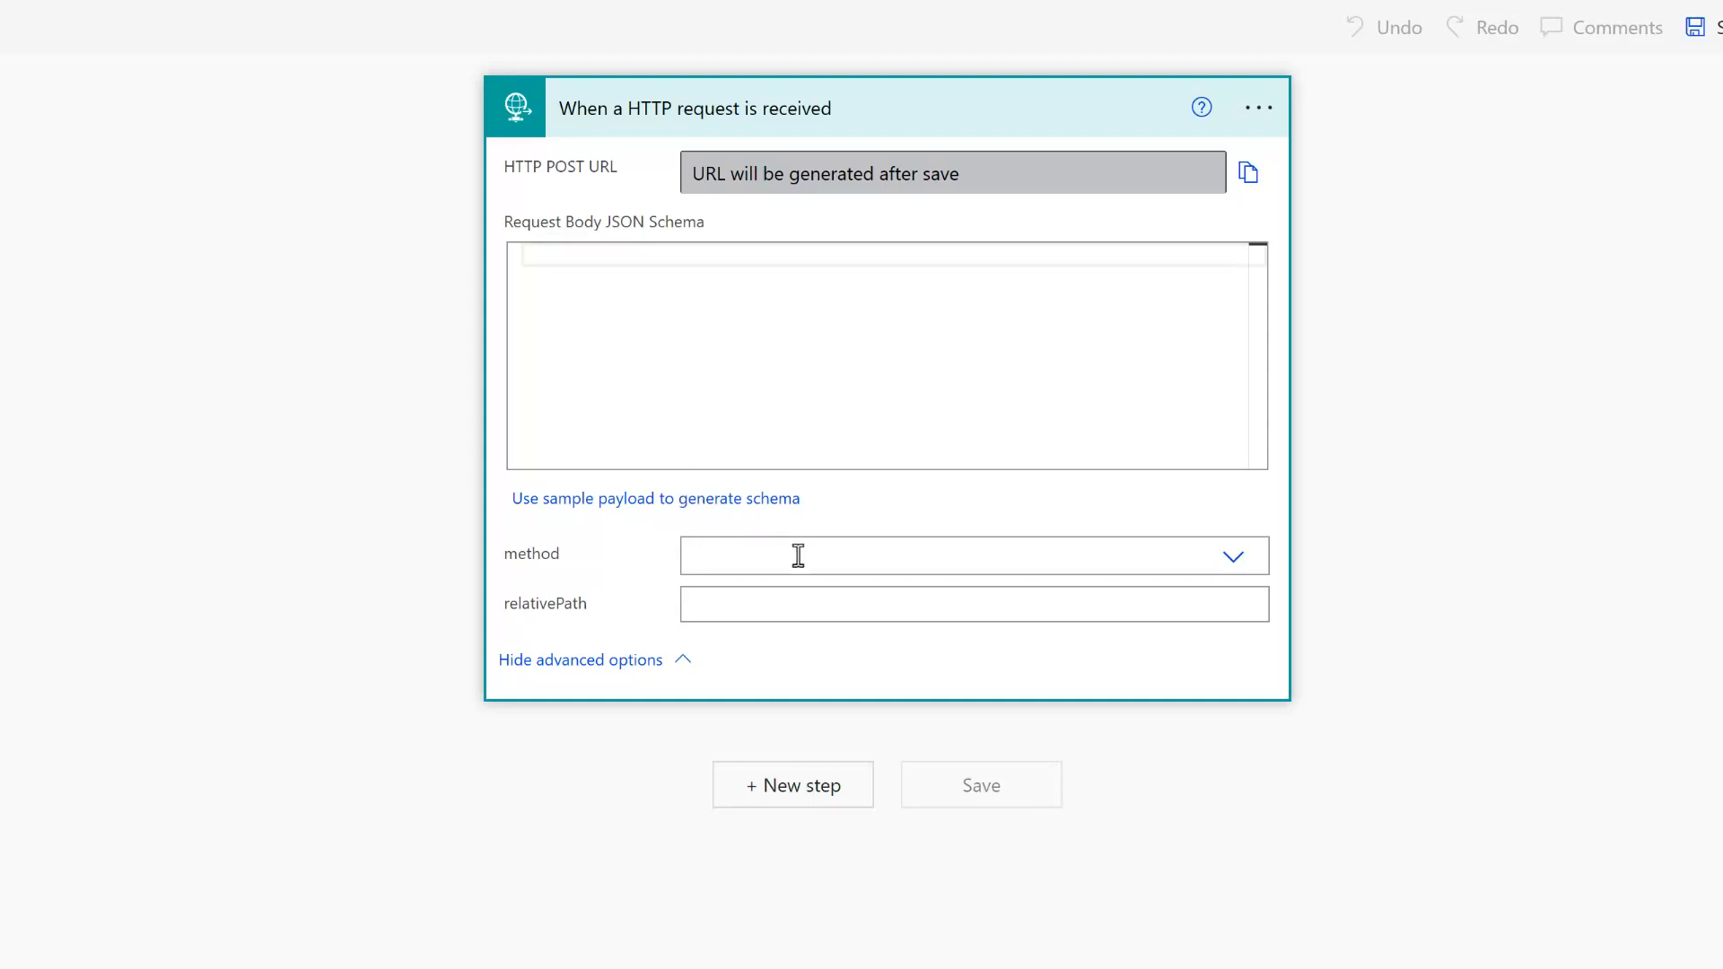
click(1231, 554)
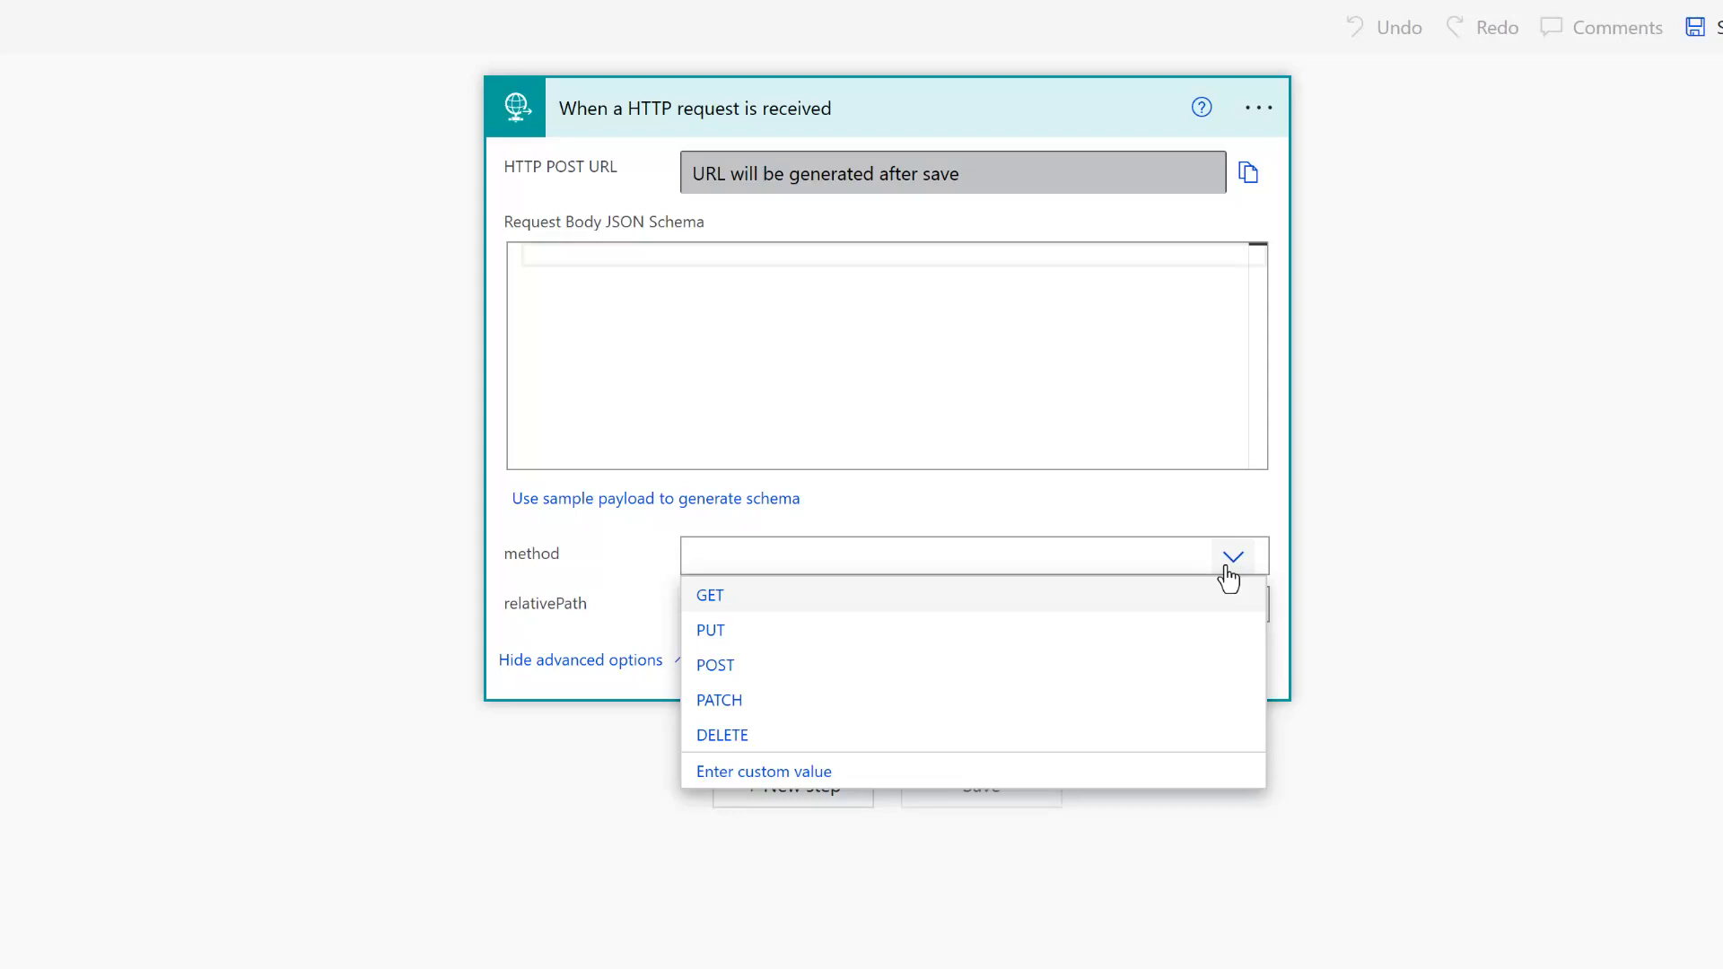
click(711, 594)
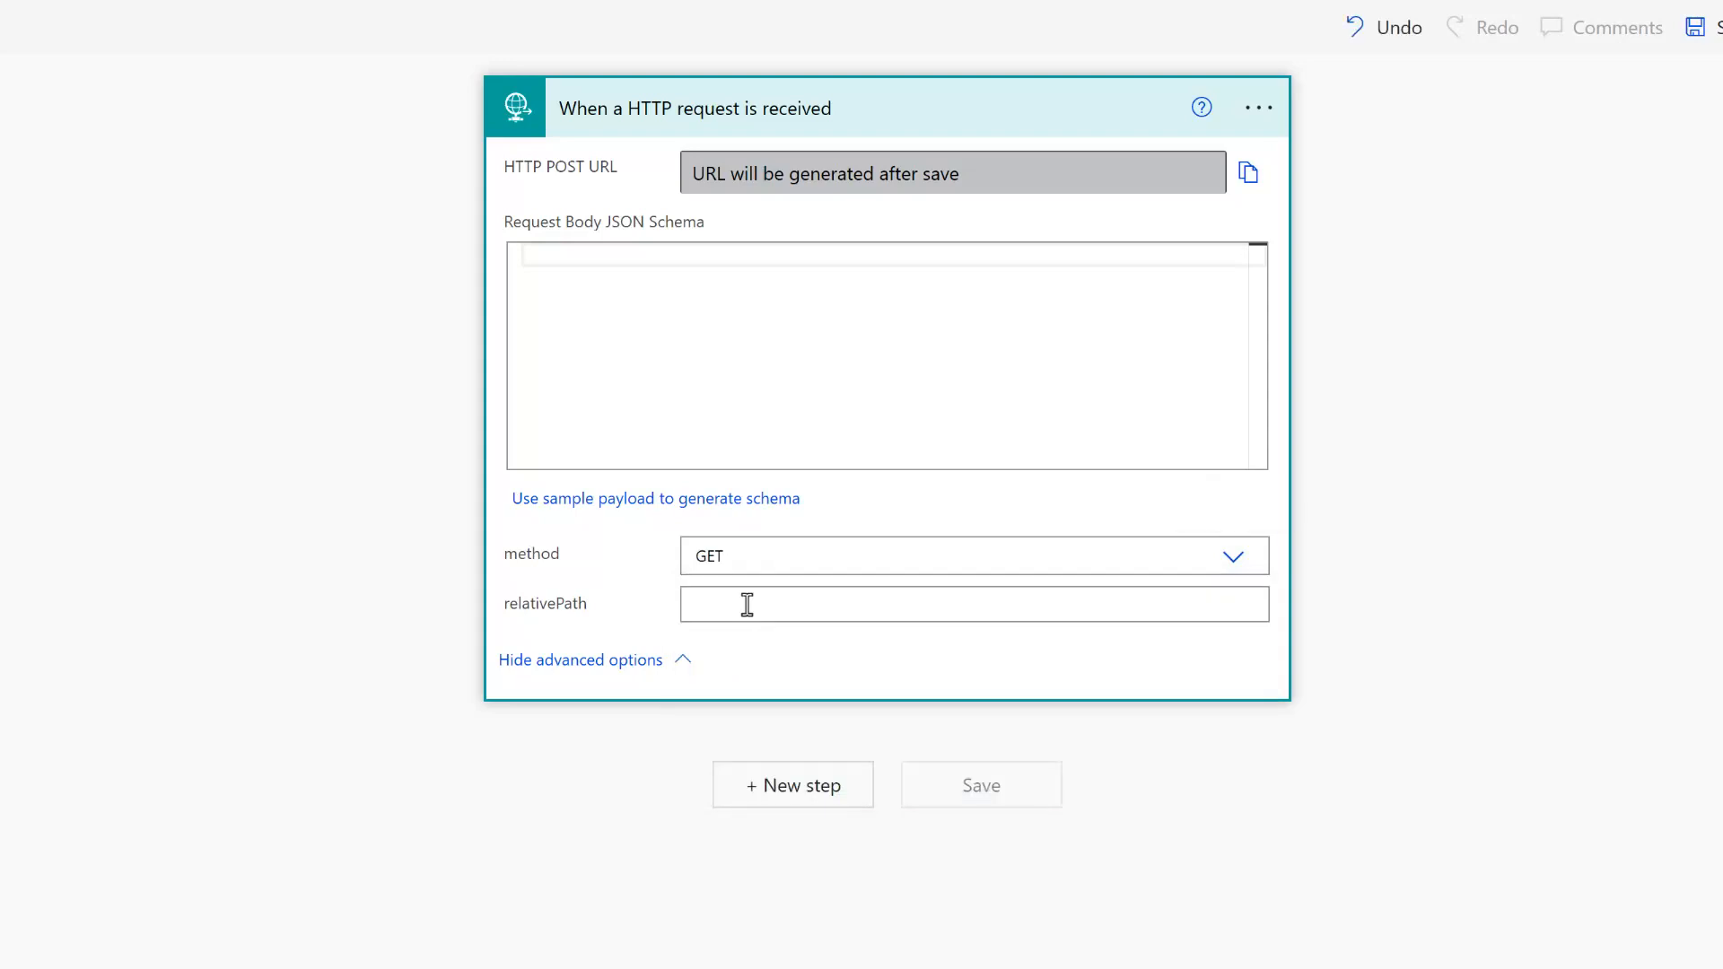
- Enter {User}/{Application} as the trigger's relative path
click(973, 603)
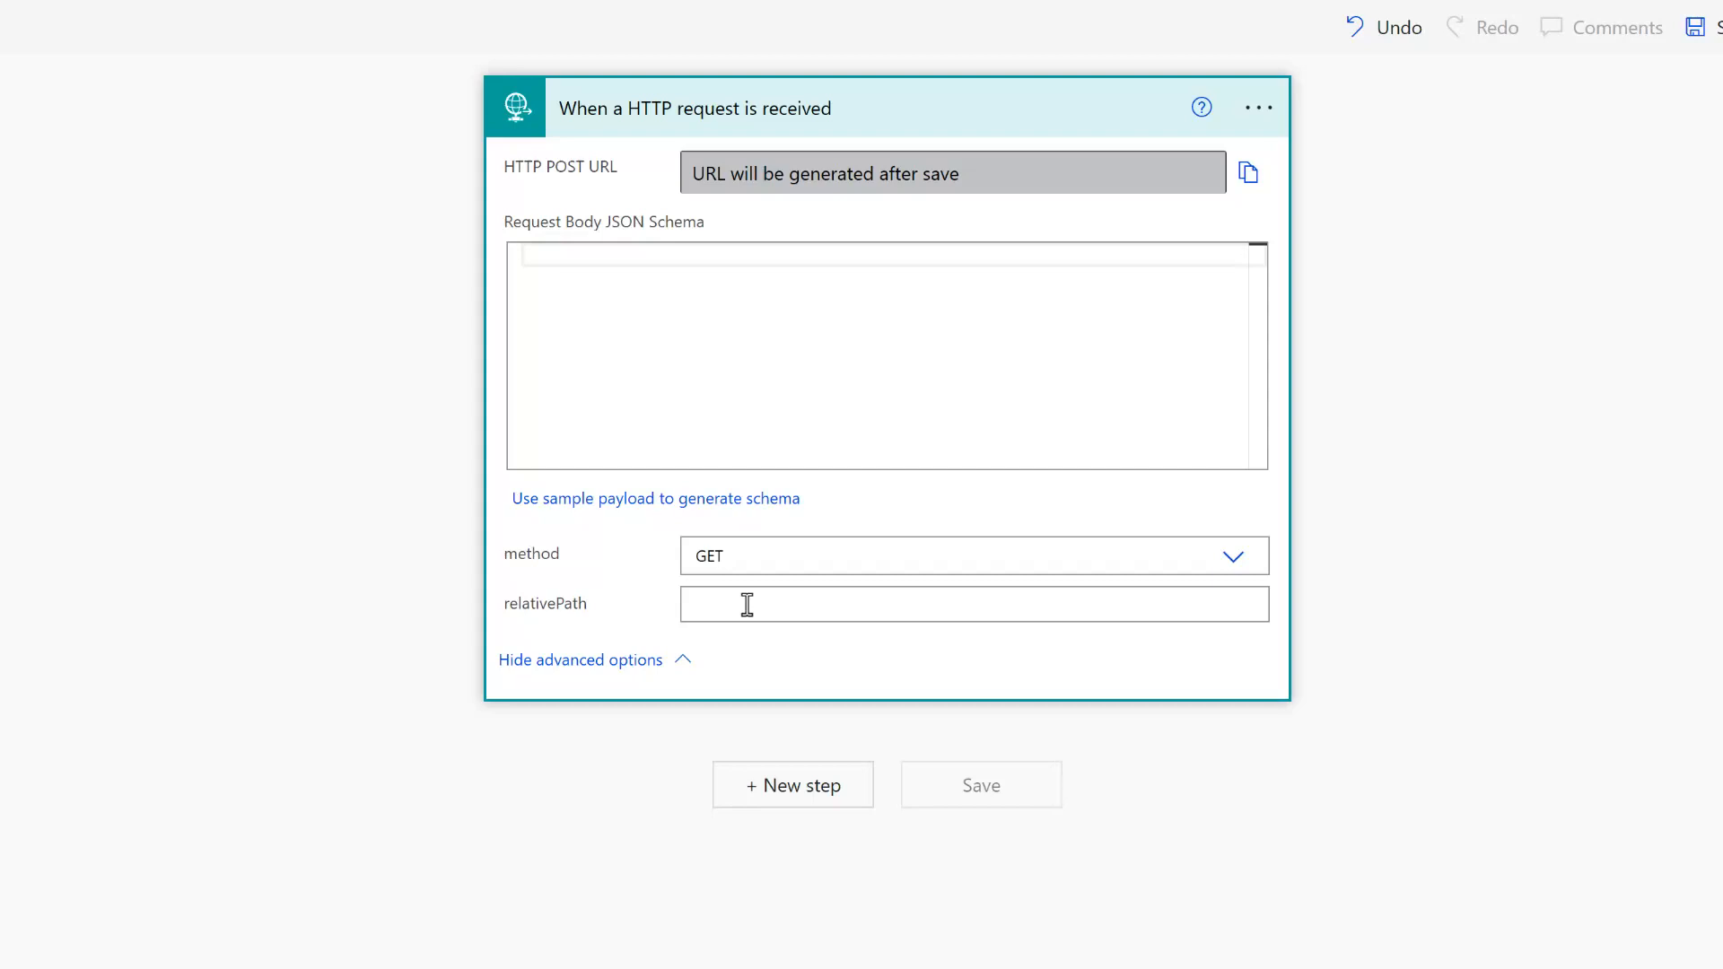
text({User)
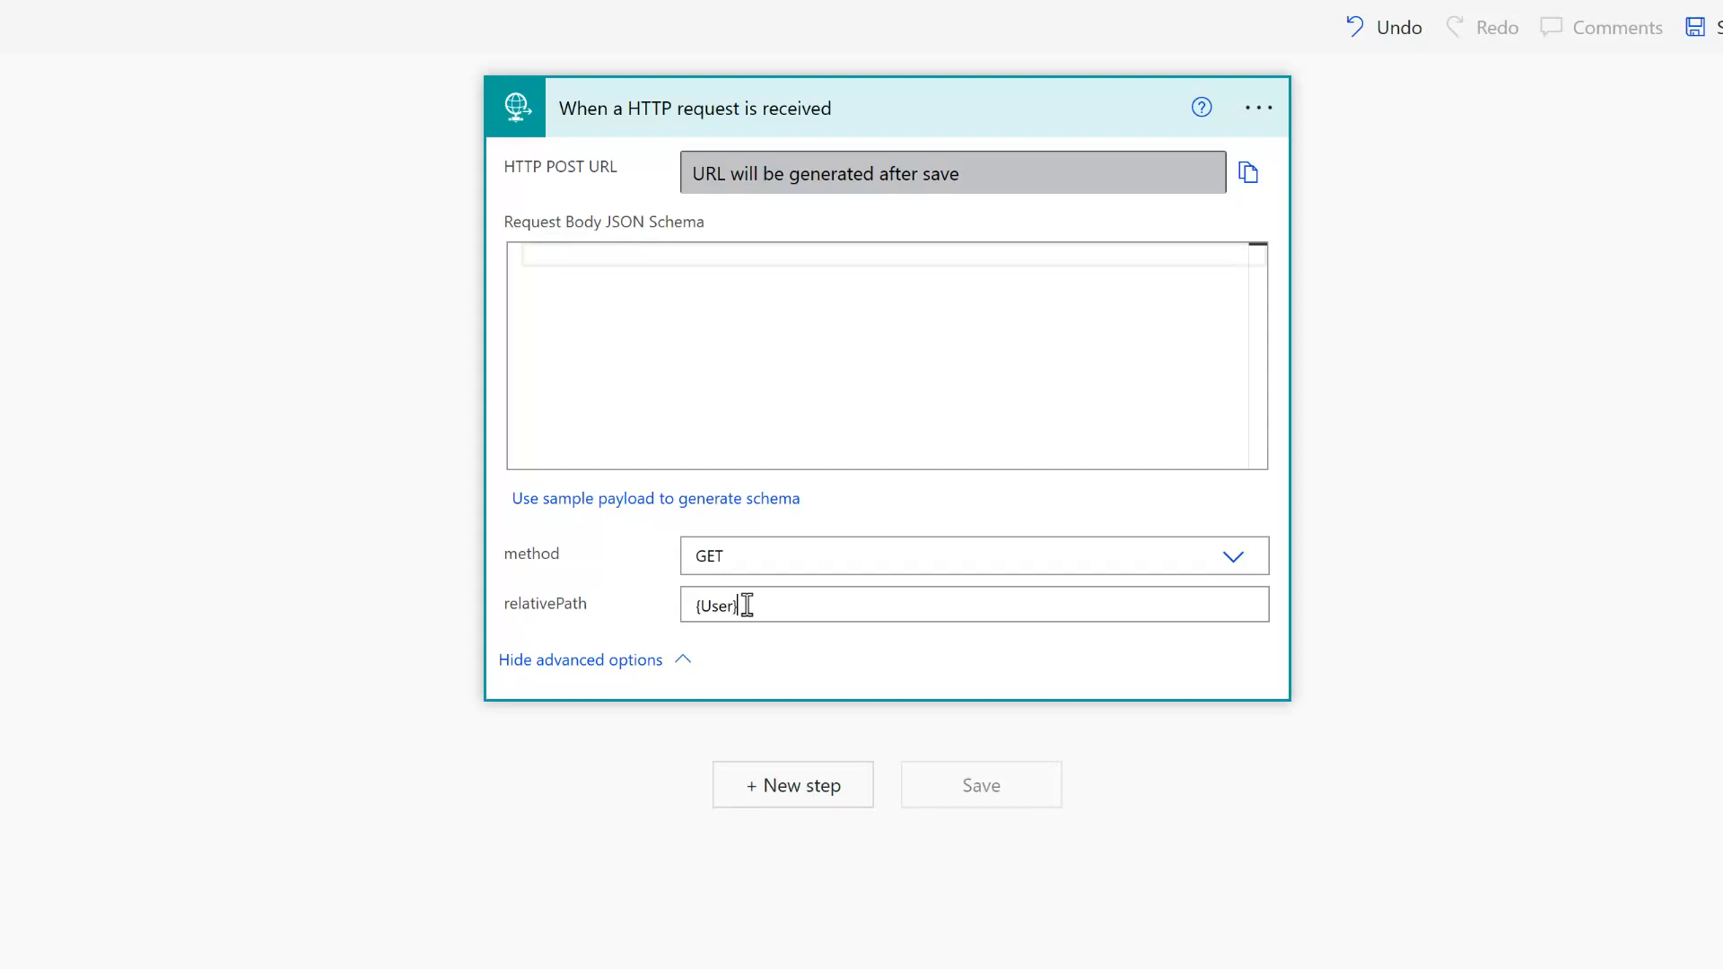
text(/)
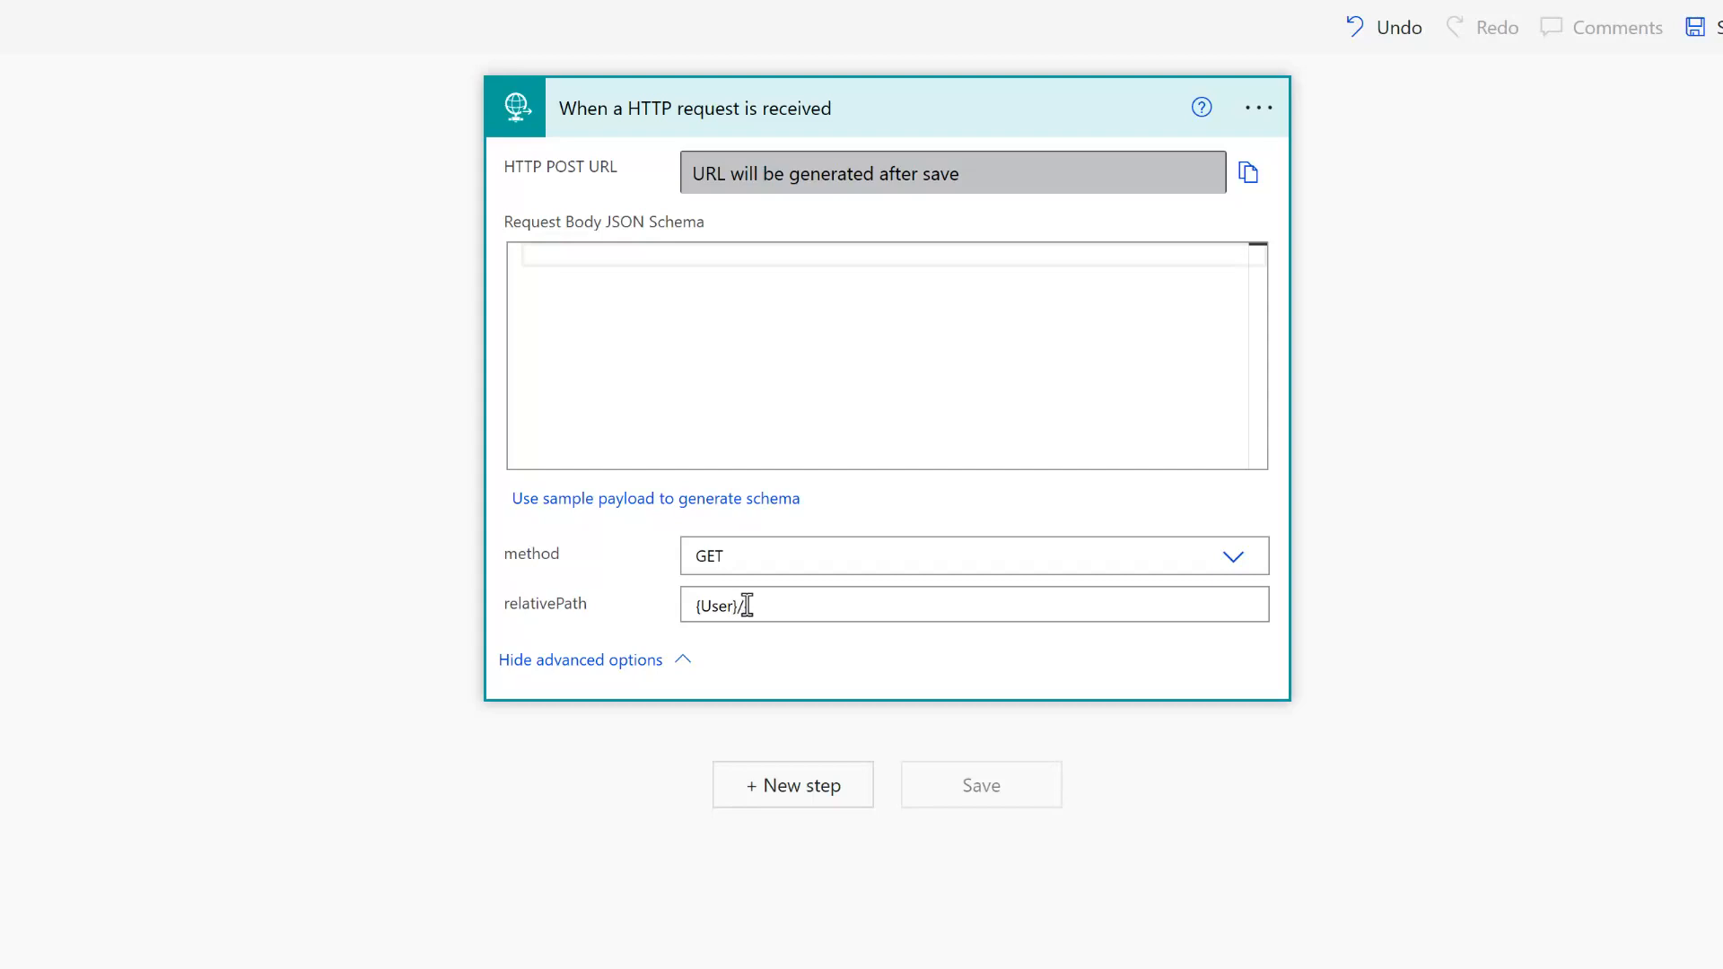
text(Application}/{)
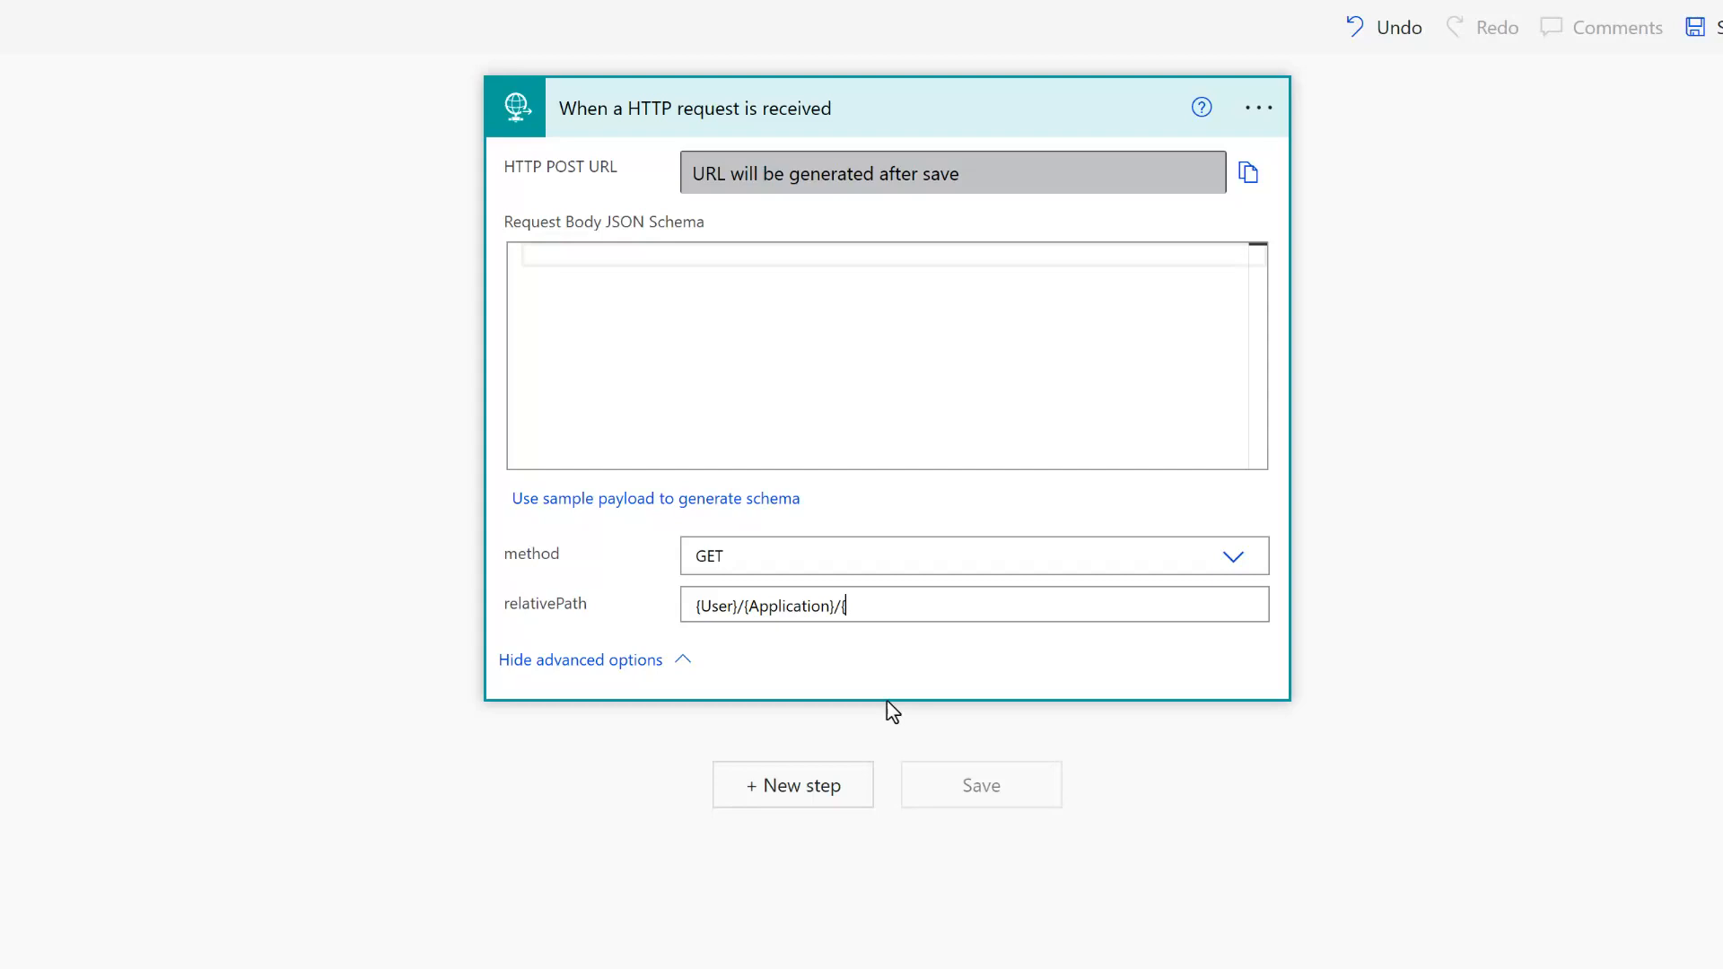
key(Backspace)
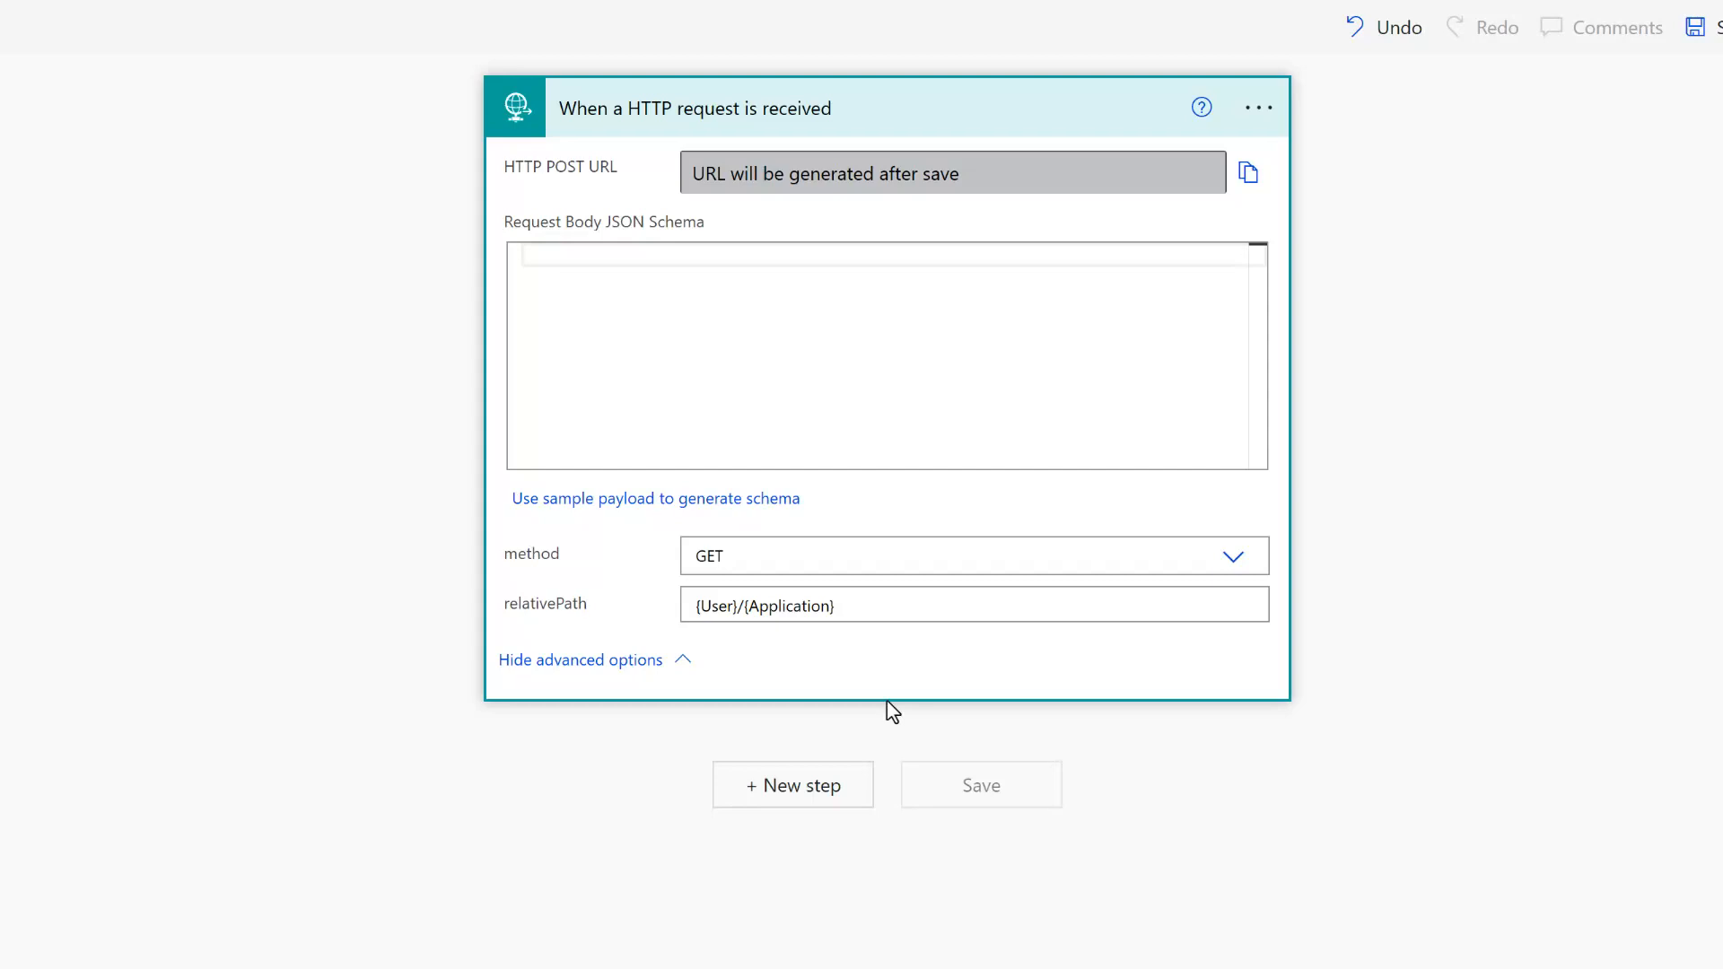
click(973, 605)
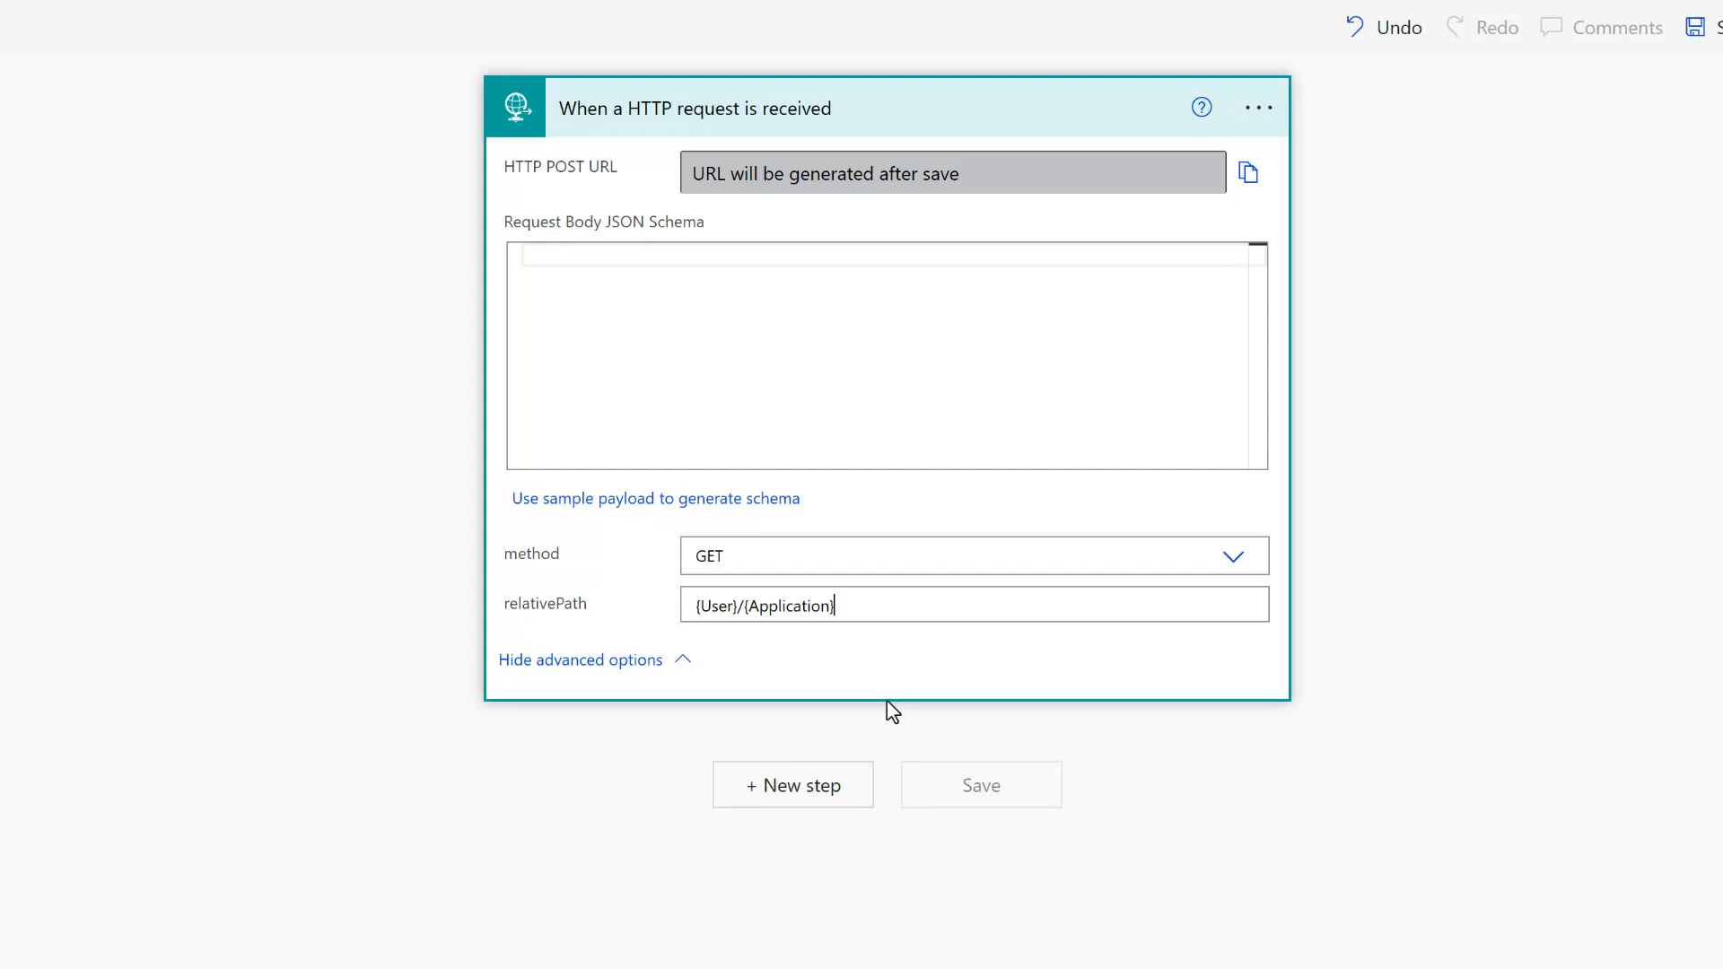
mouse_move(802, 761)
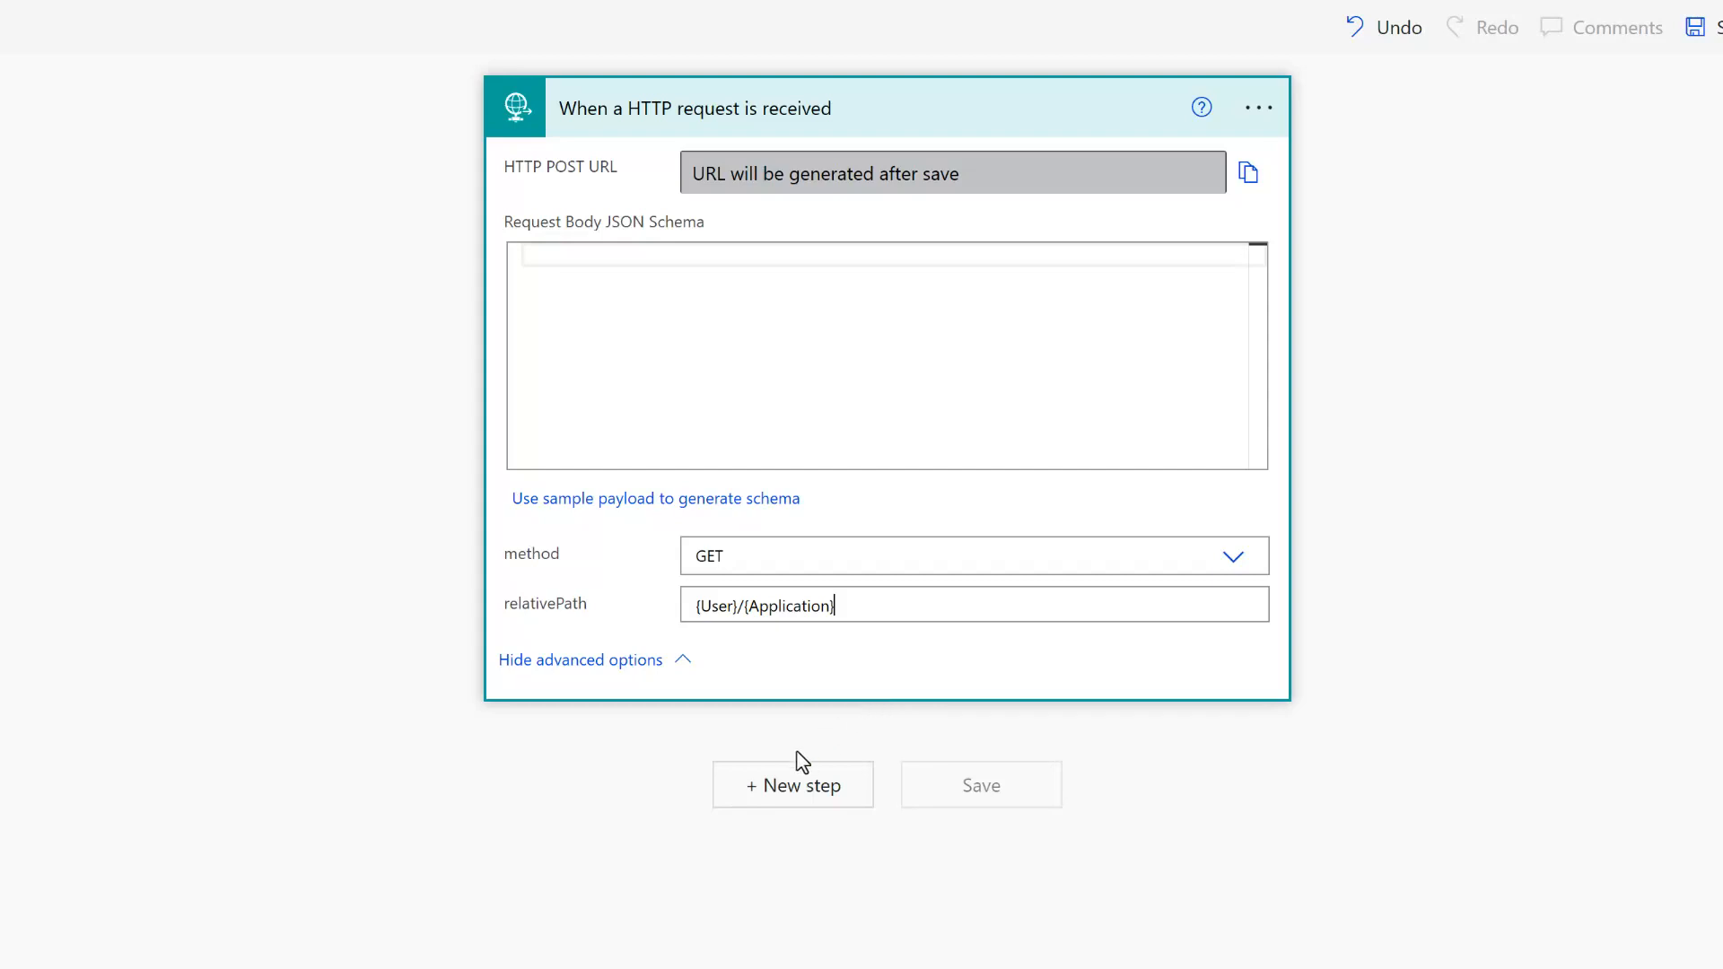
- Add a new step and pick Office 365 Outlook's Send an email (V2) action
click(791, 784)
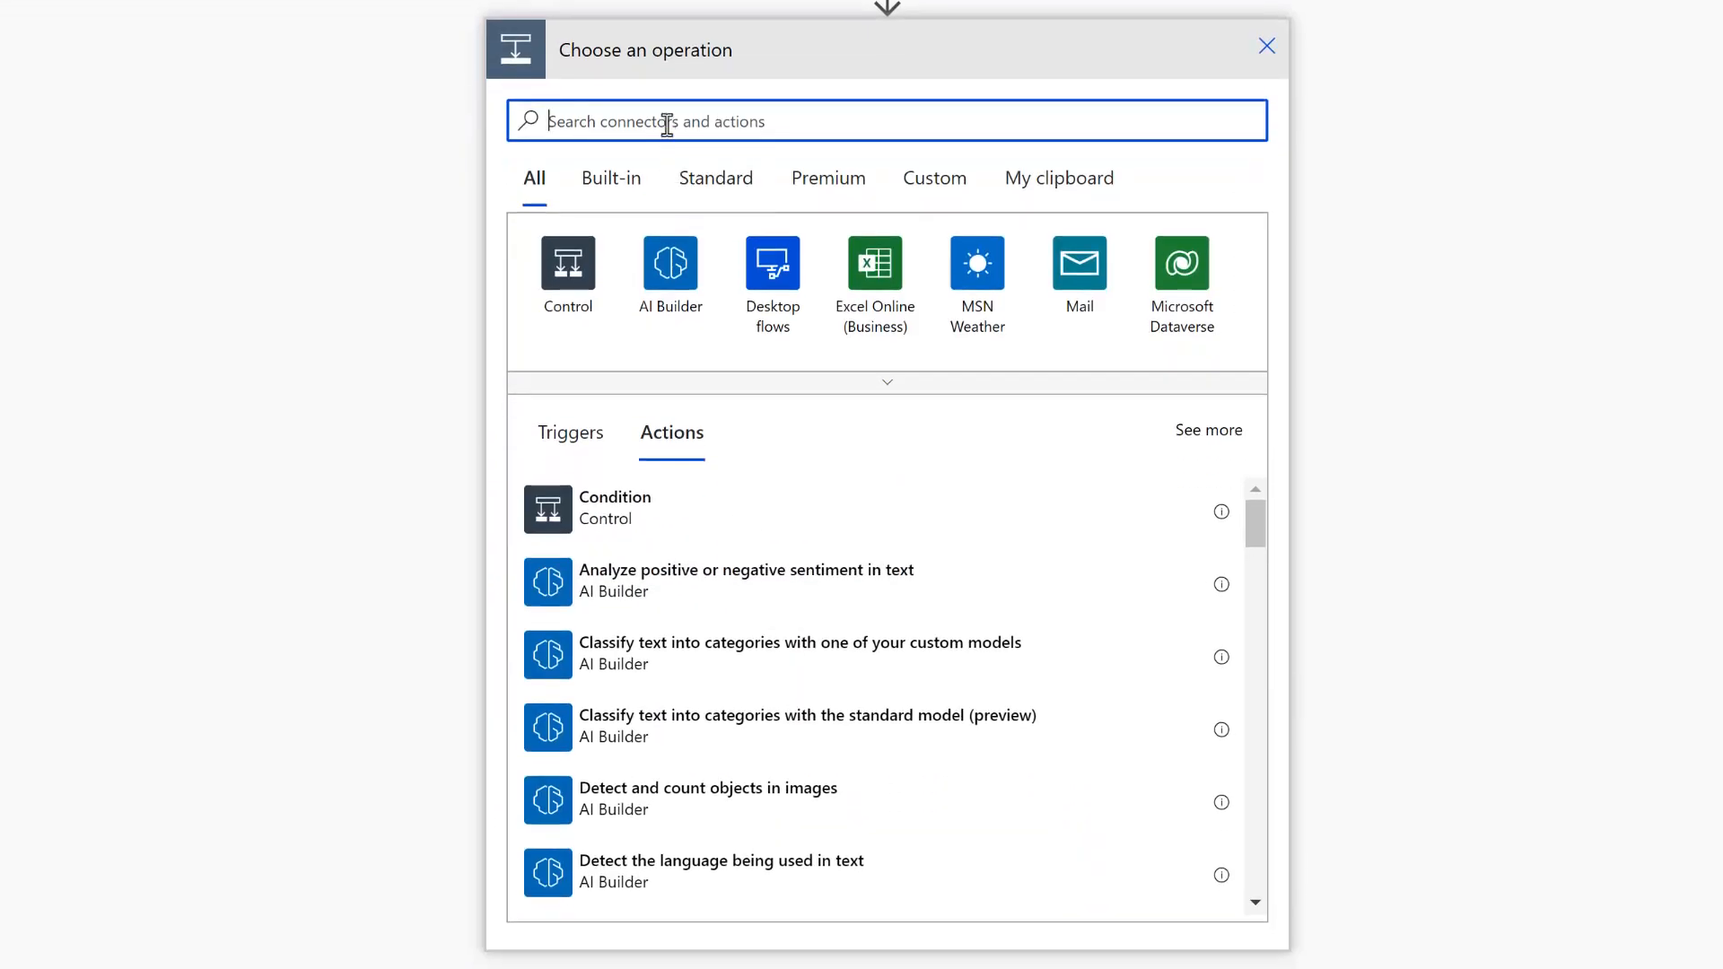
text(email)
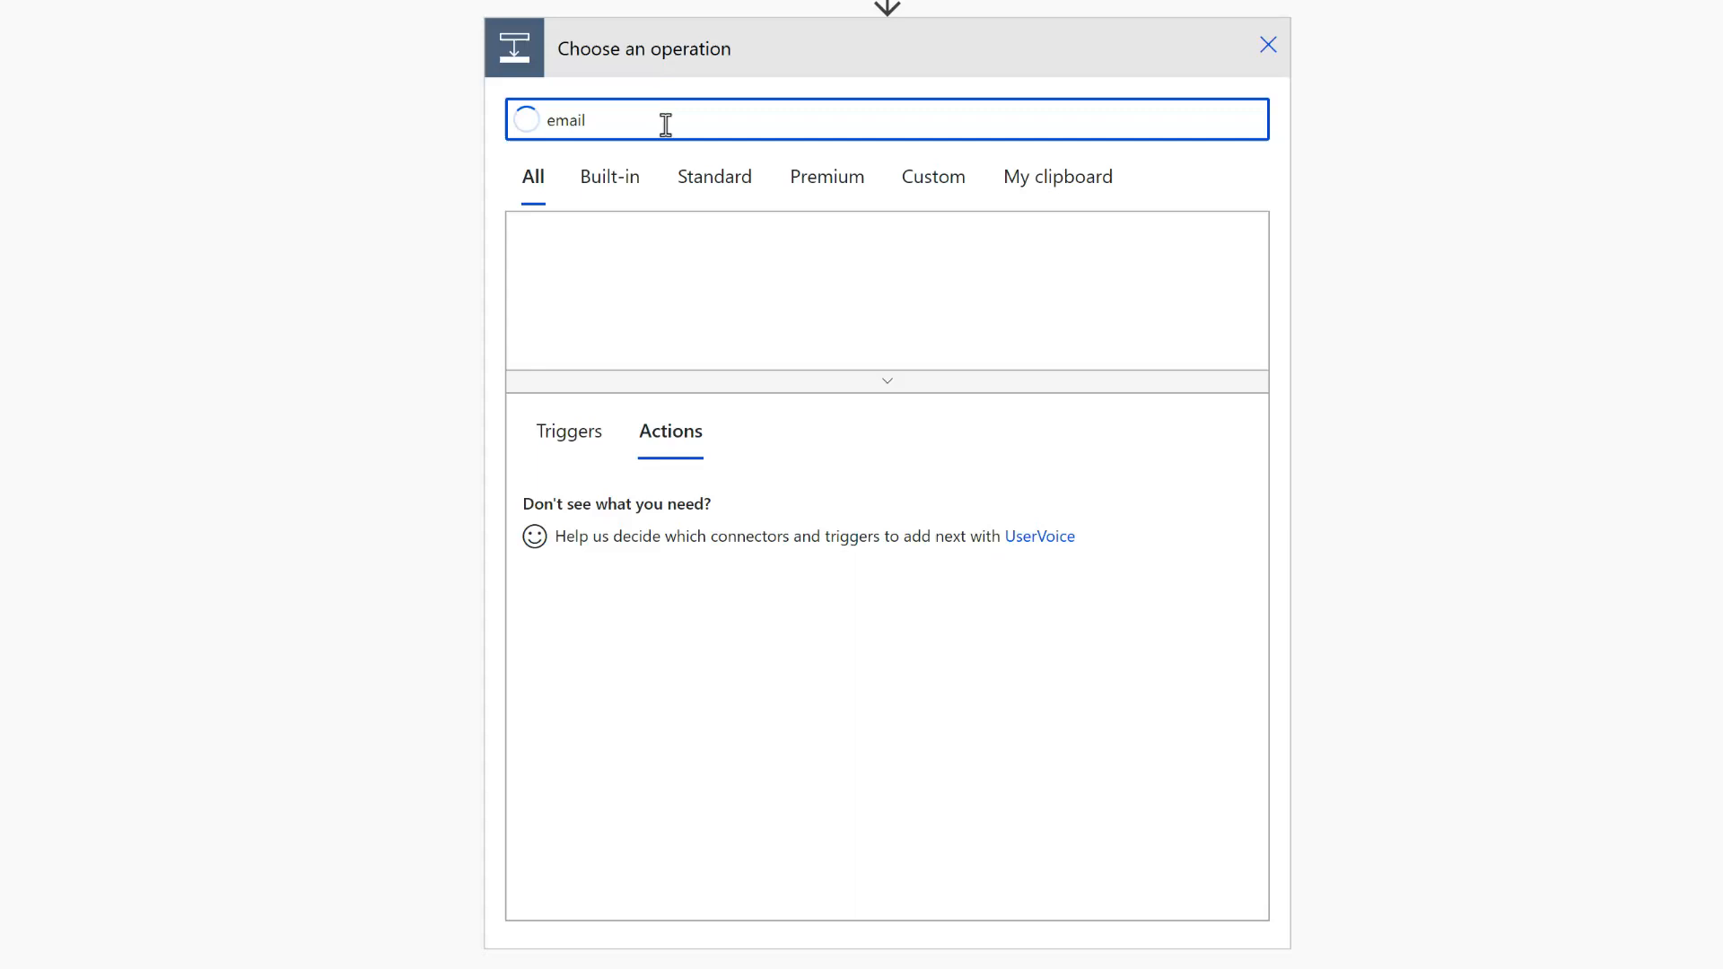
text(email)
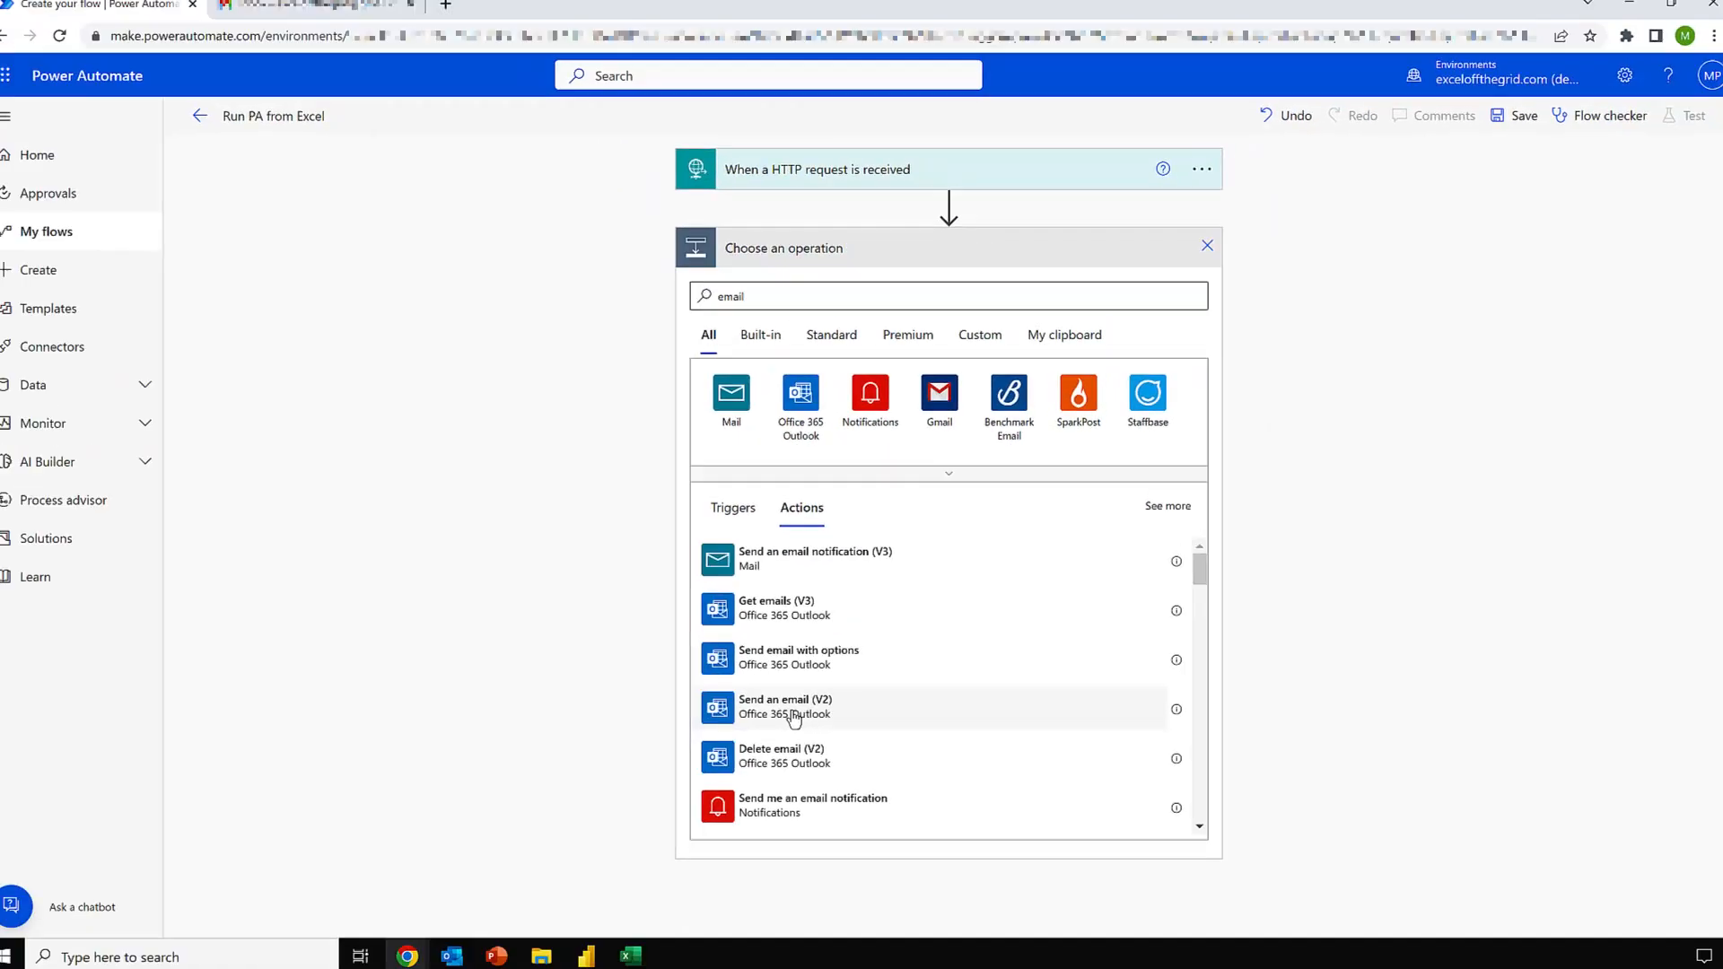
click(784, 707)
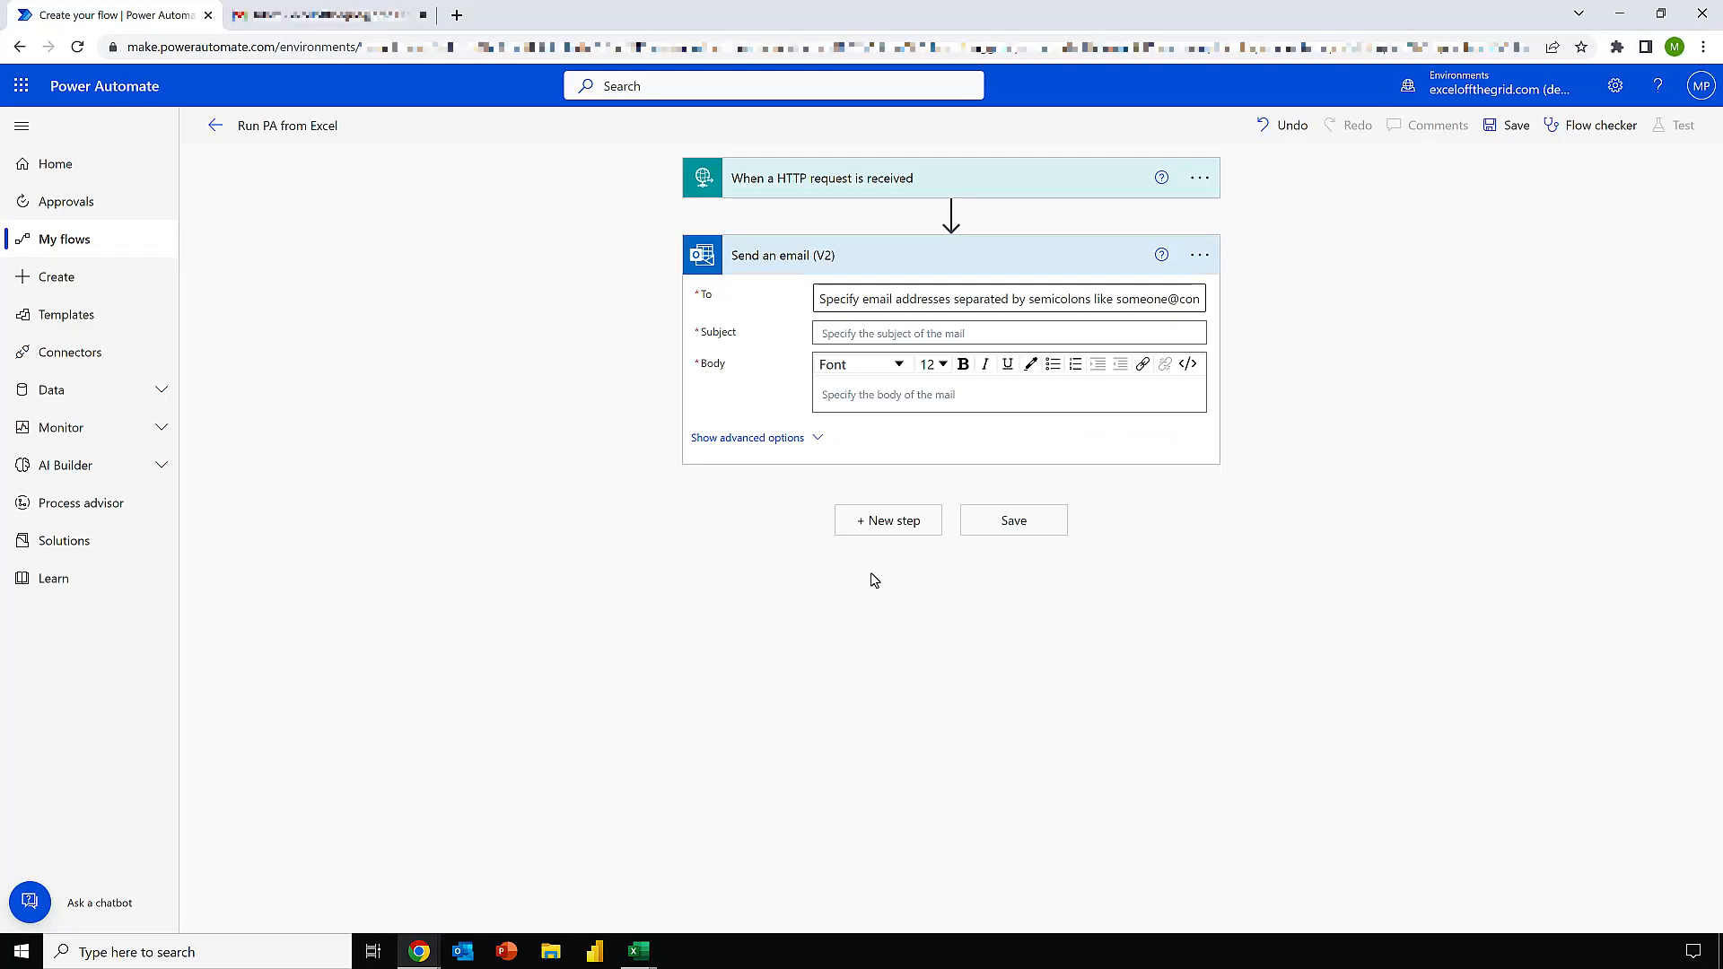
- Fill the recipient and set the subject to PA Flow From Excel
click(1006, 298)
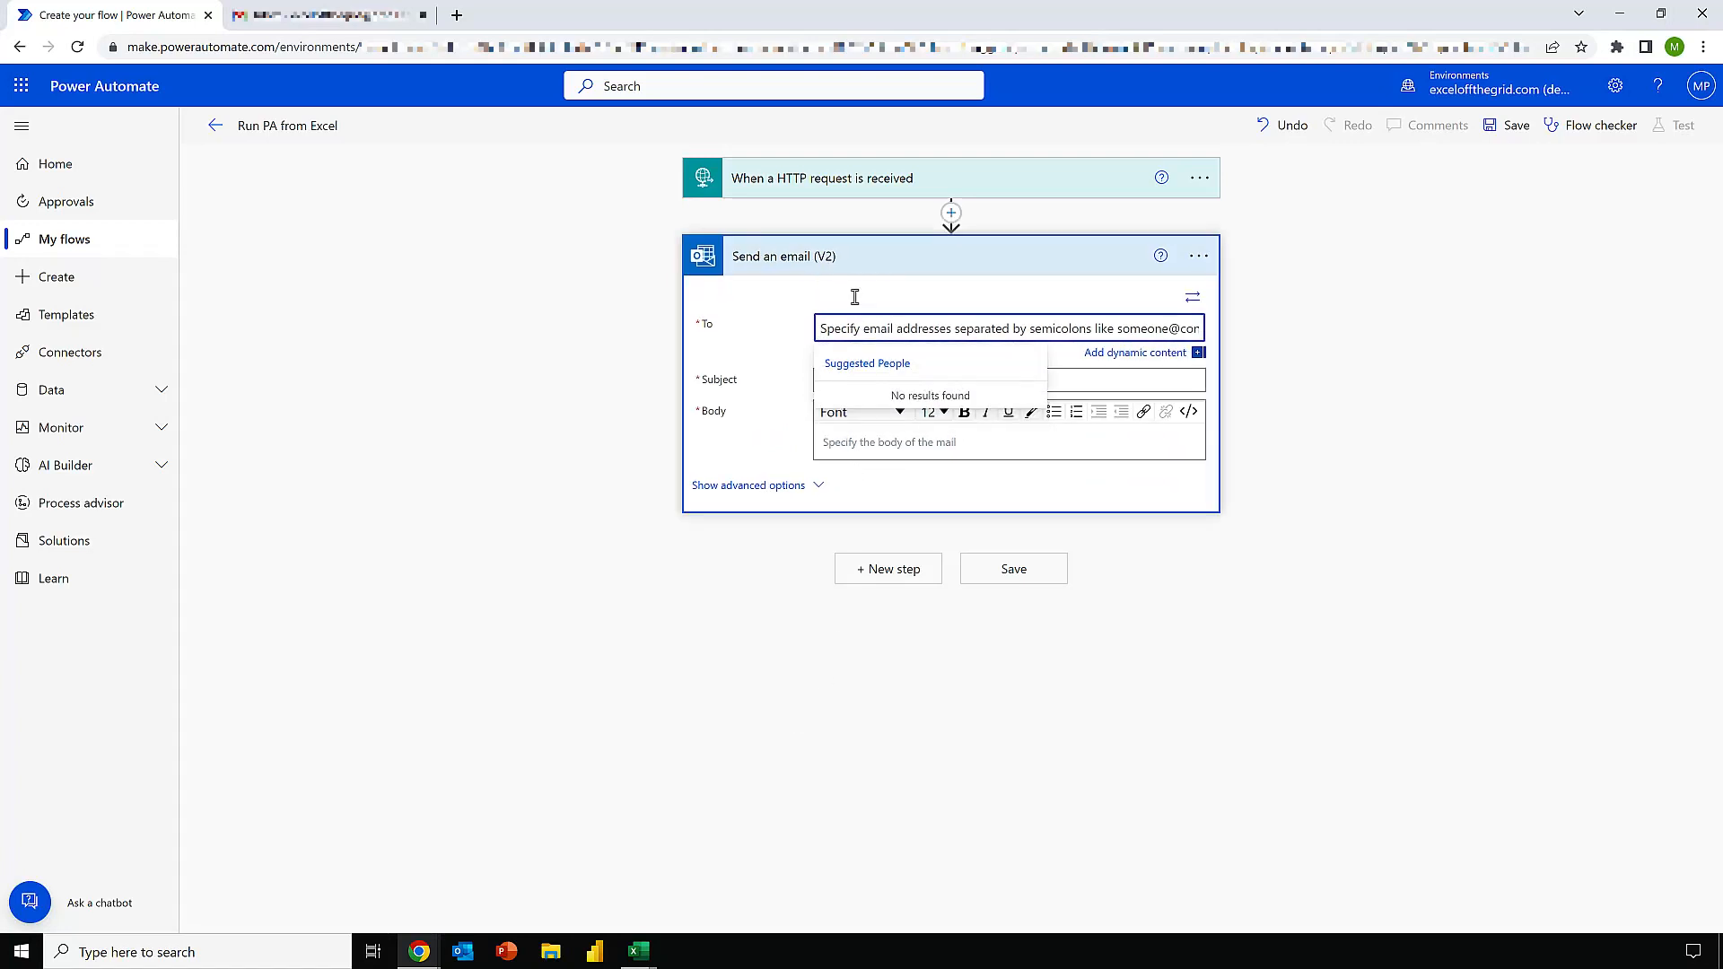
text(a)
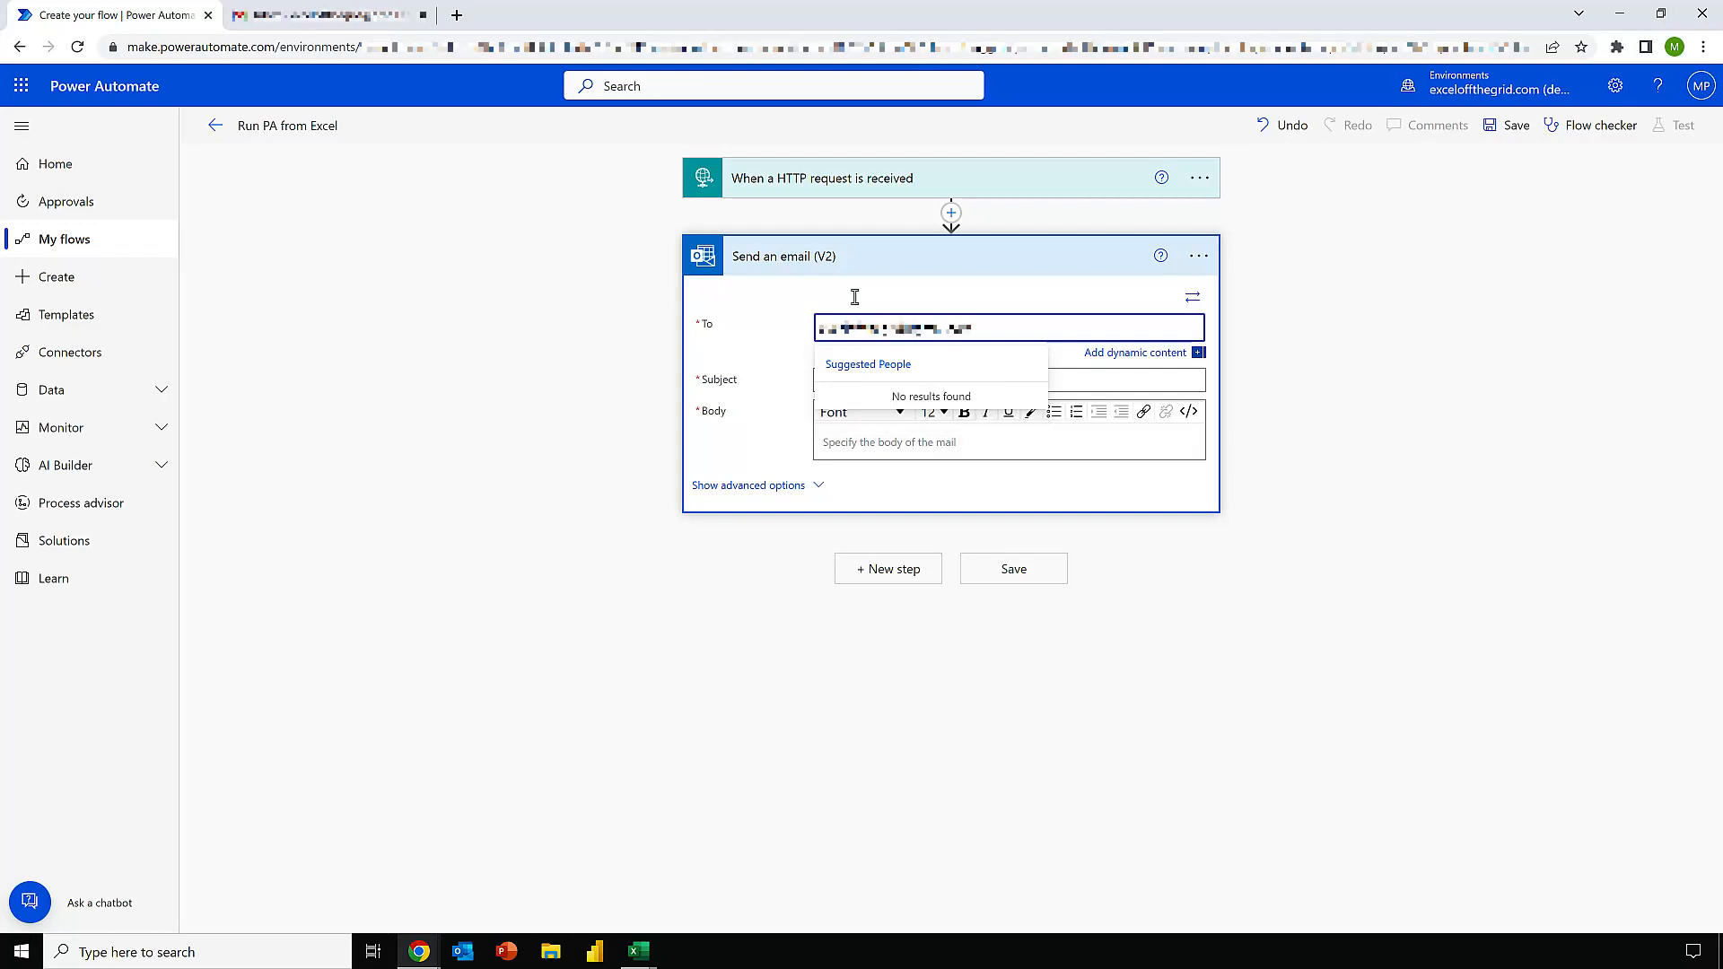
click(1136, 351)
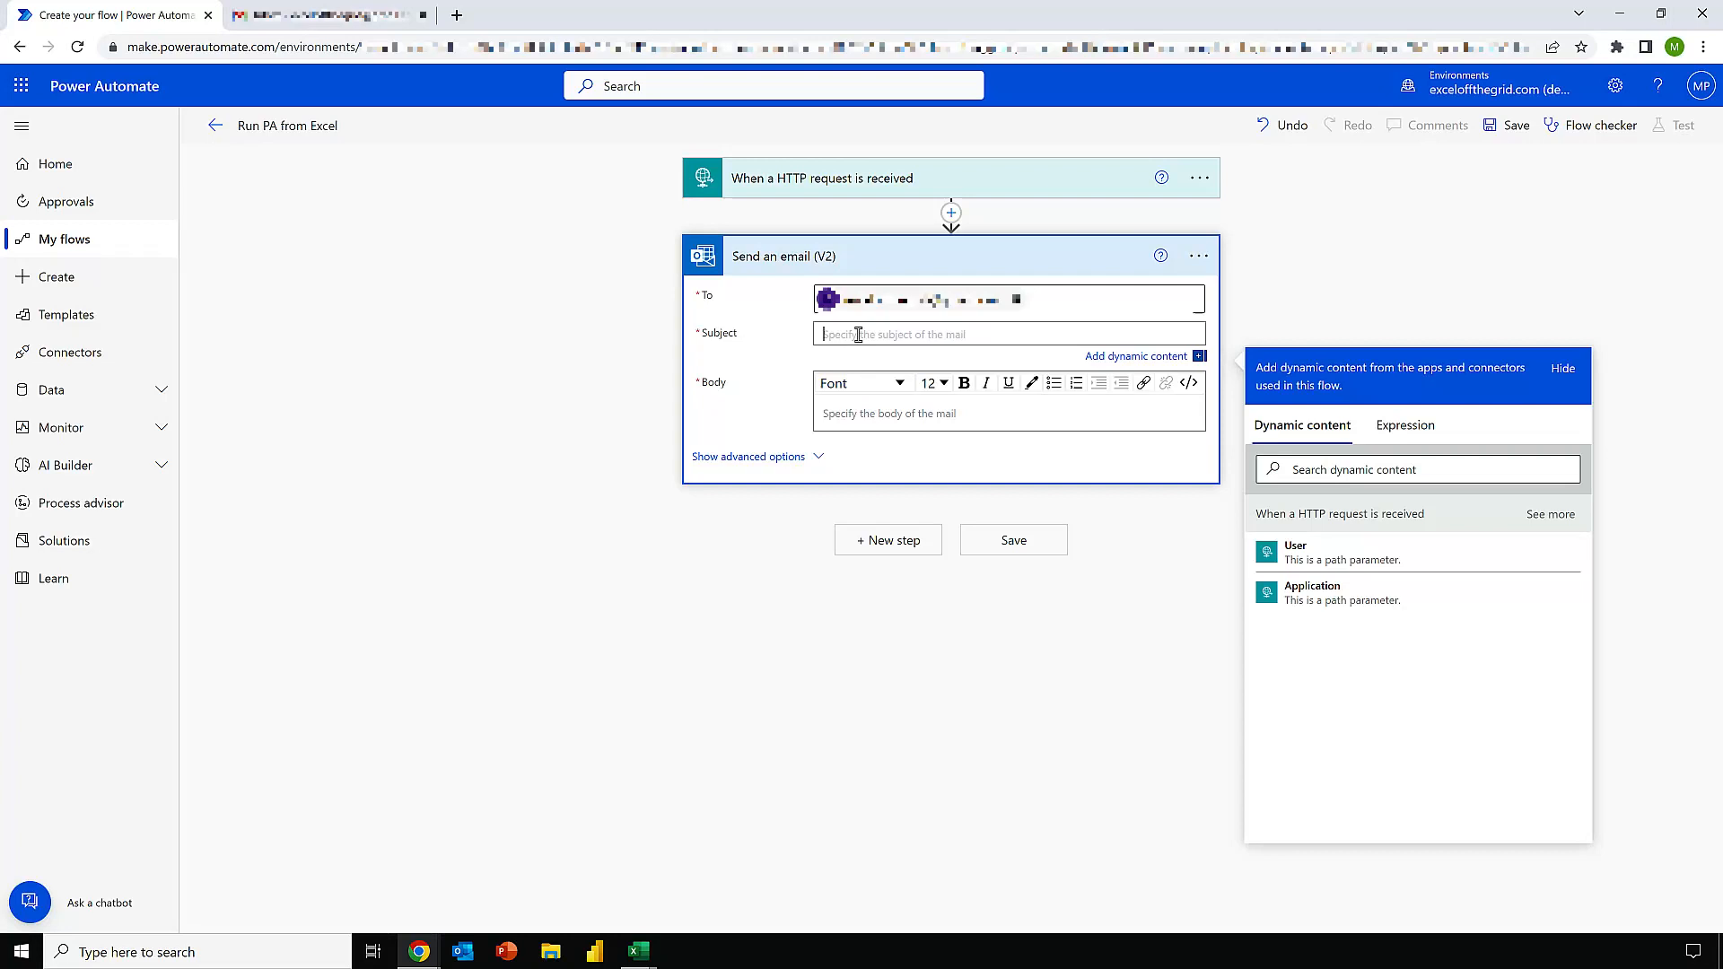
text(PA Flow Fri)
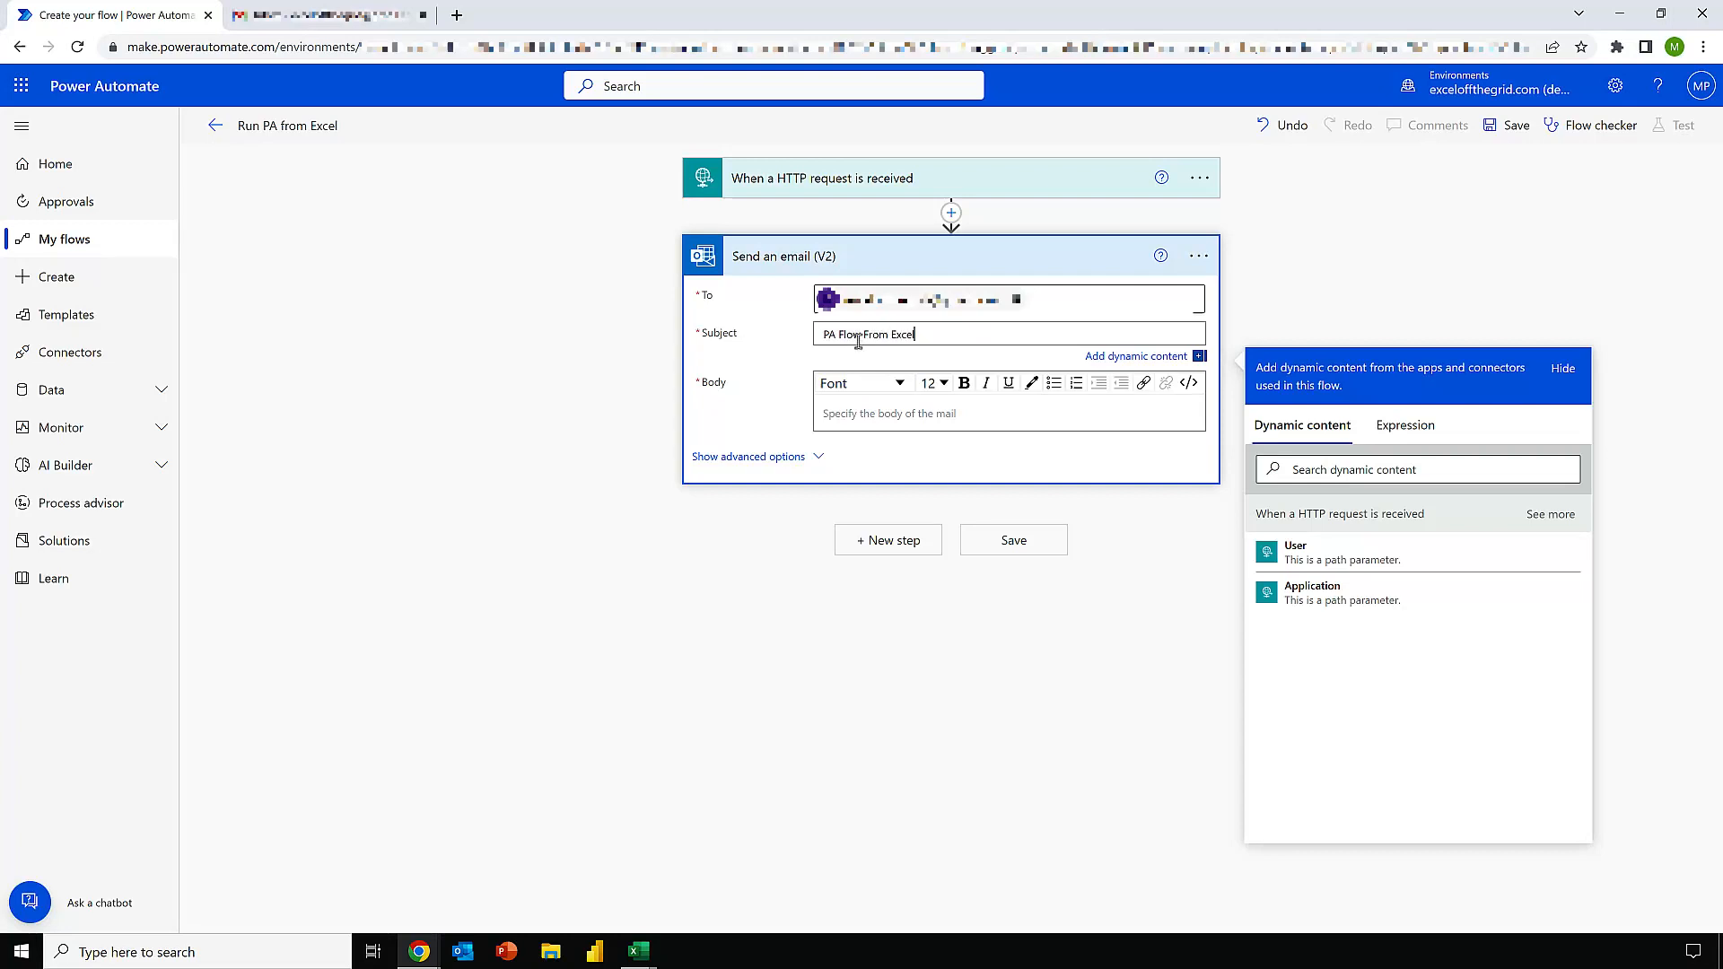
- Write the body 'The flow was run by {User} from {Application}' with dynamic content, and save
text(The flow)
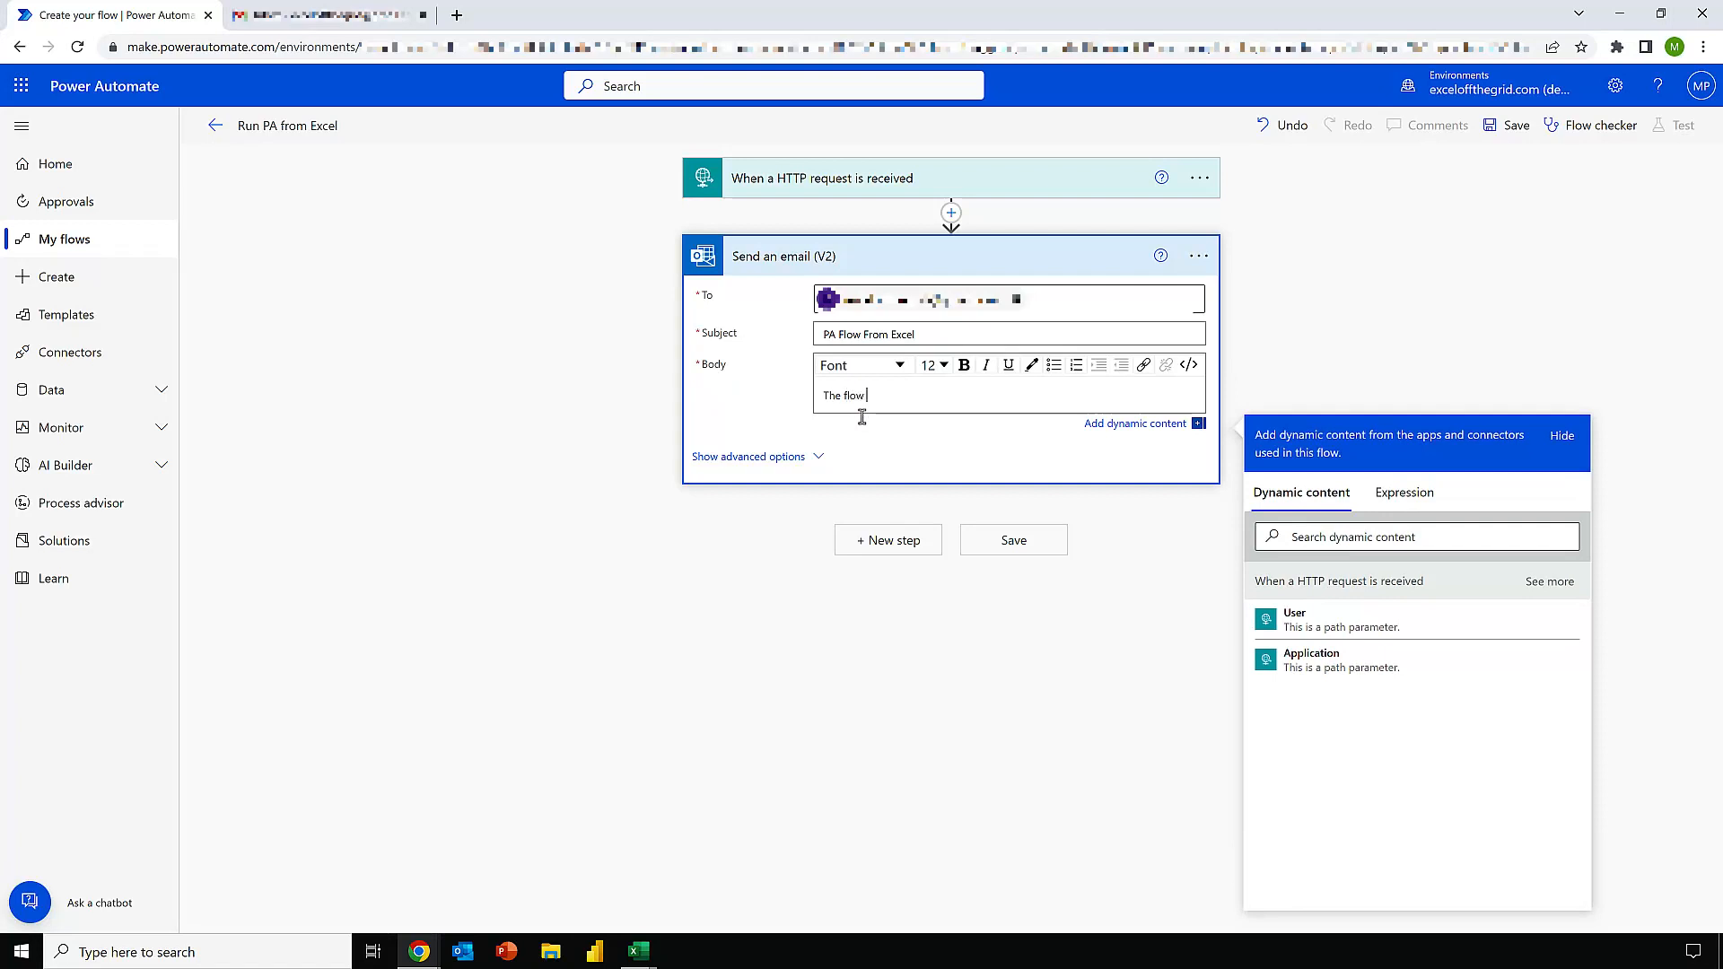
text(was run by)
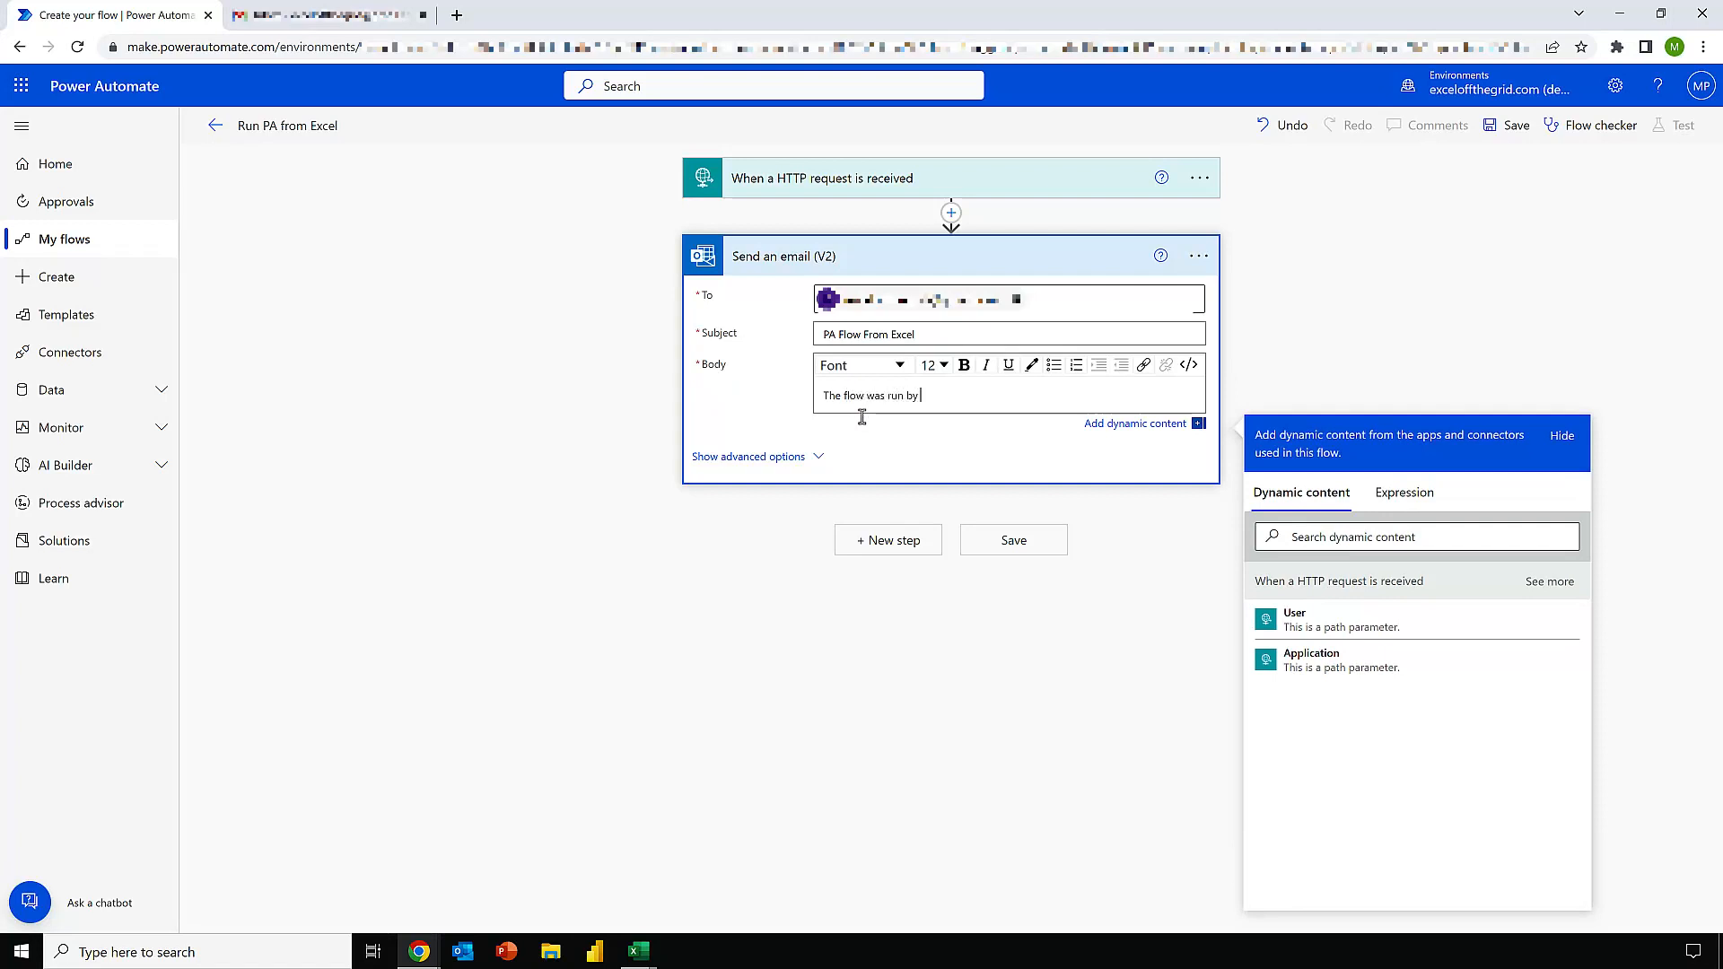
click(1294, 619)
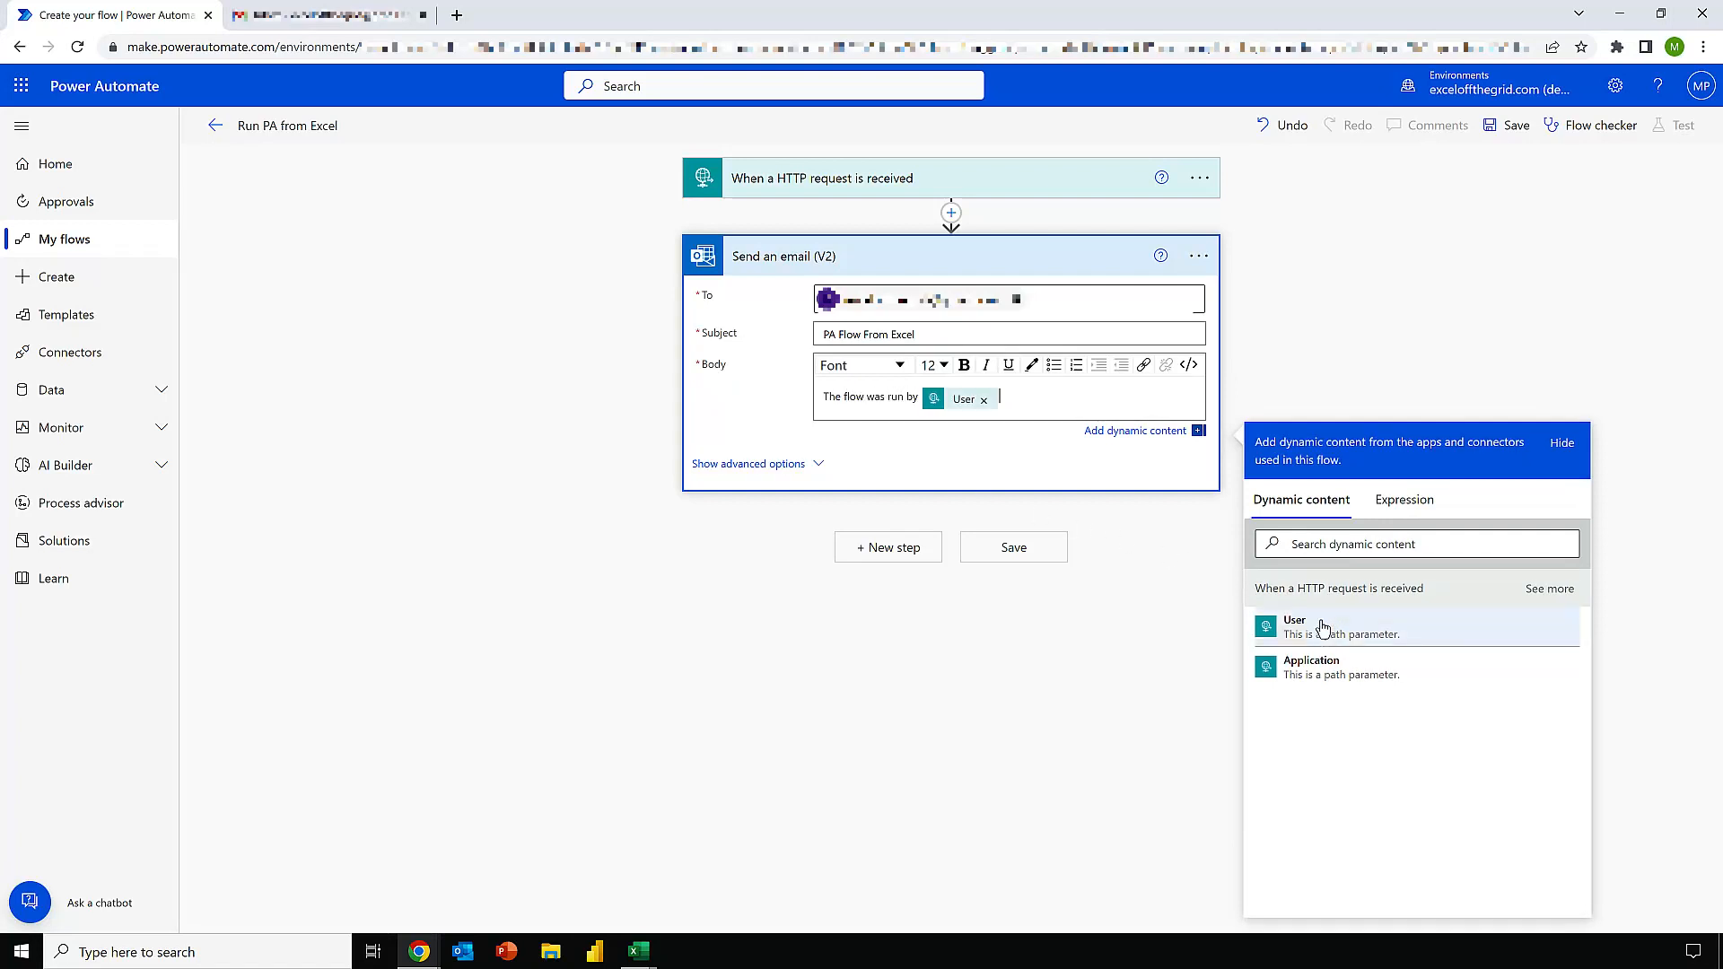
text(from)
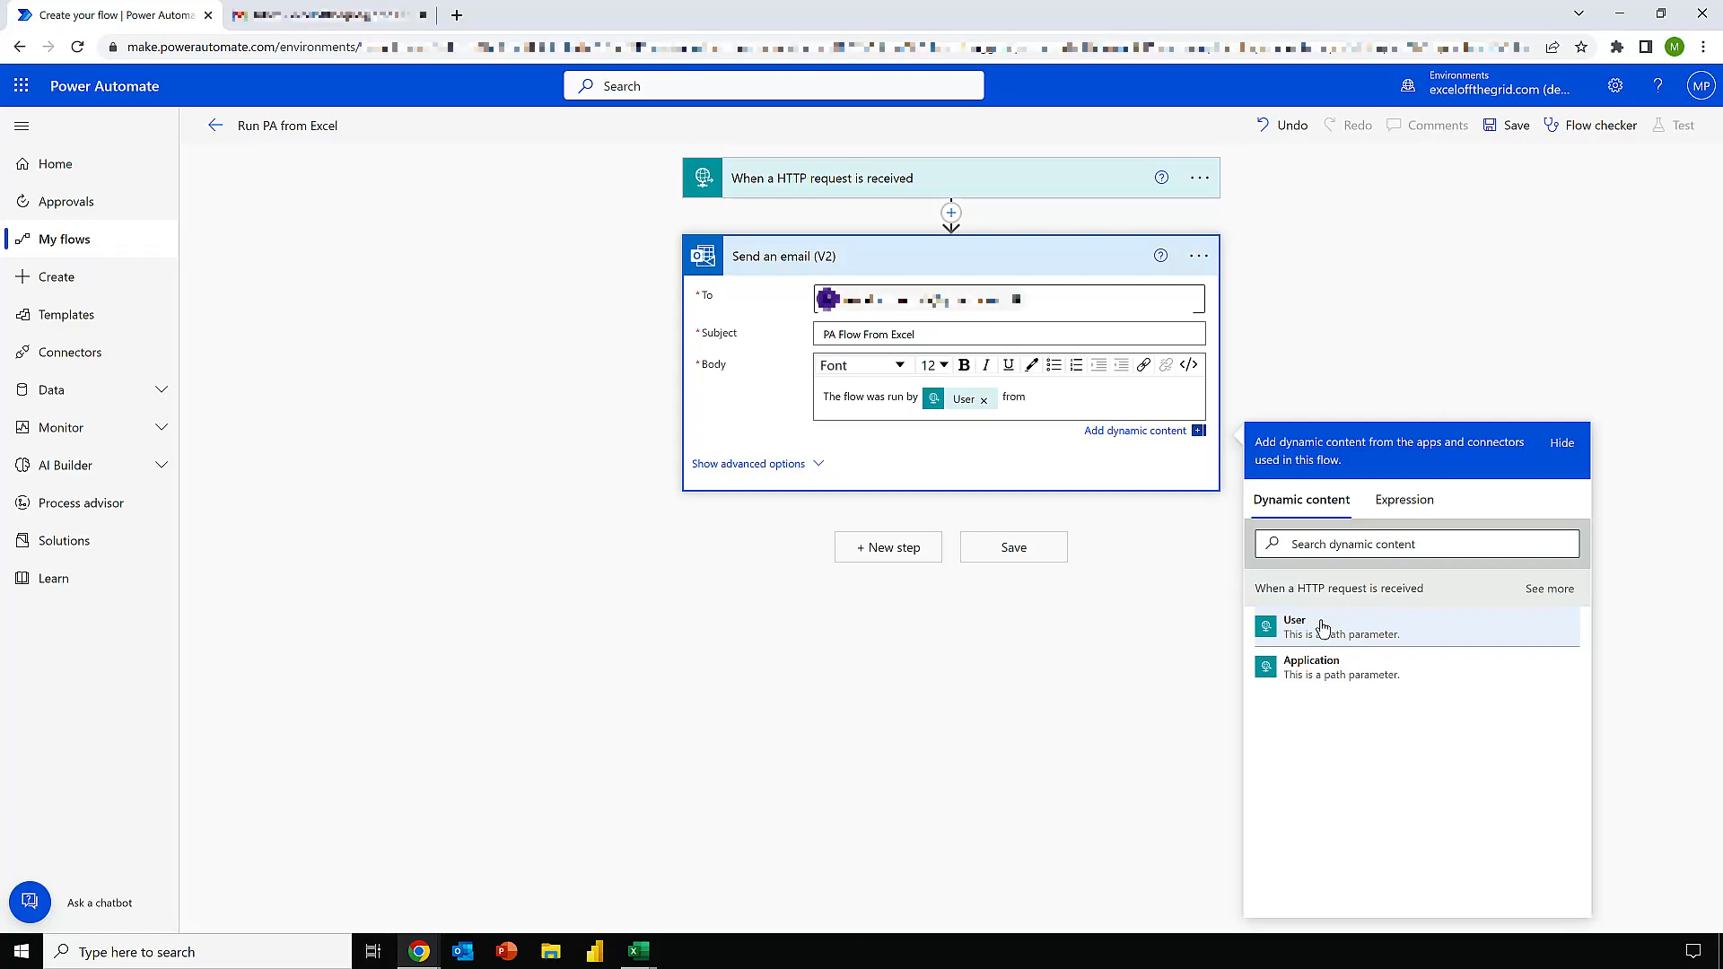
click(1310, 668)
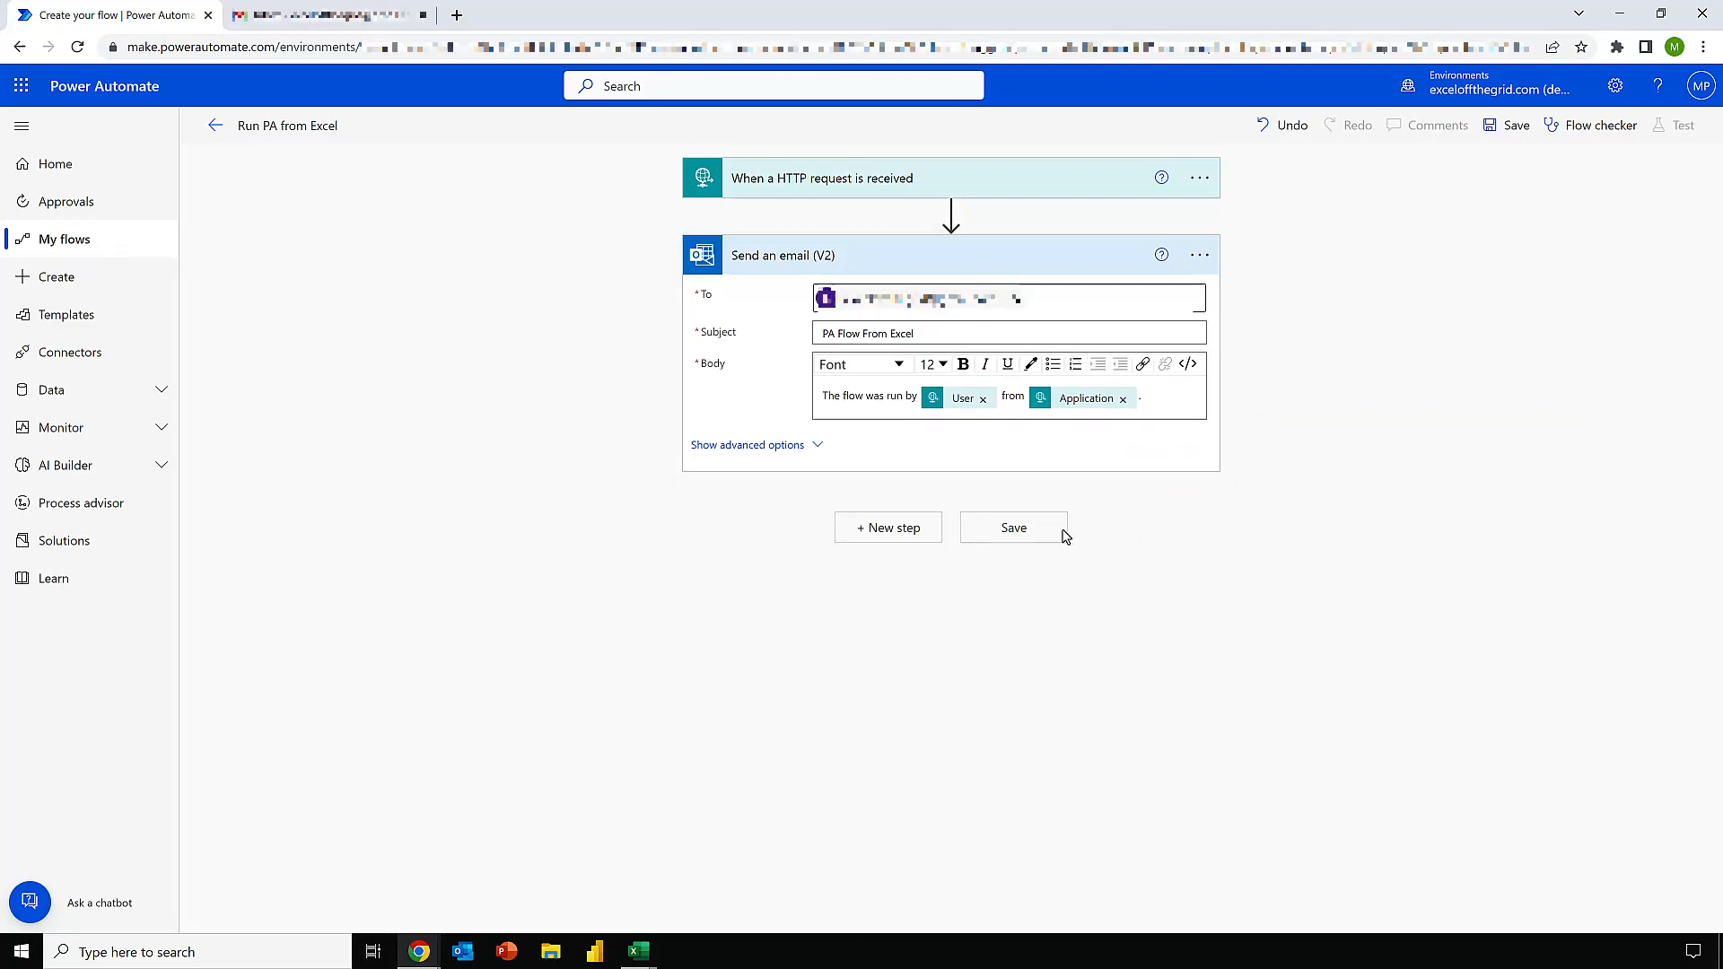
click(1012, 528)
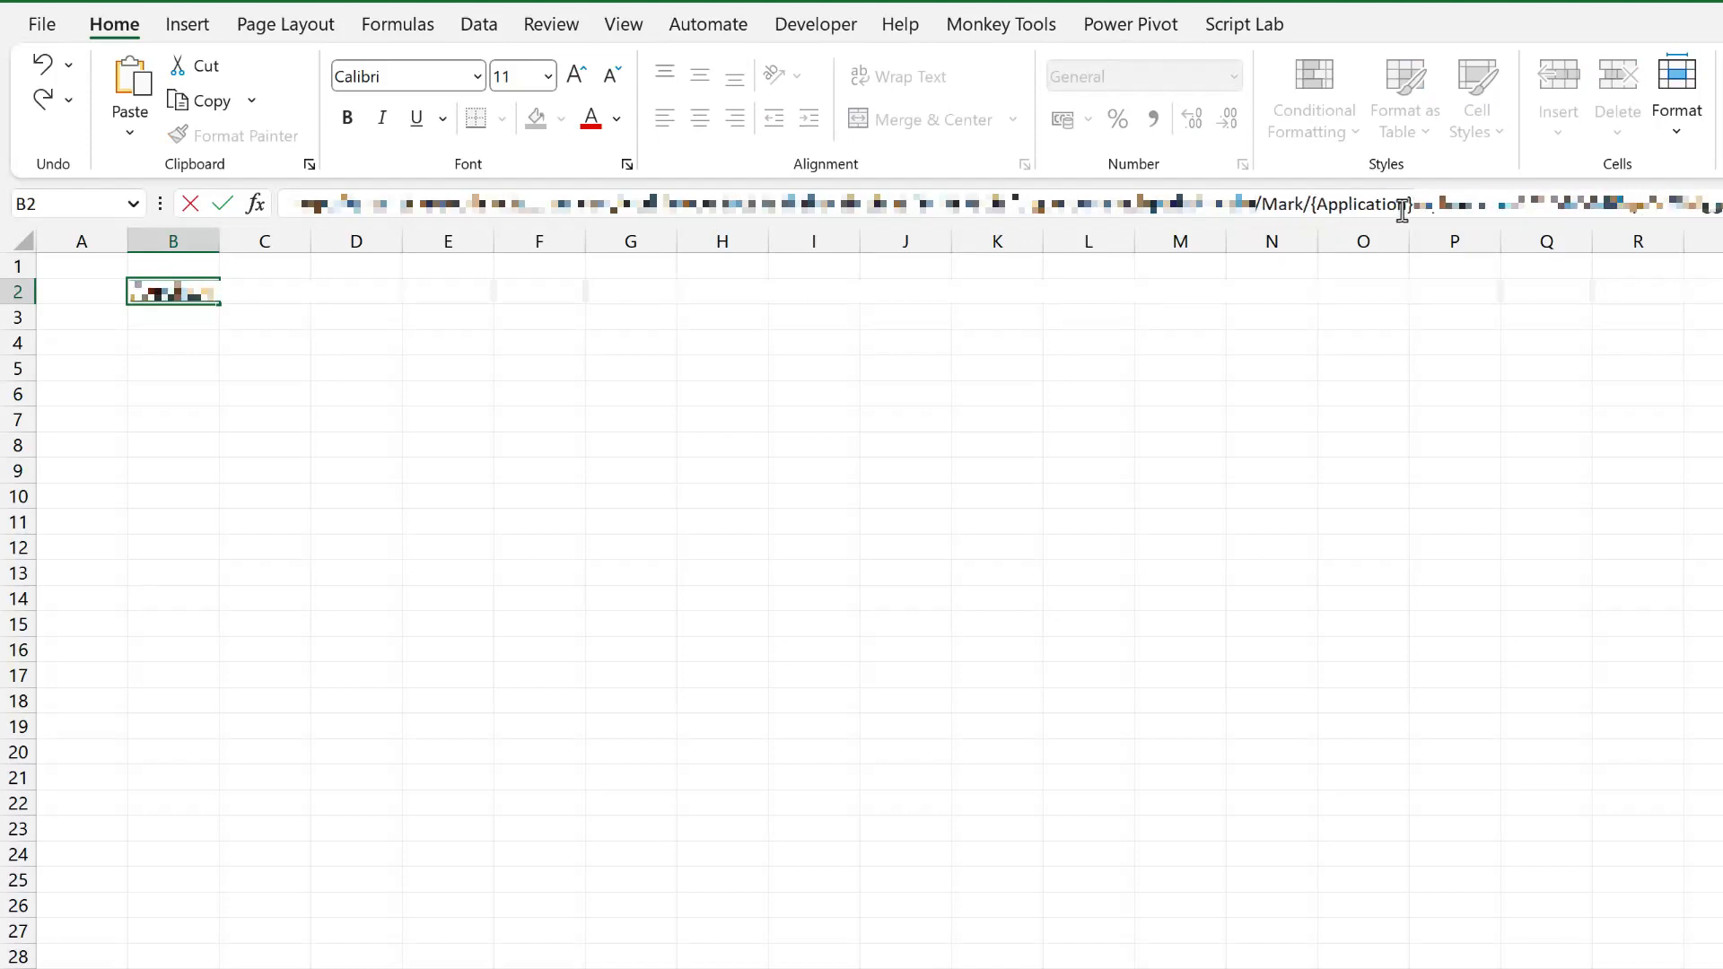
- Select the {Application} placeholder in B2's request address for replacement
double_click(1362, 205)
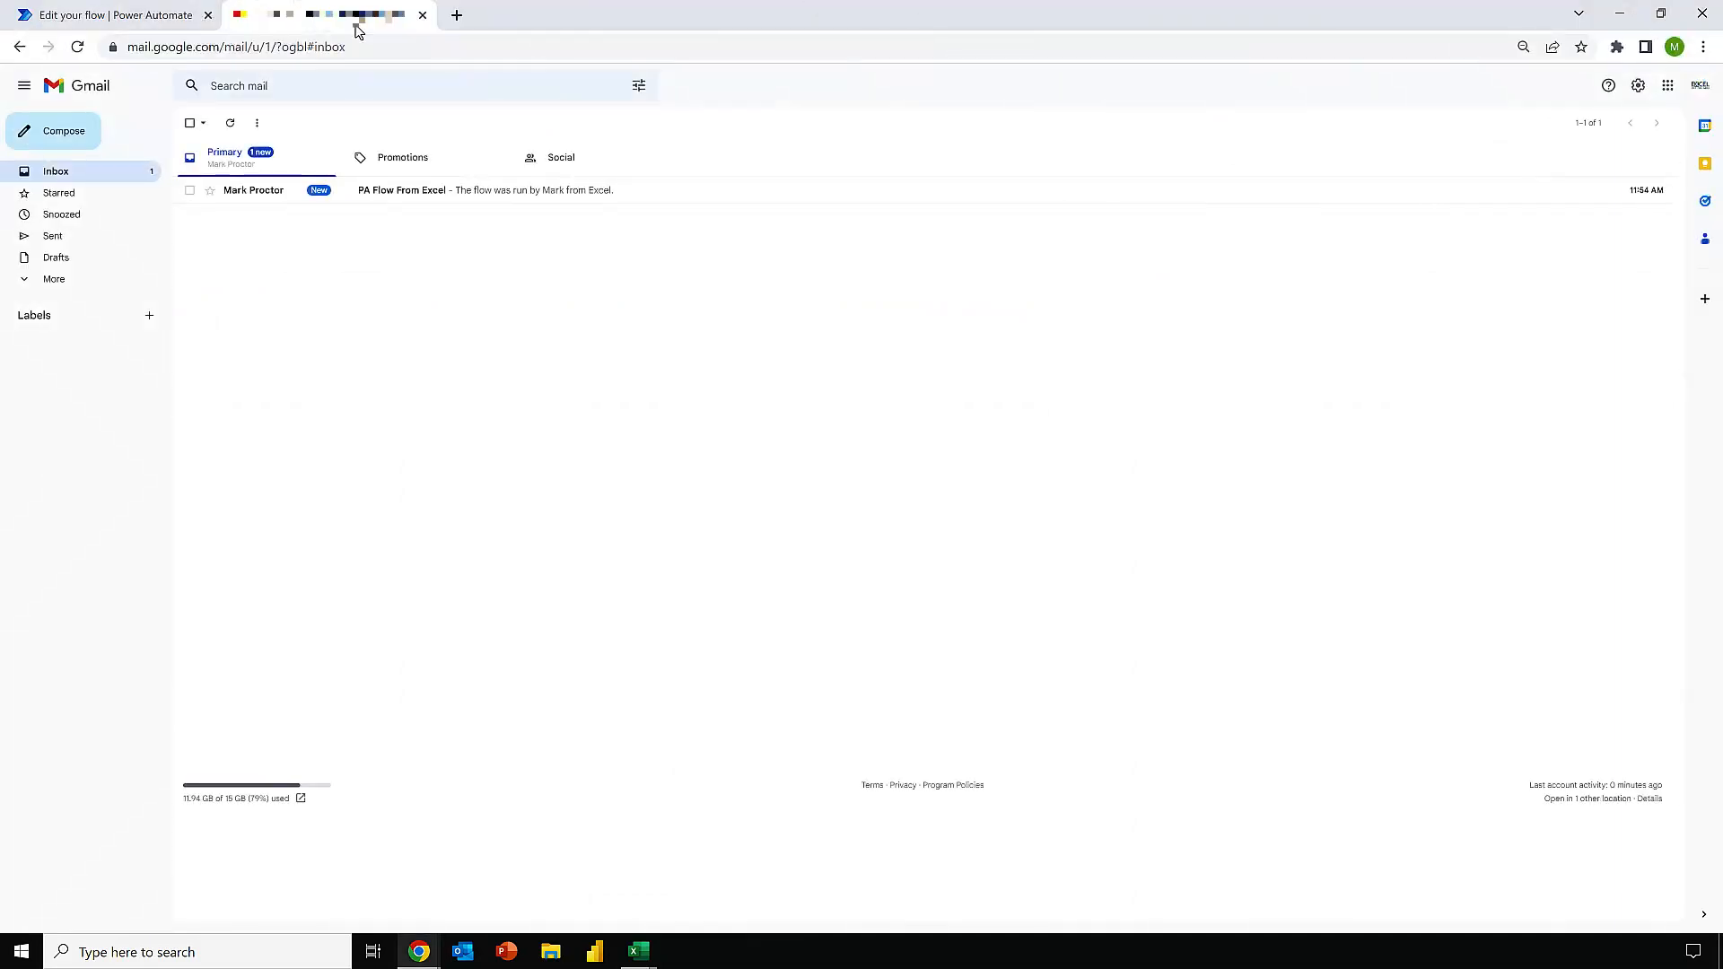
- Check the Gmail Primary inbox for the PA Flow From Excel email
click(400, 189)
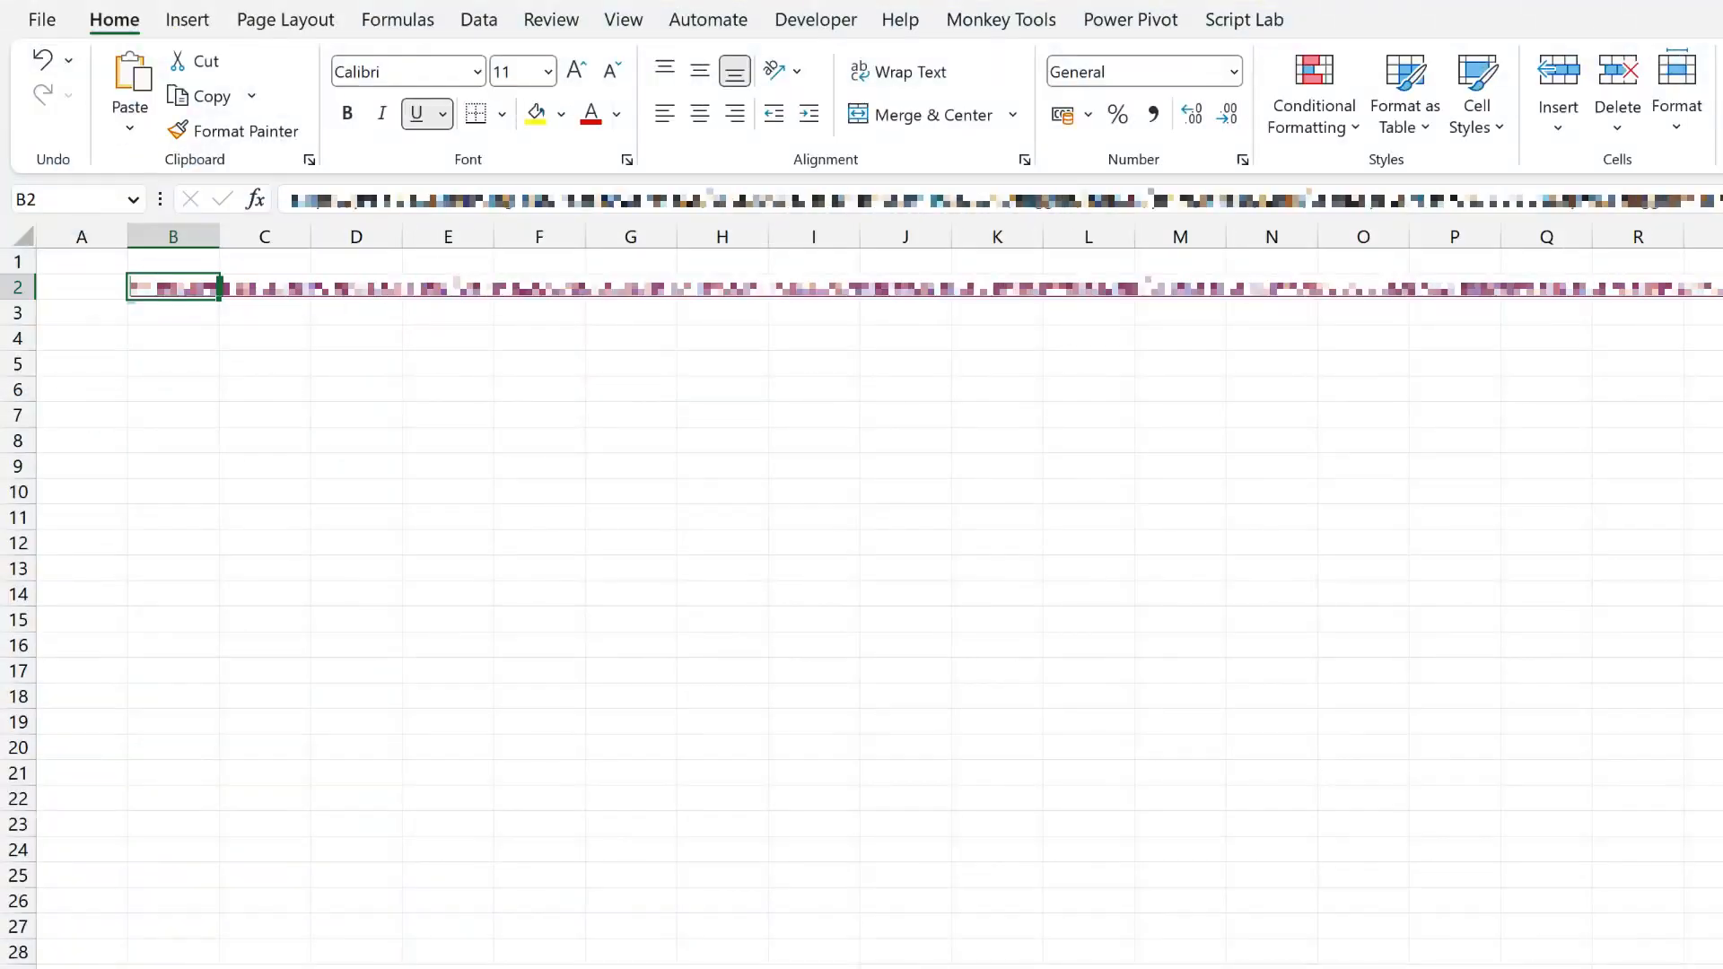
- Enter the text Excel Off The Grid in cell B8
click(172, 441)
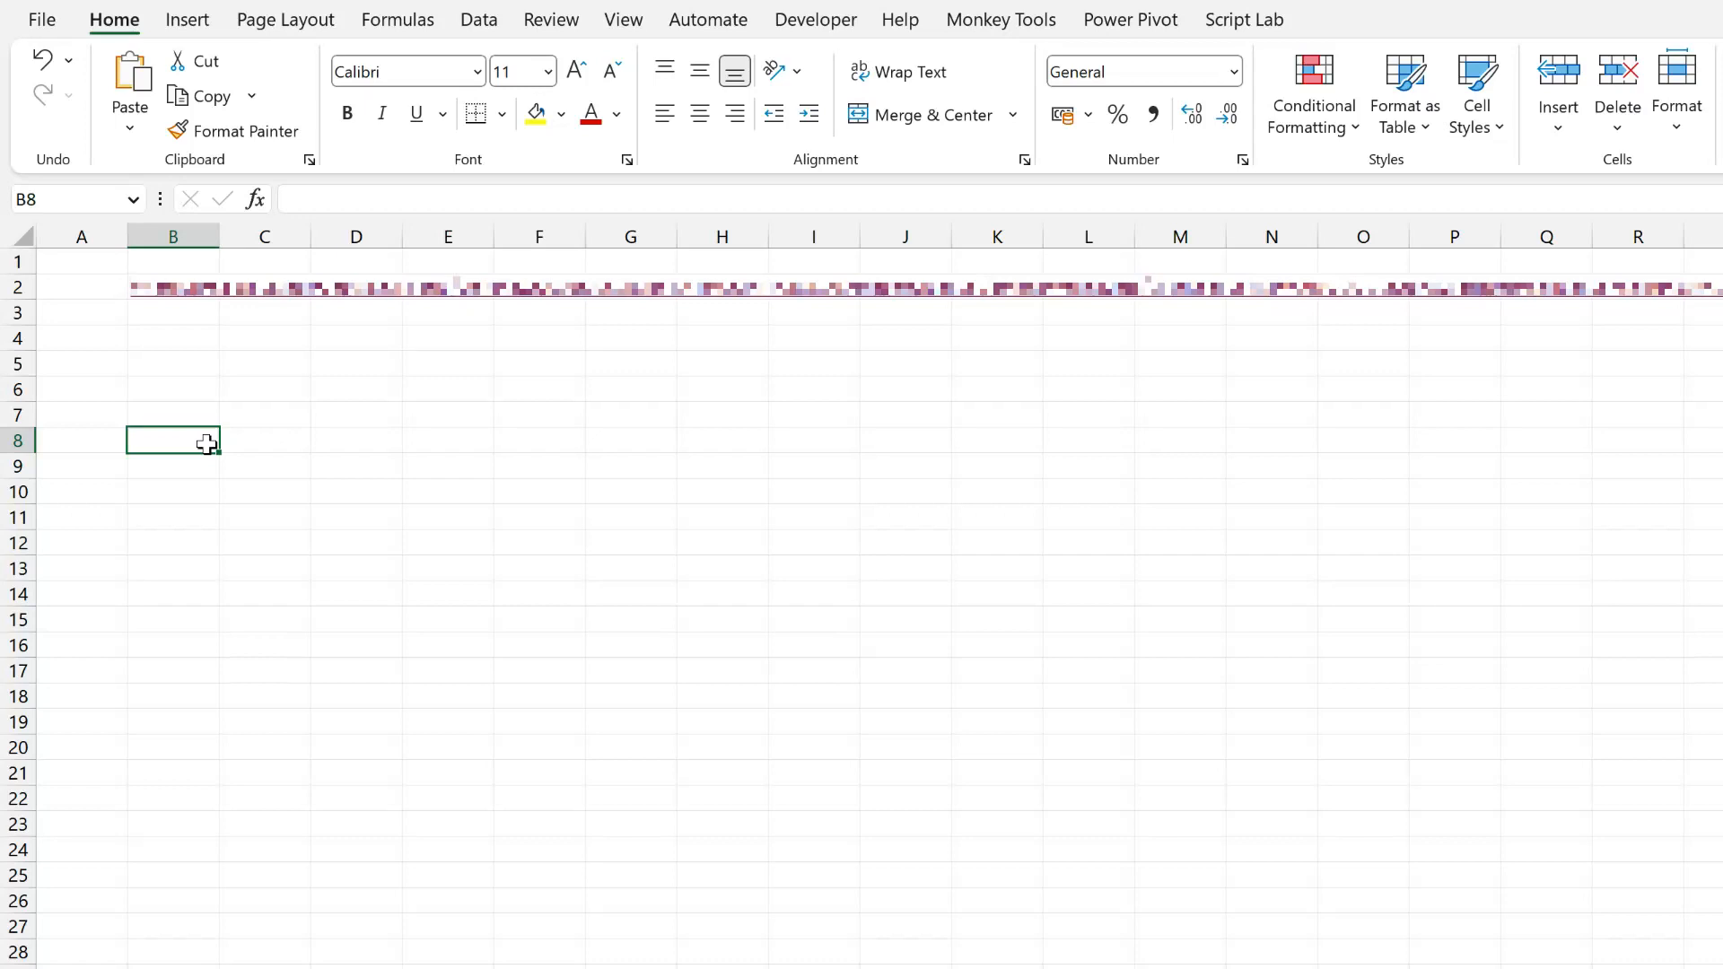
text(Excel Off The Grid)
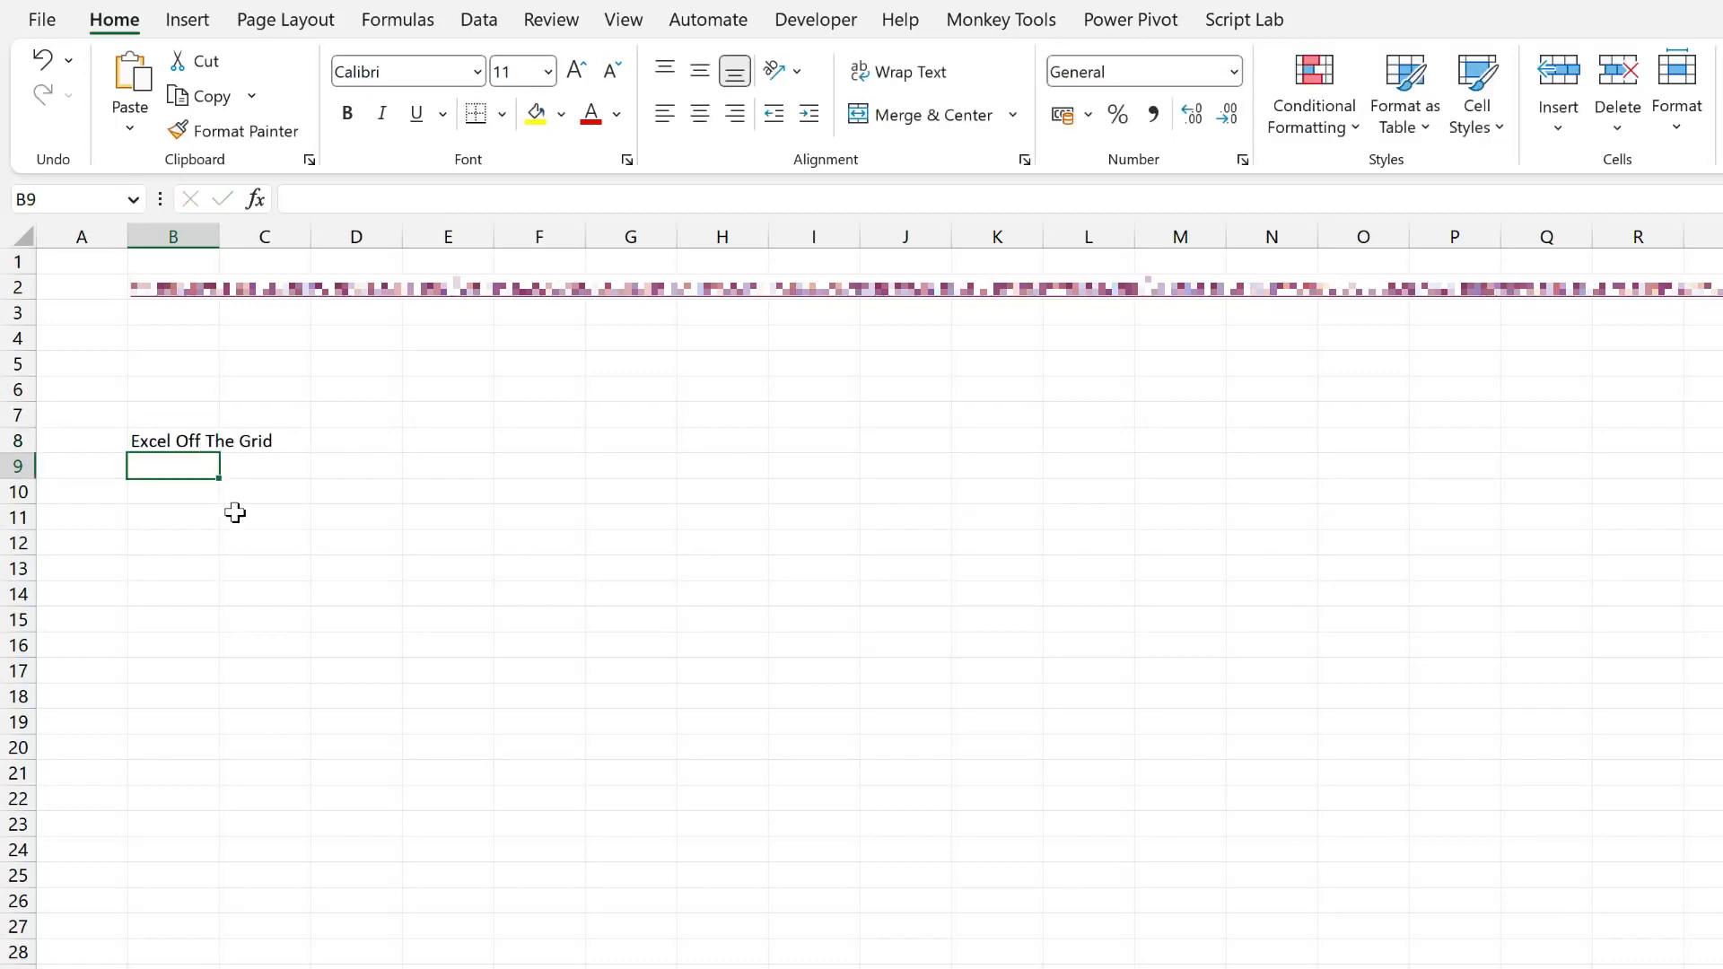
mouse_move(228, 508)
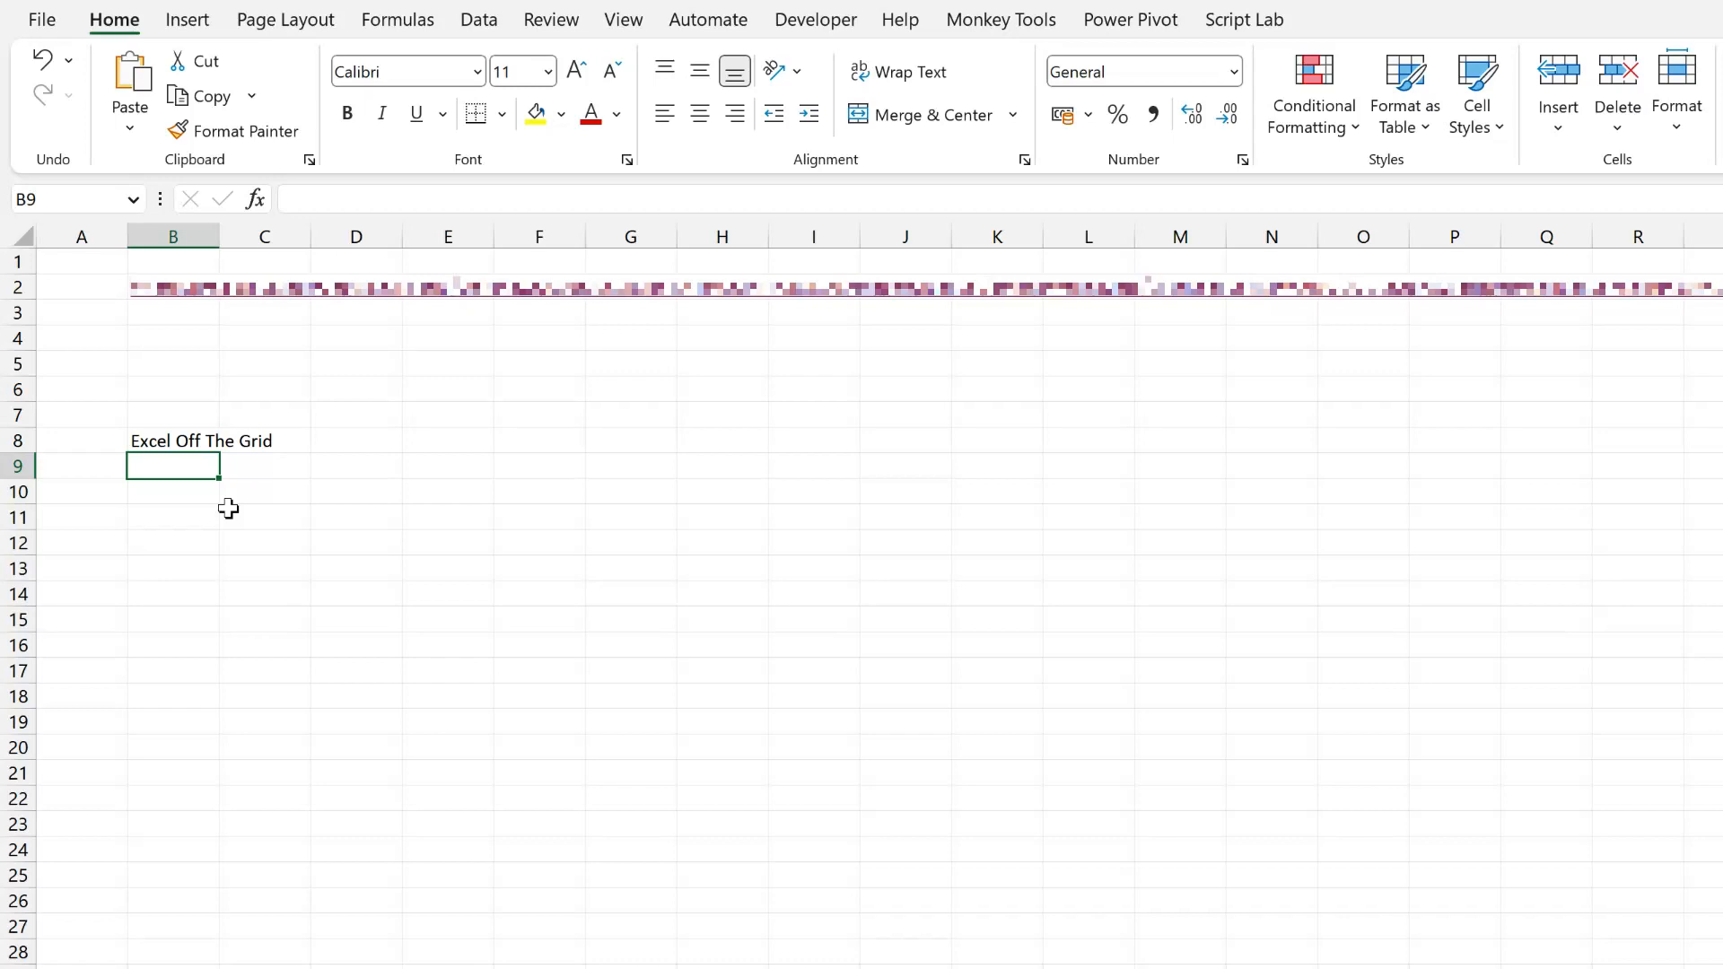
mouse_move(208, 445)
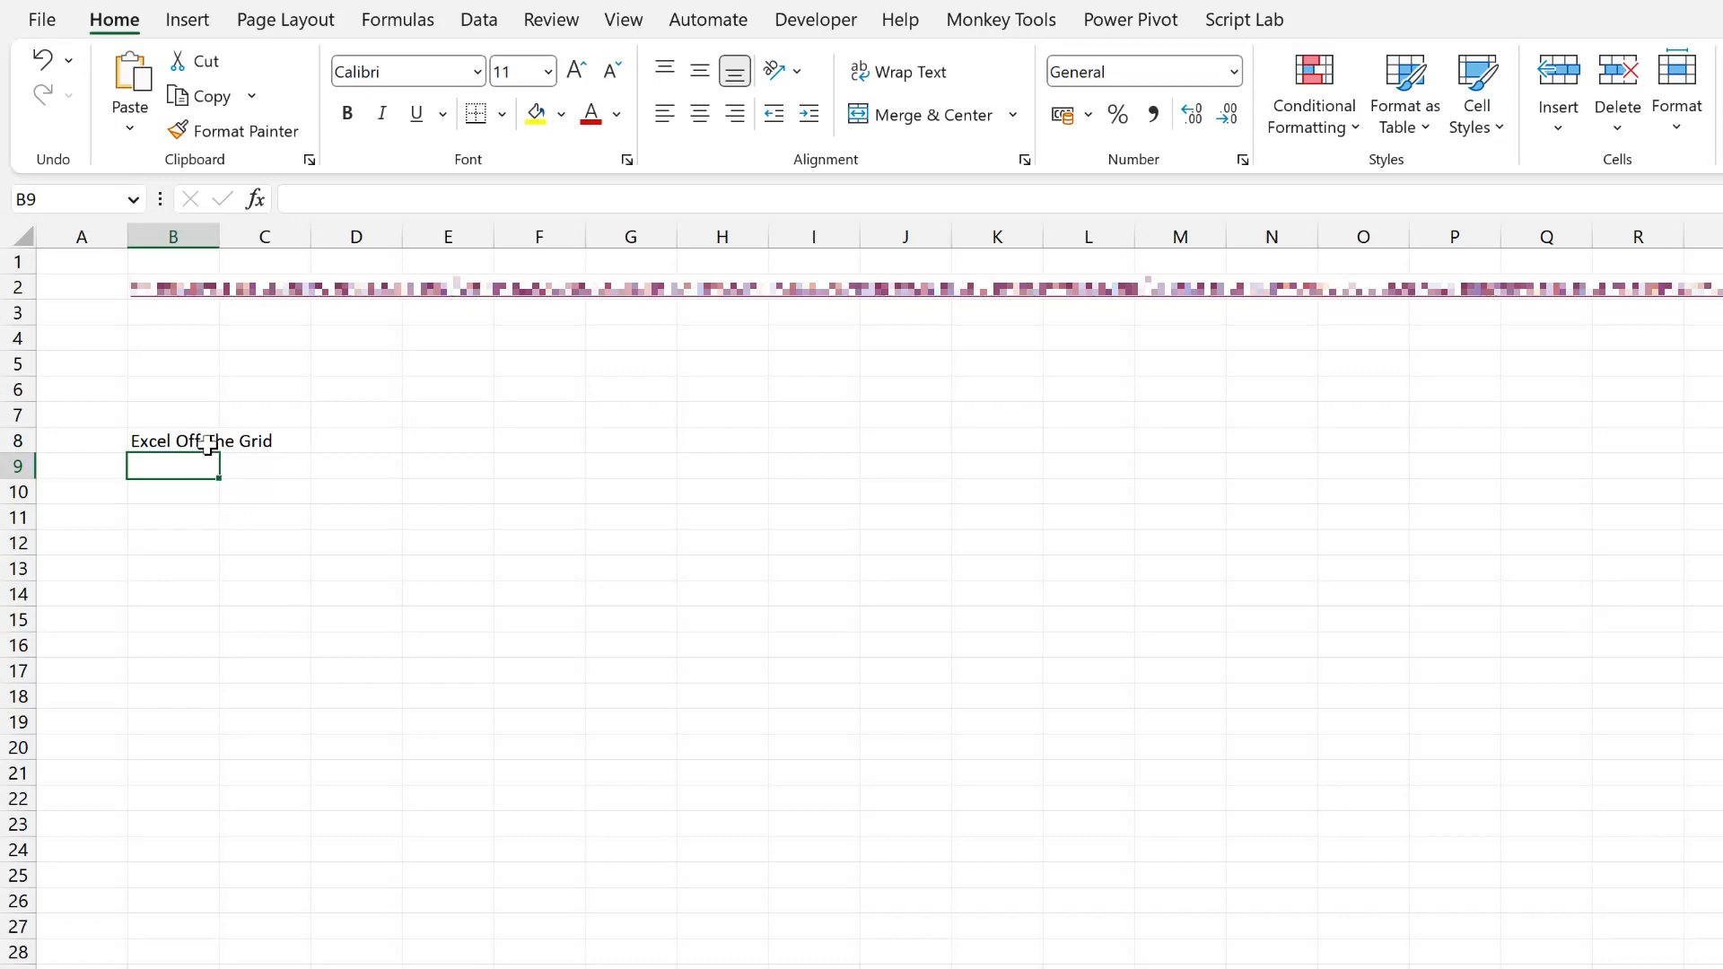
- Edit B8 to replace its spaces with %20, giving Excel%20Off%20The%20Grid
double_click(172, 441)
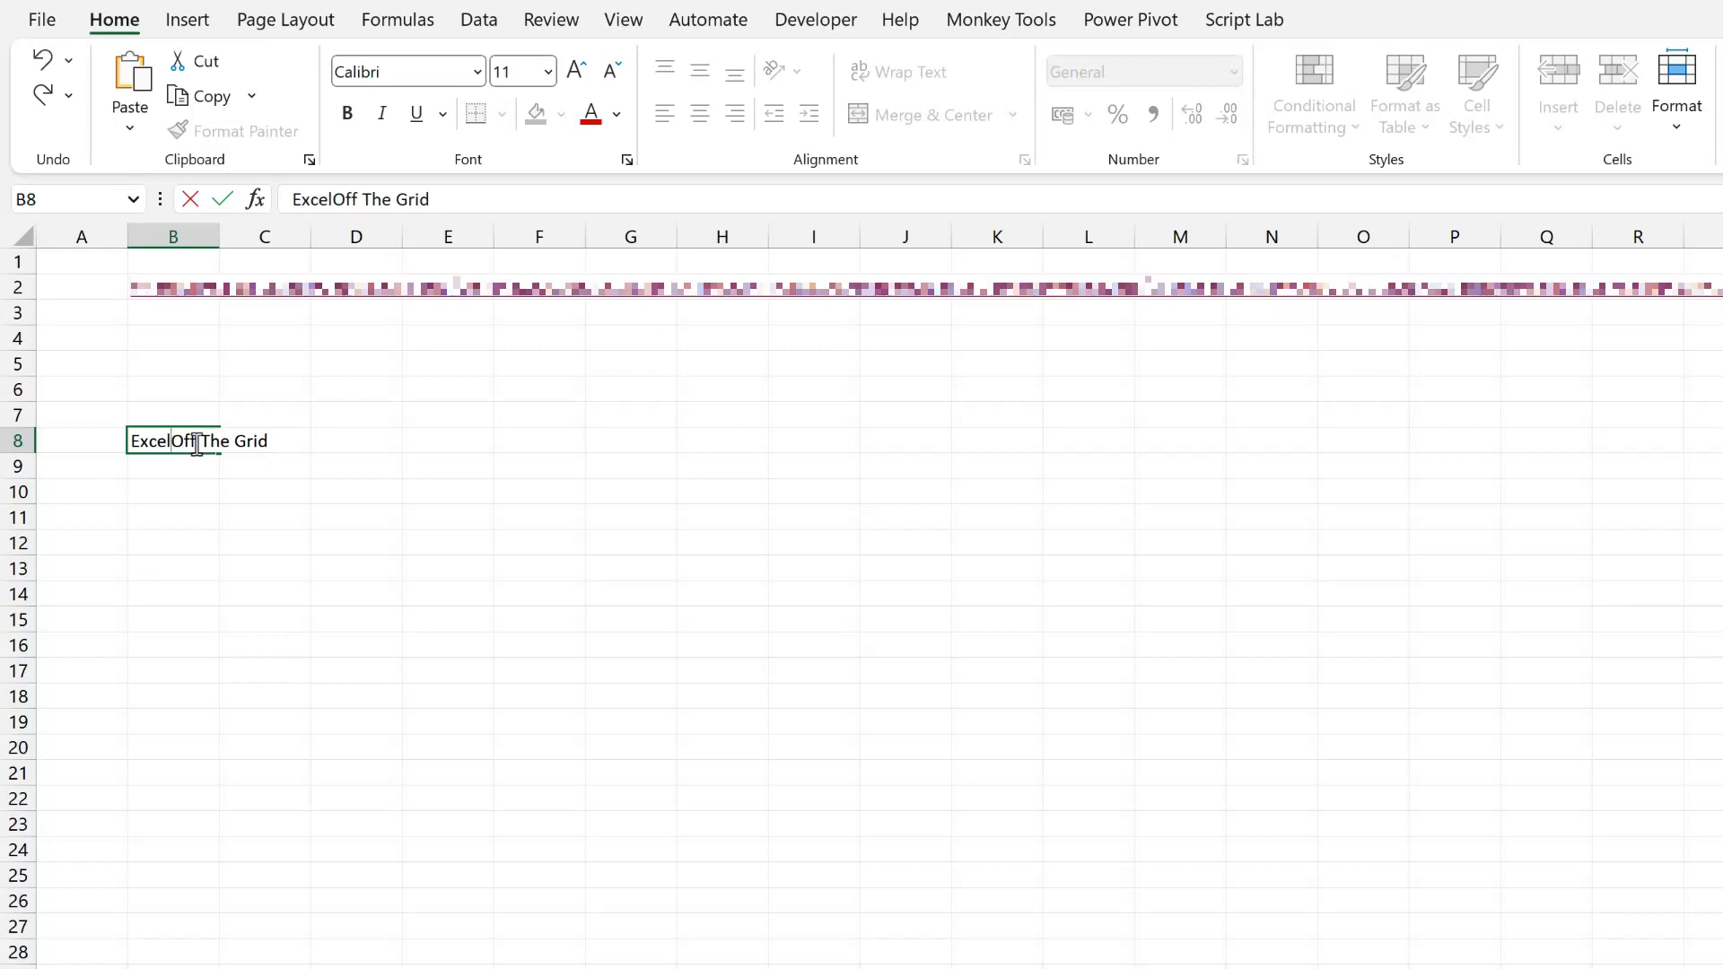
text(%)
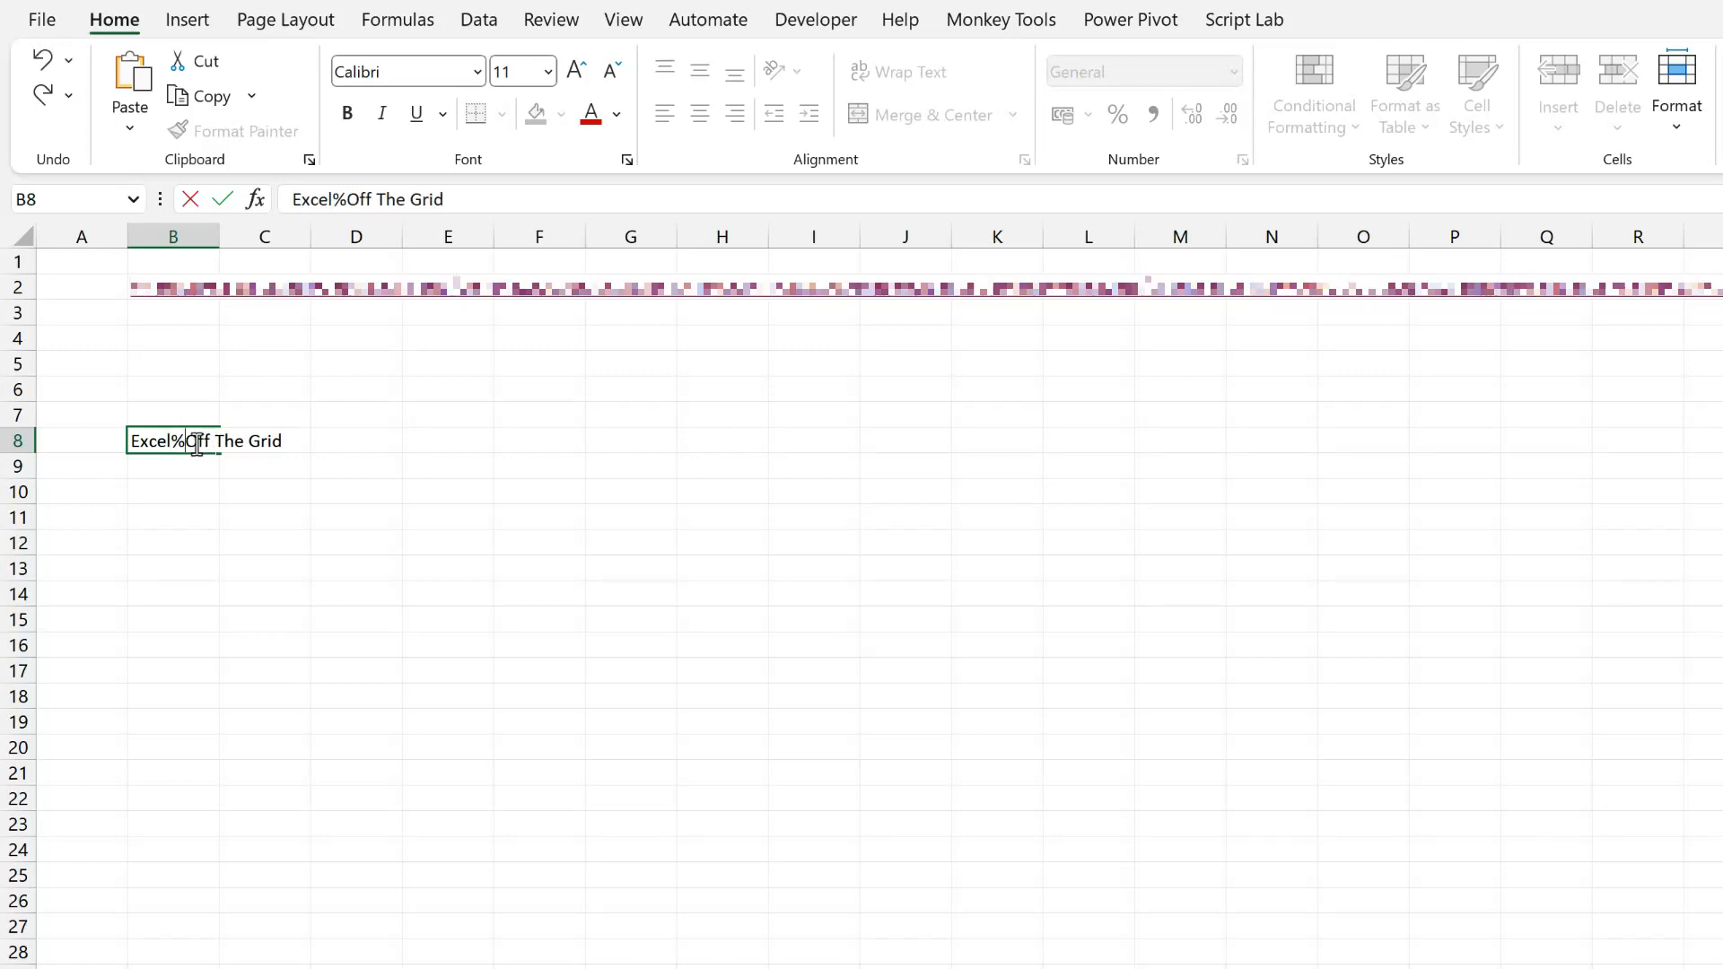
text(20)
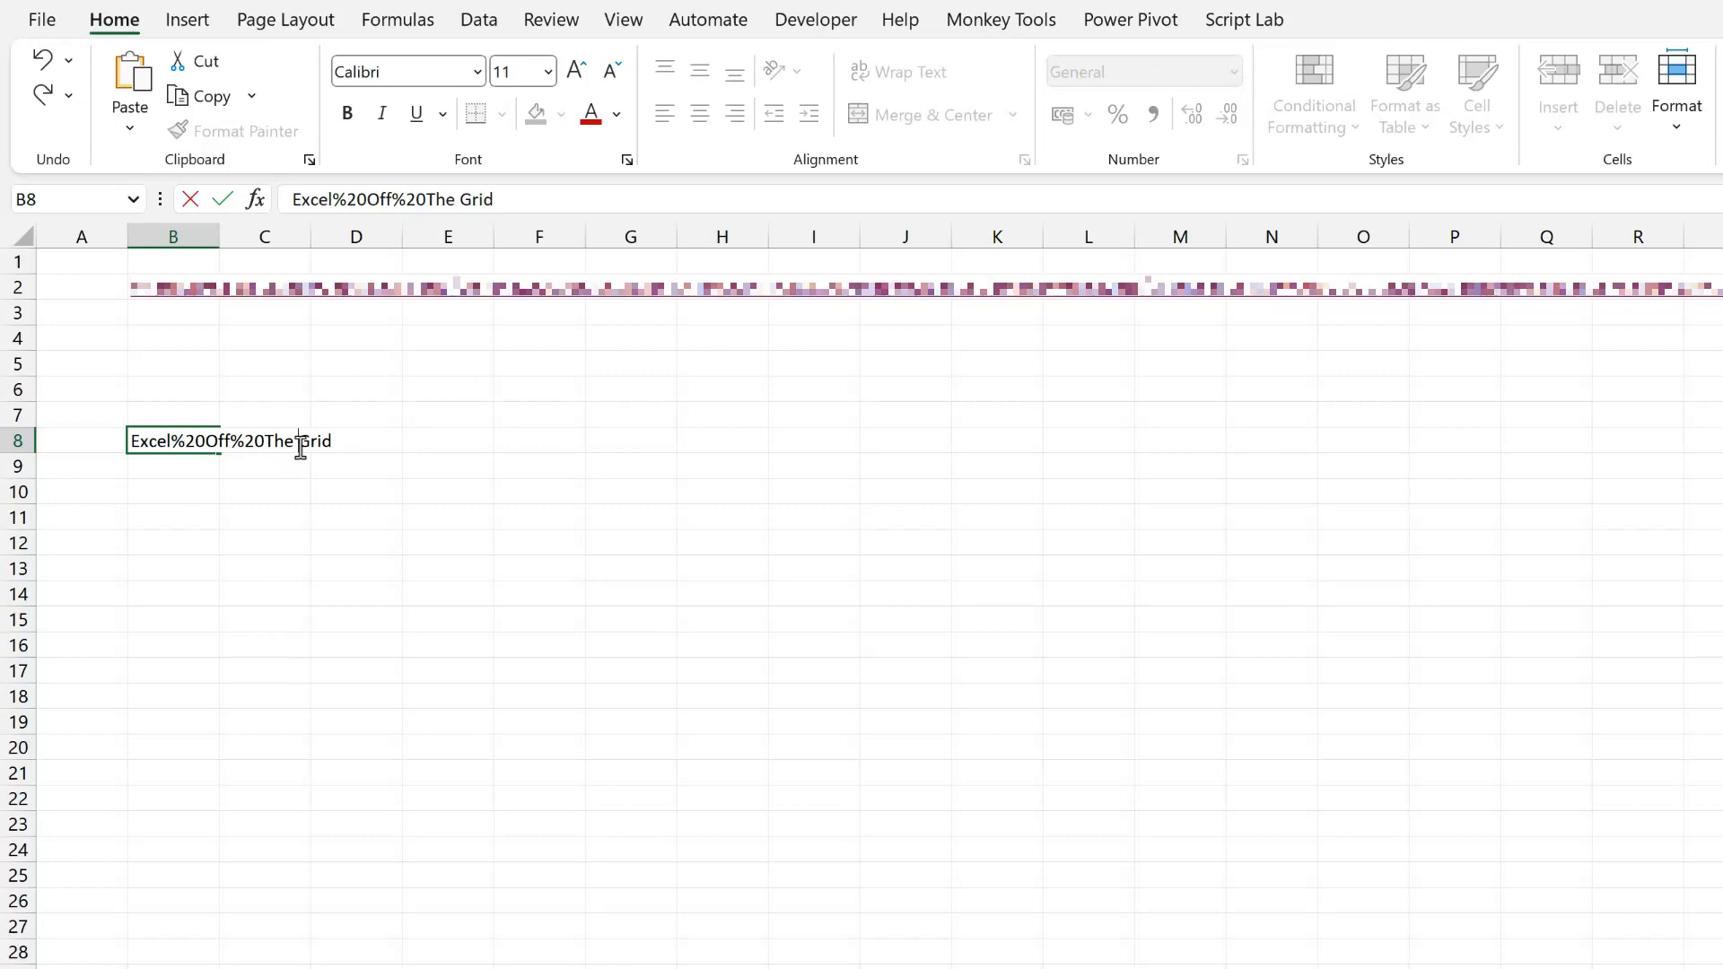
key(Enter)
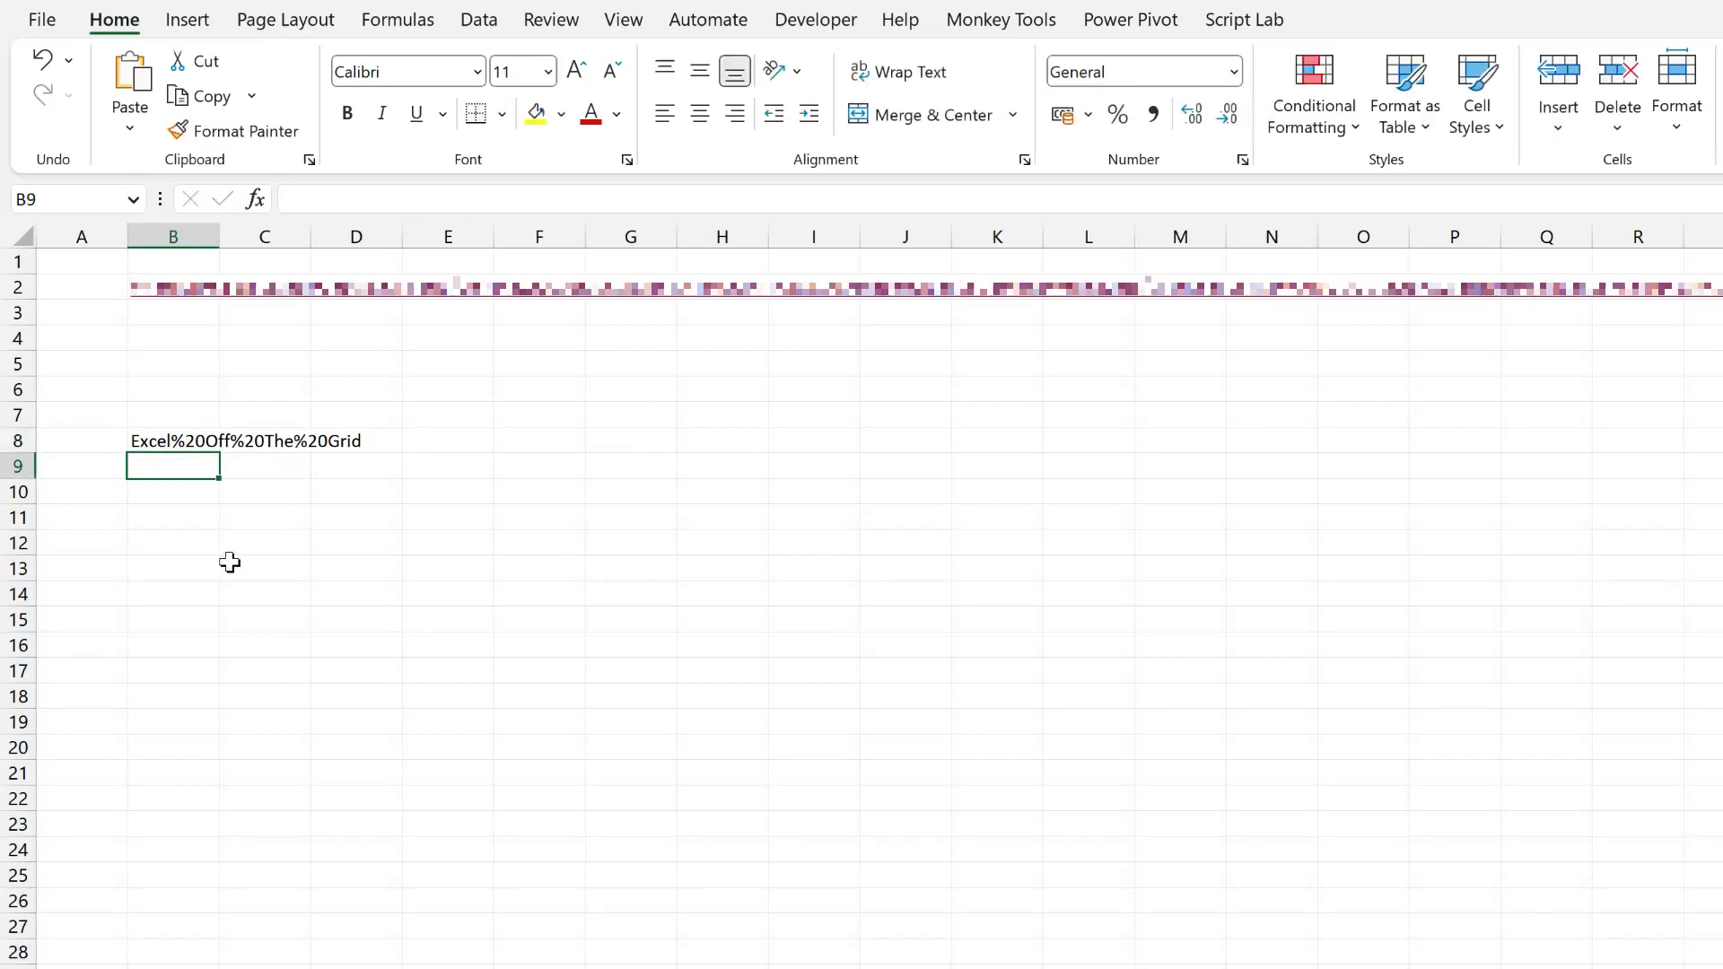
mouse_move(186, 522)
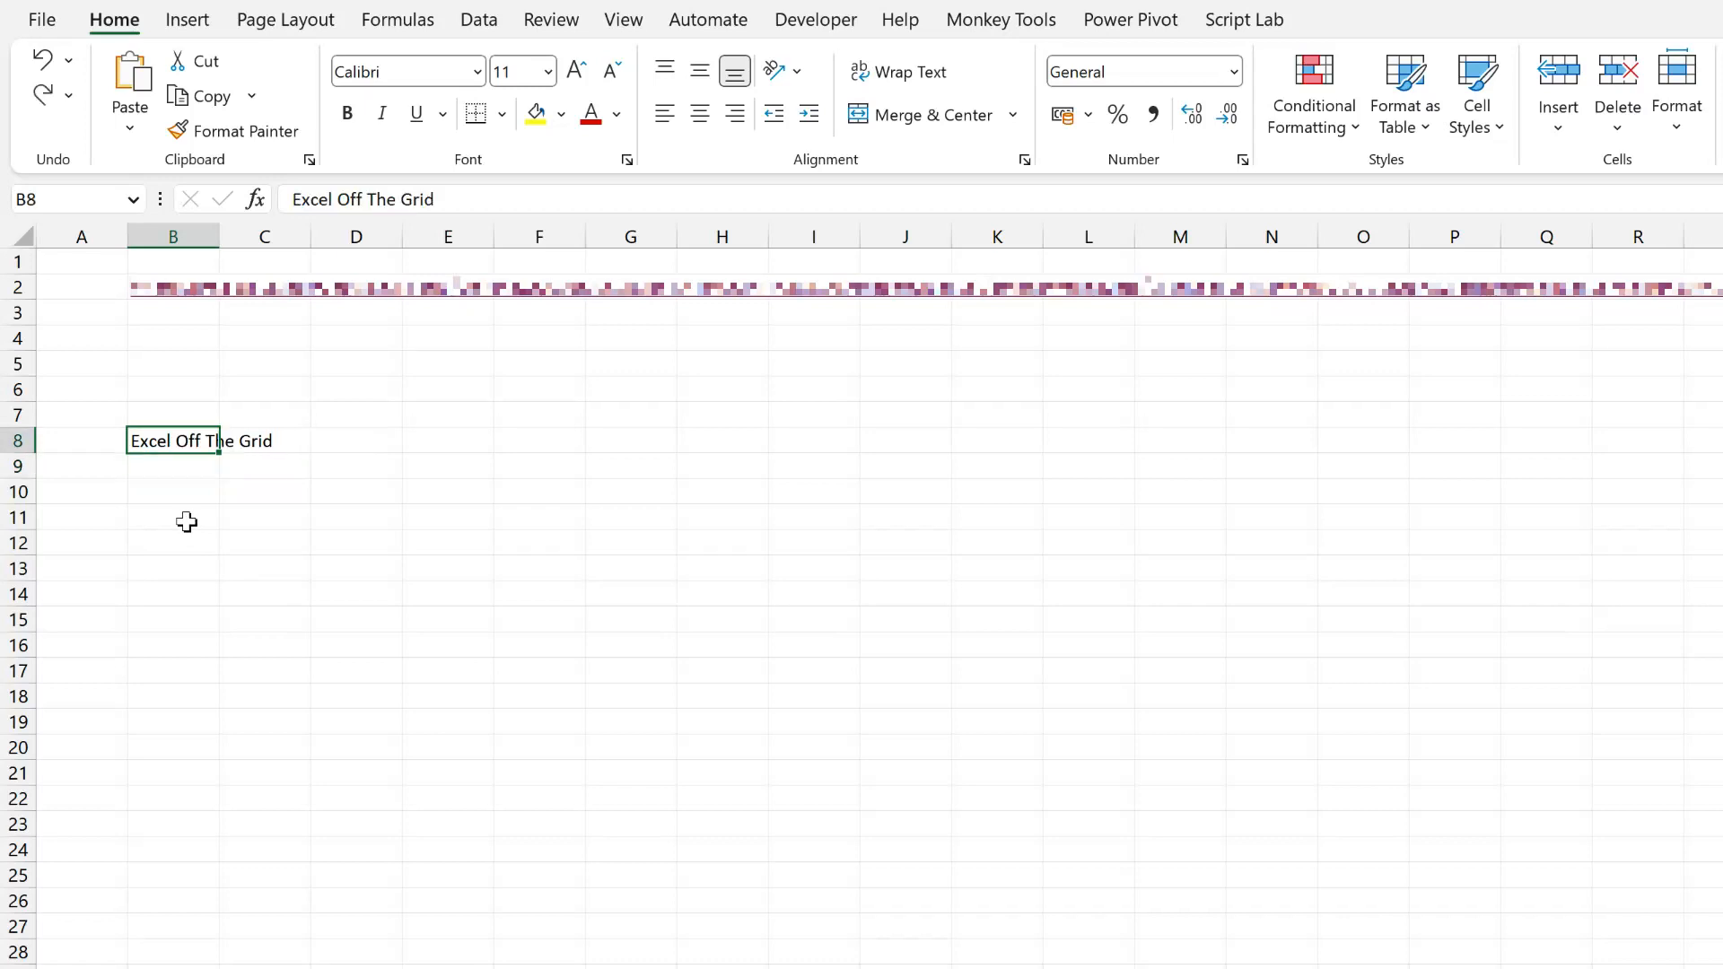
- Enter =ENCODEURL(B8) in B11 to URL-encode B8's text
click(173, 517)
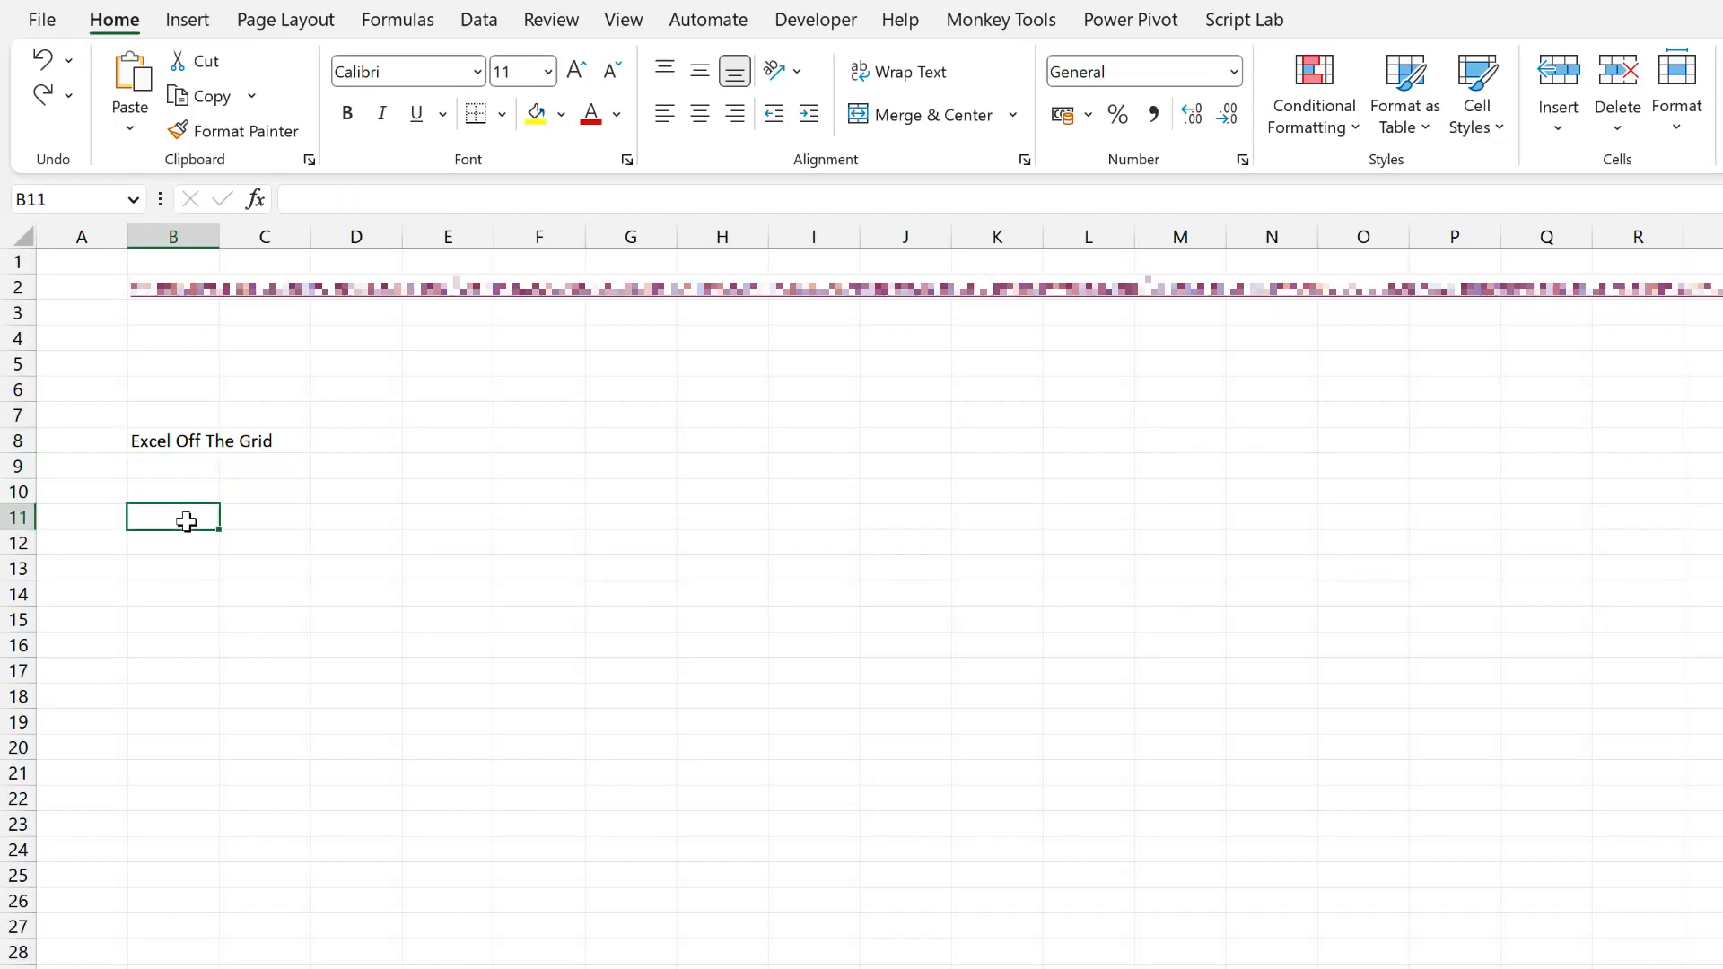
text(=ENCODEURL()
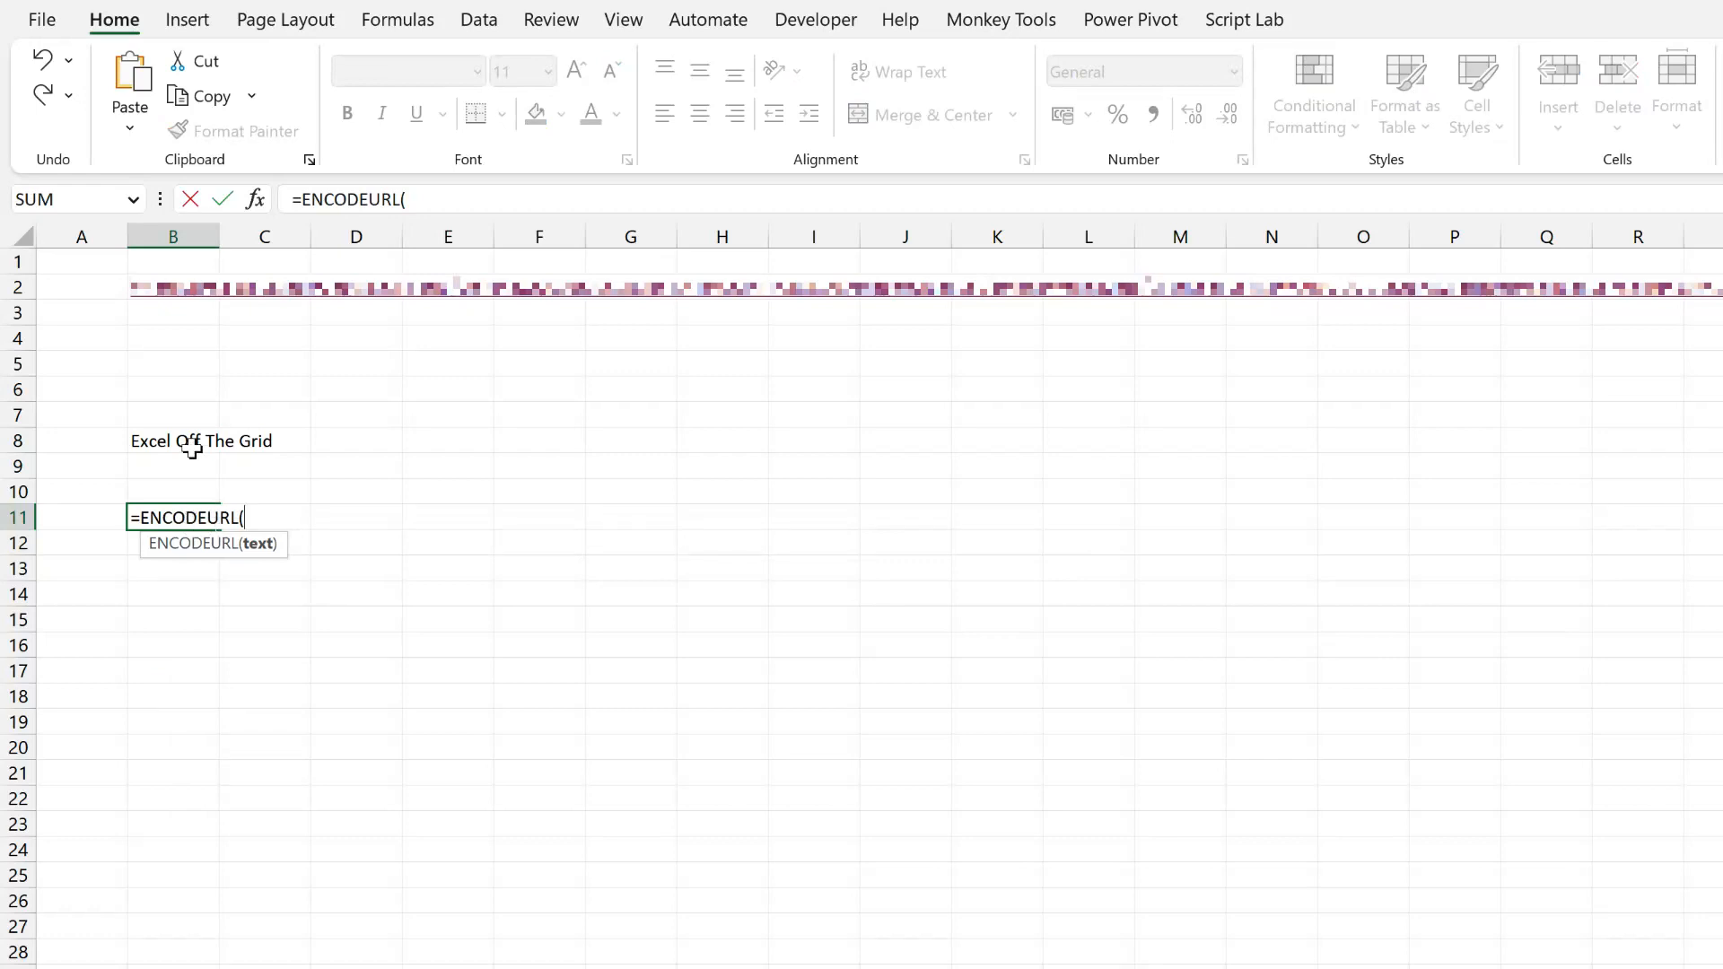
click(172, 441)
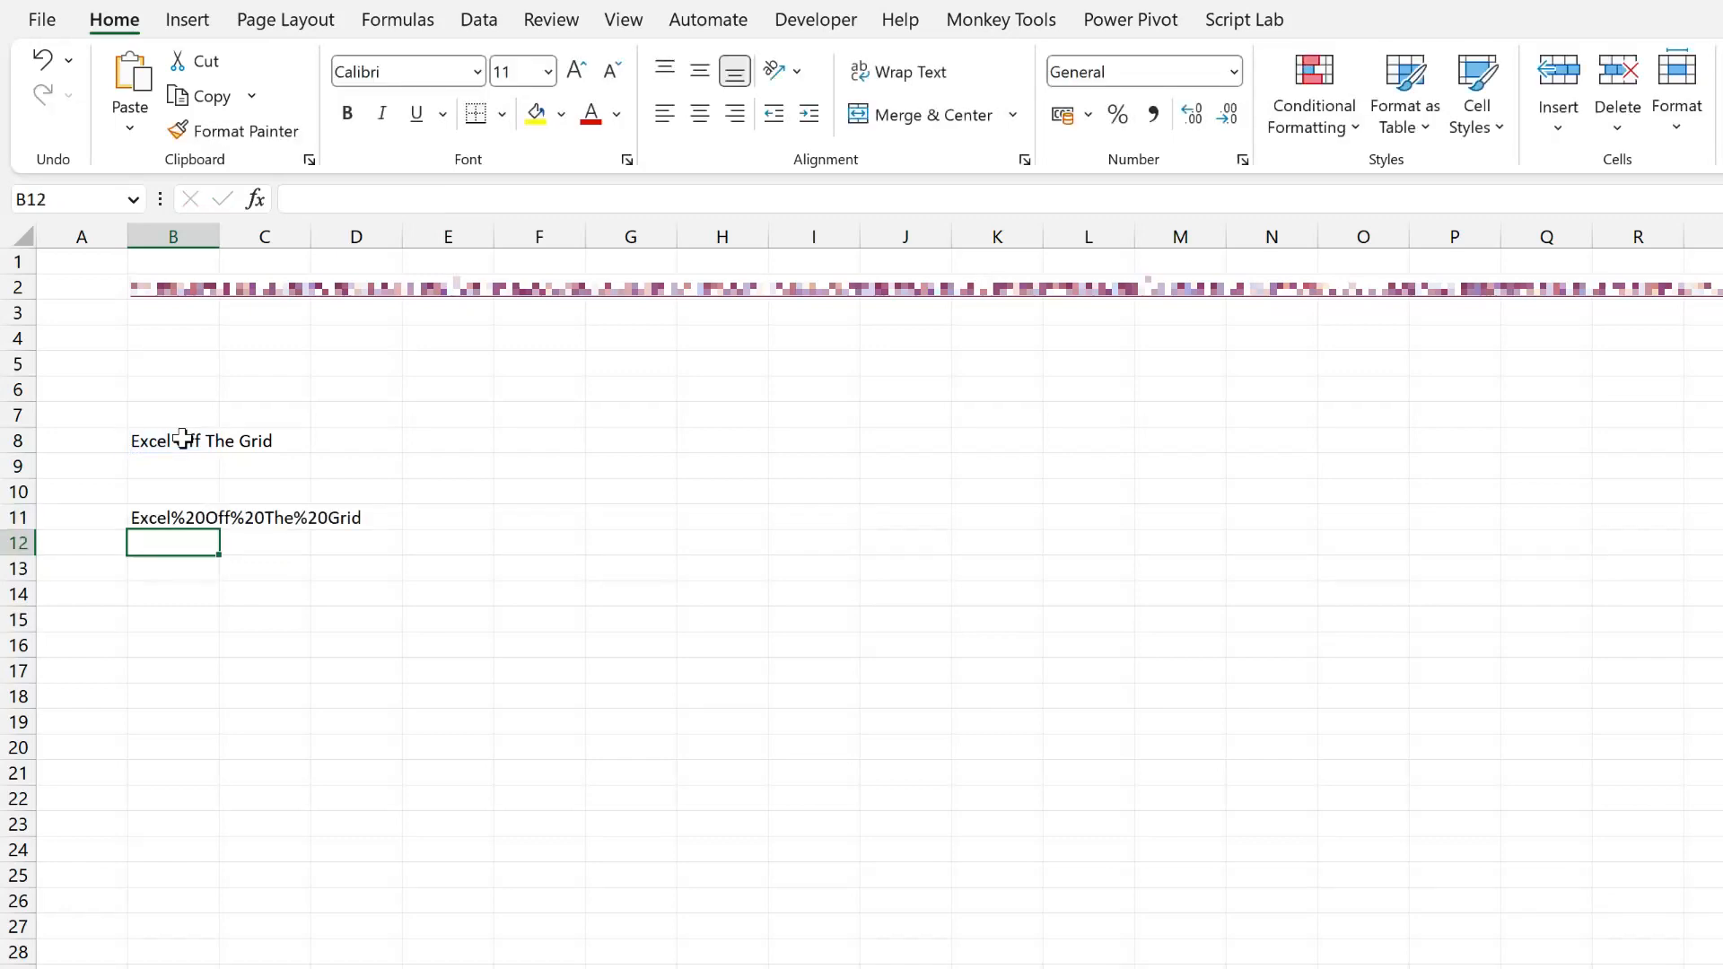
mouse_move(215, 614)
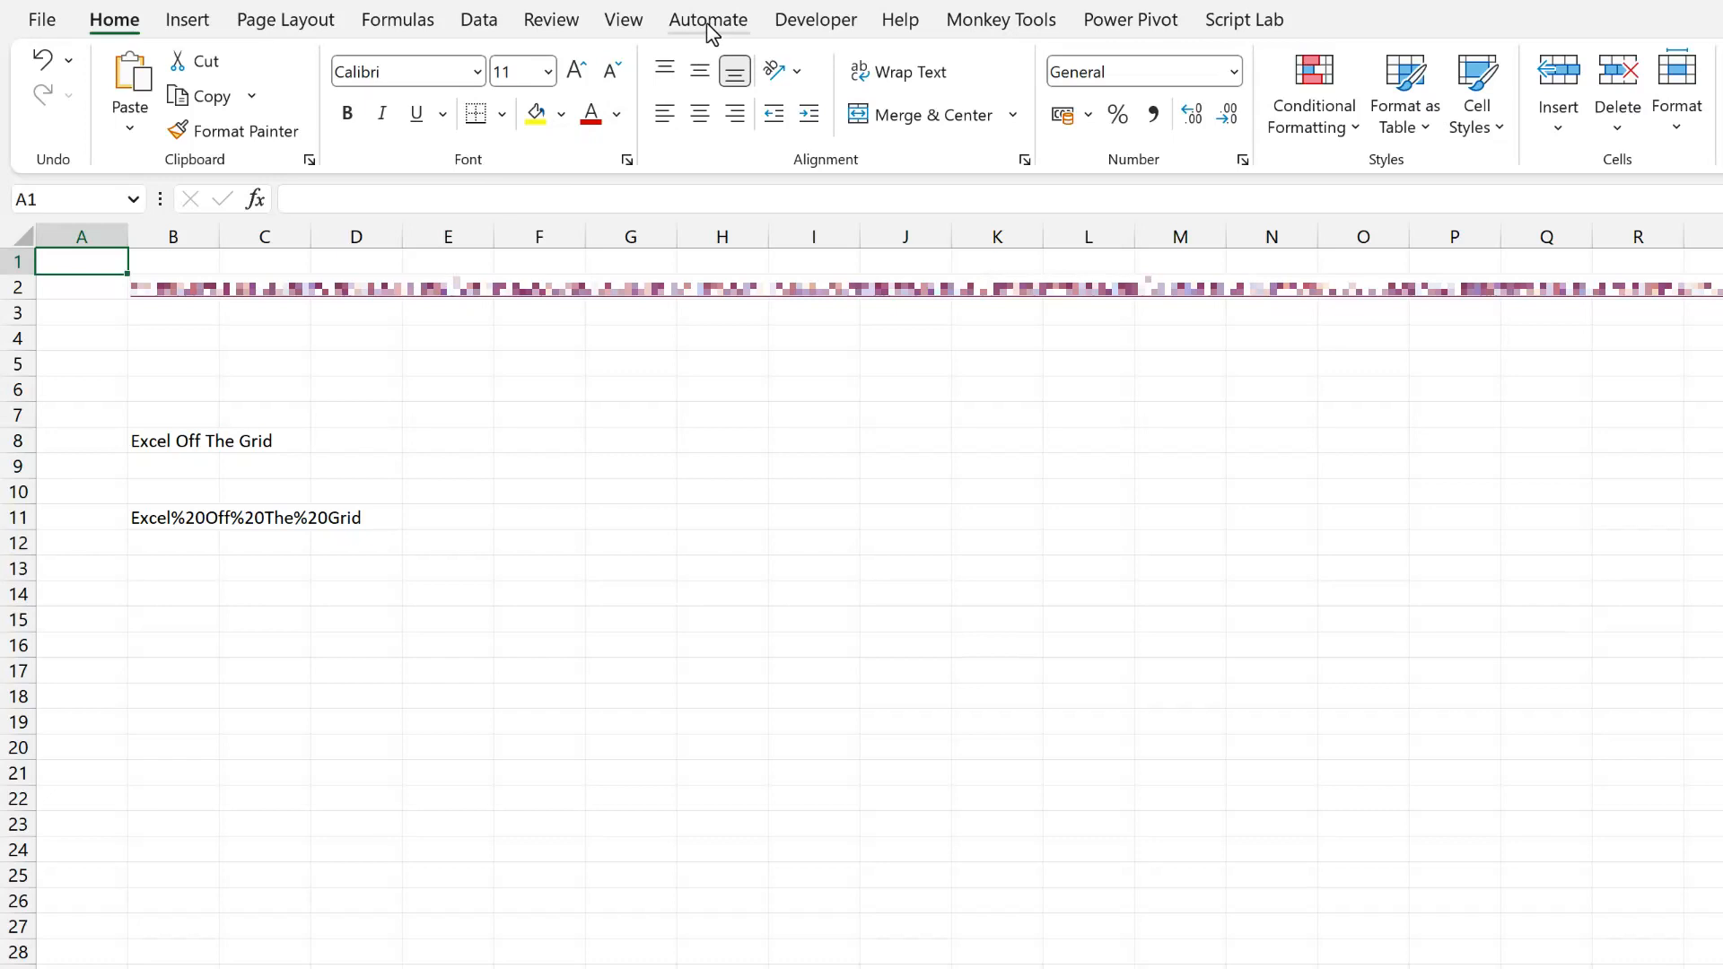
- From the Automate tab, open the Run PA Flow script in the Code Editor
click(707, 20)
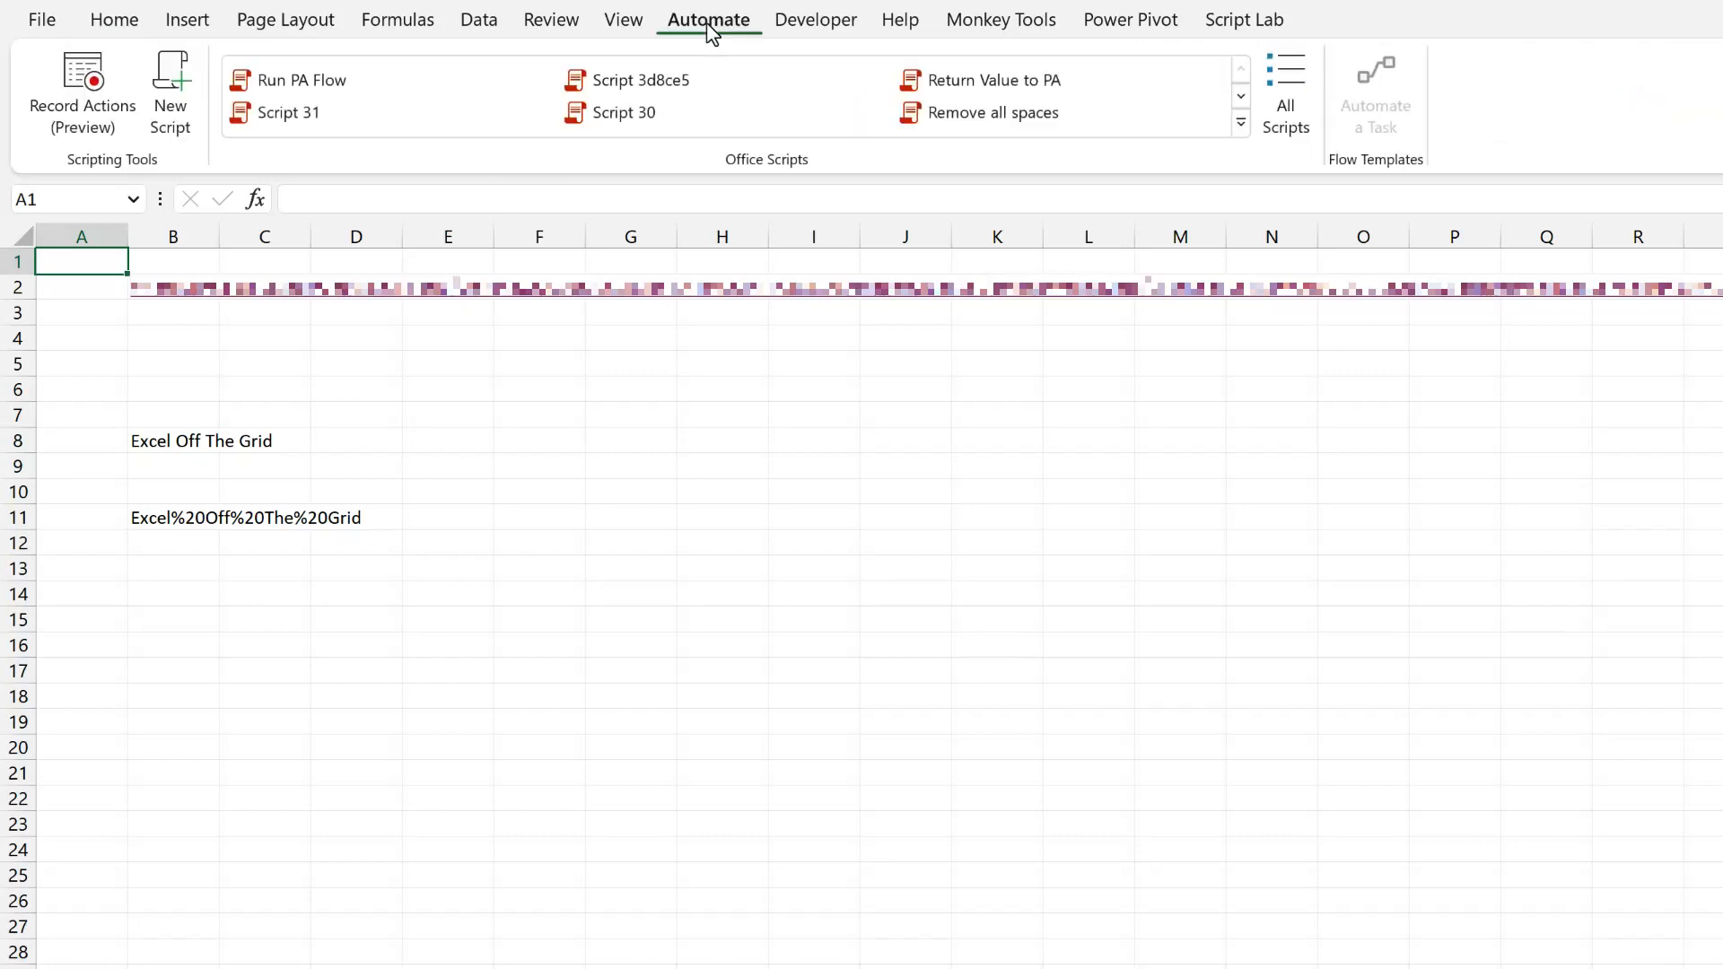
mouse_move(171, 94)
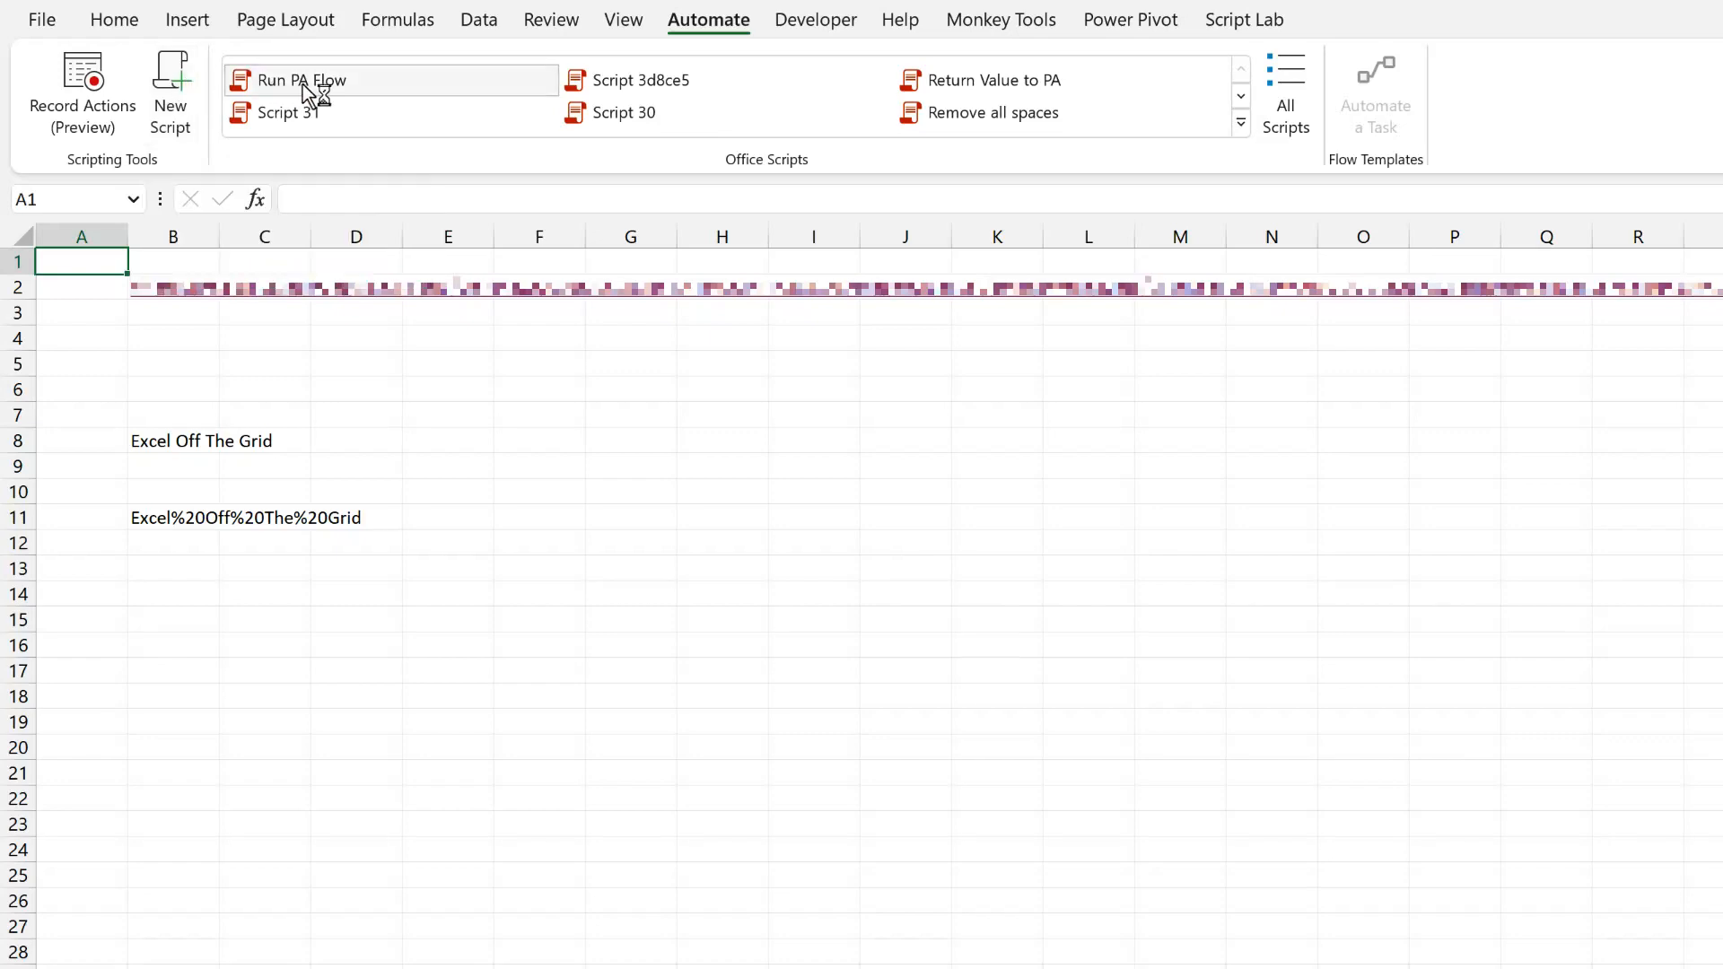
click(301, 79)
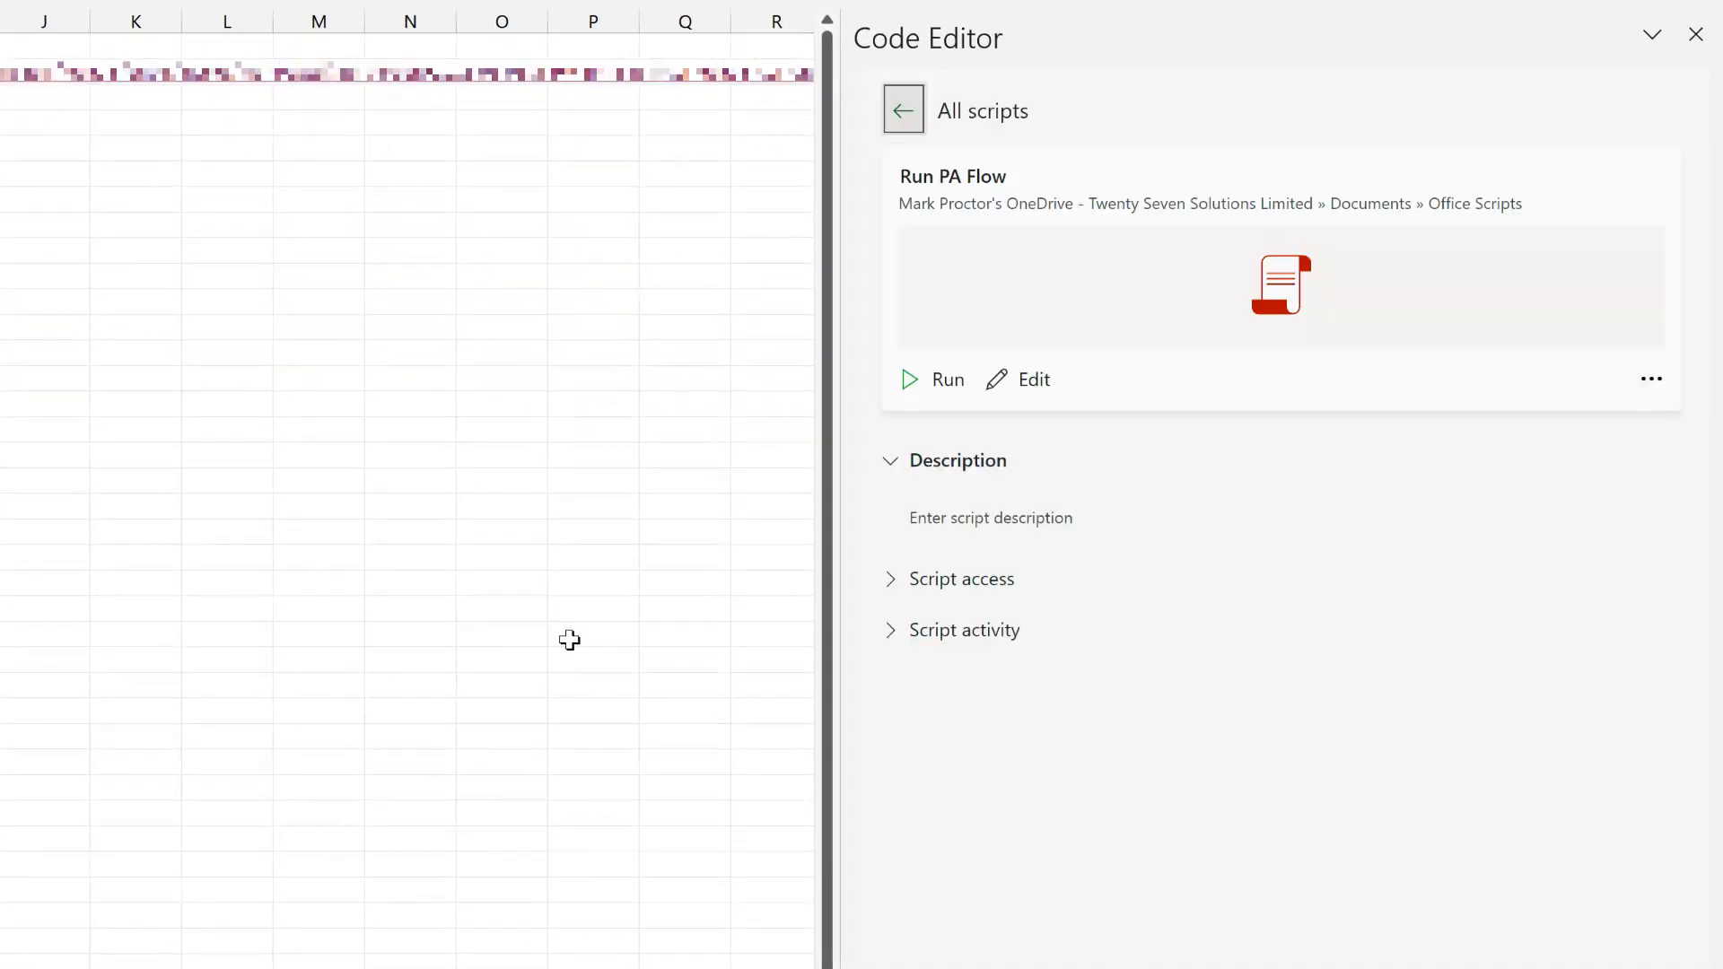
mouse_move(1062, 409)
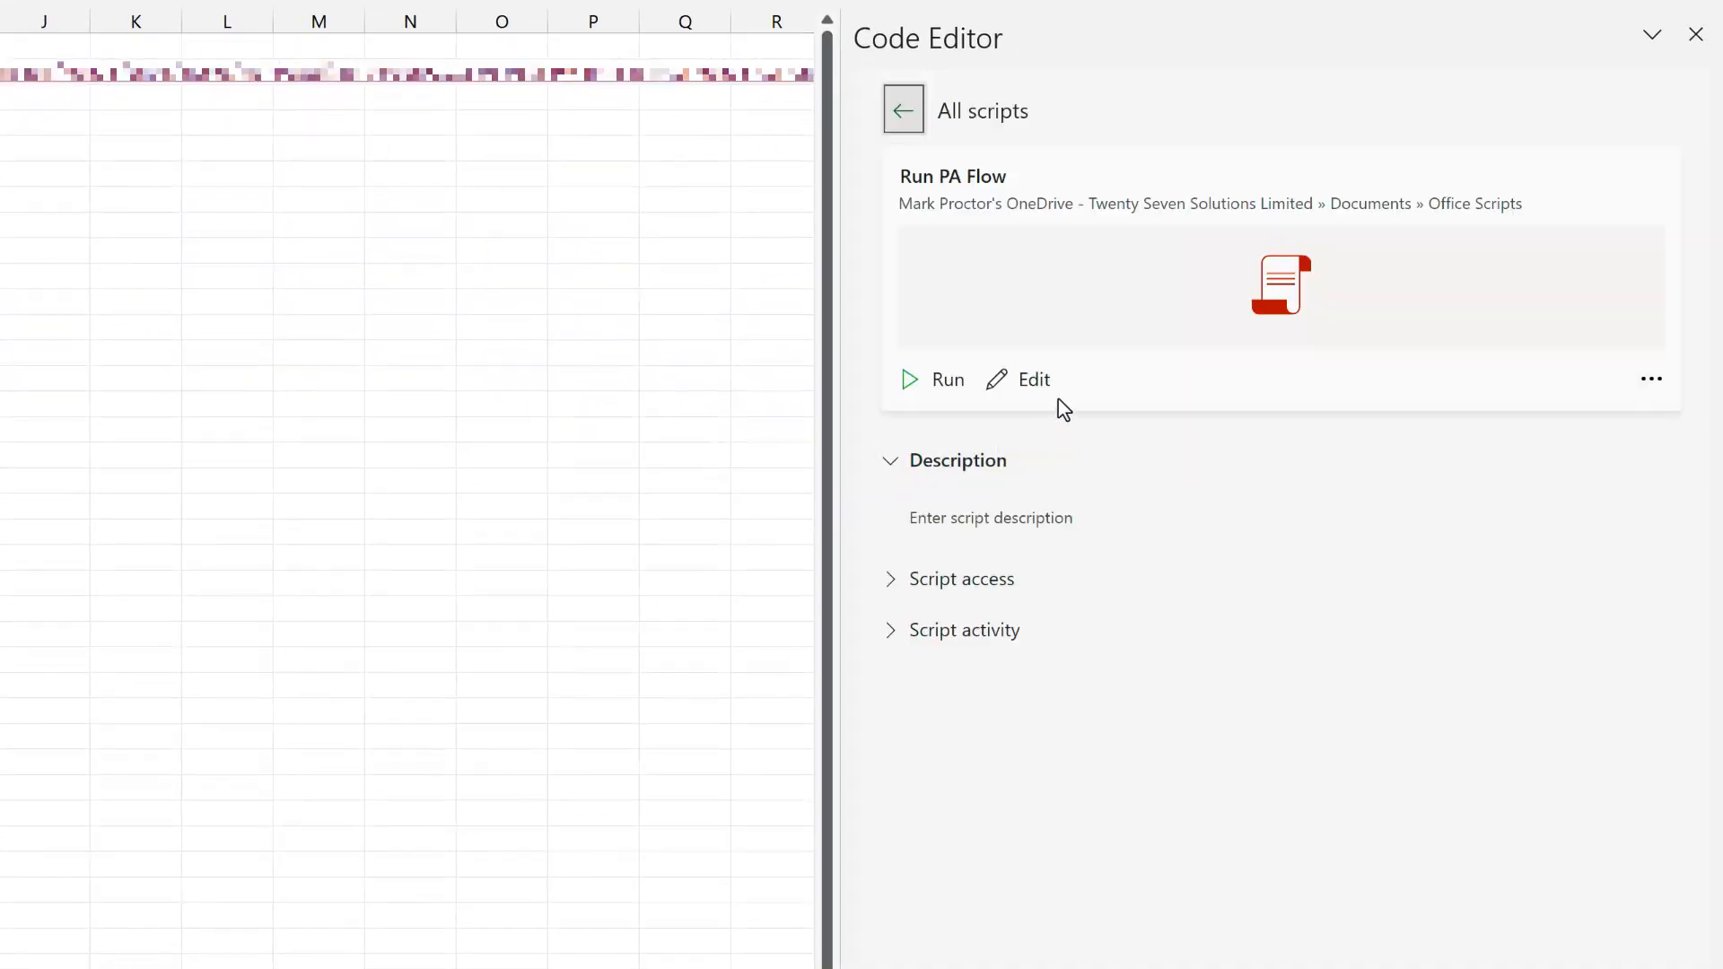
click(1032, 379)
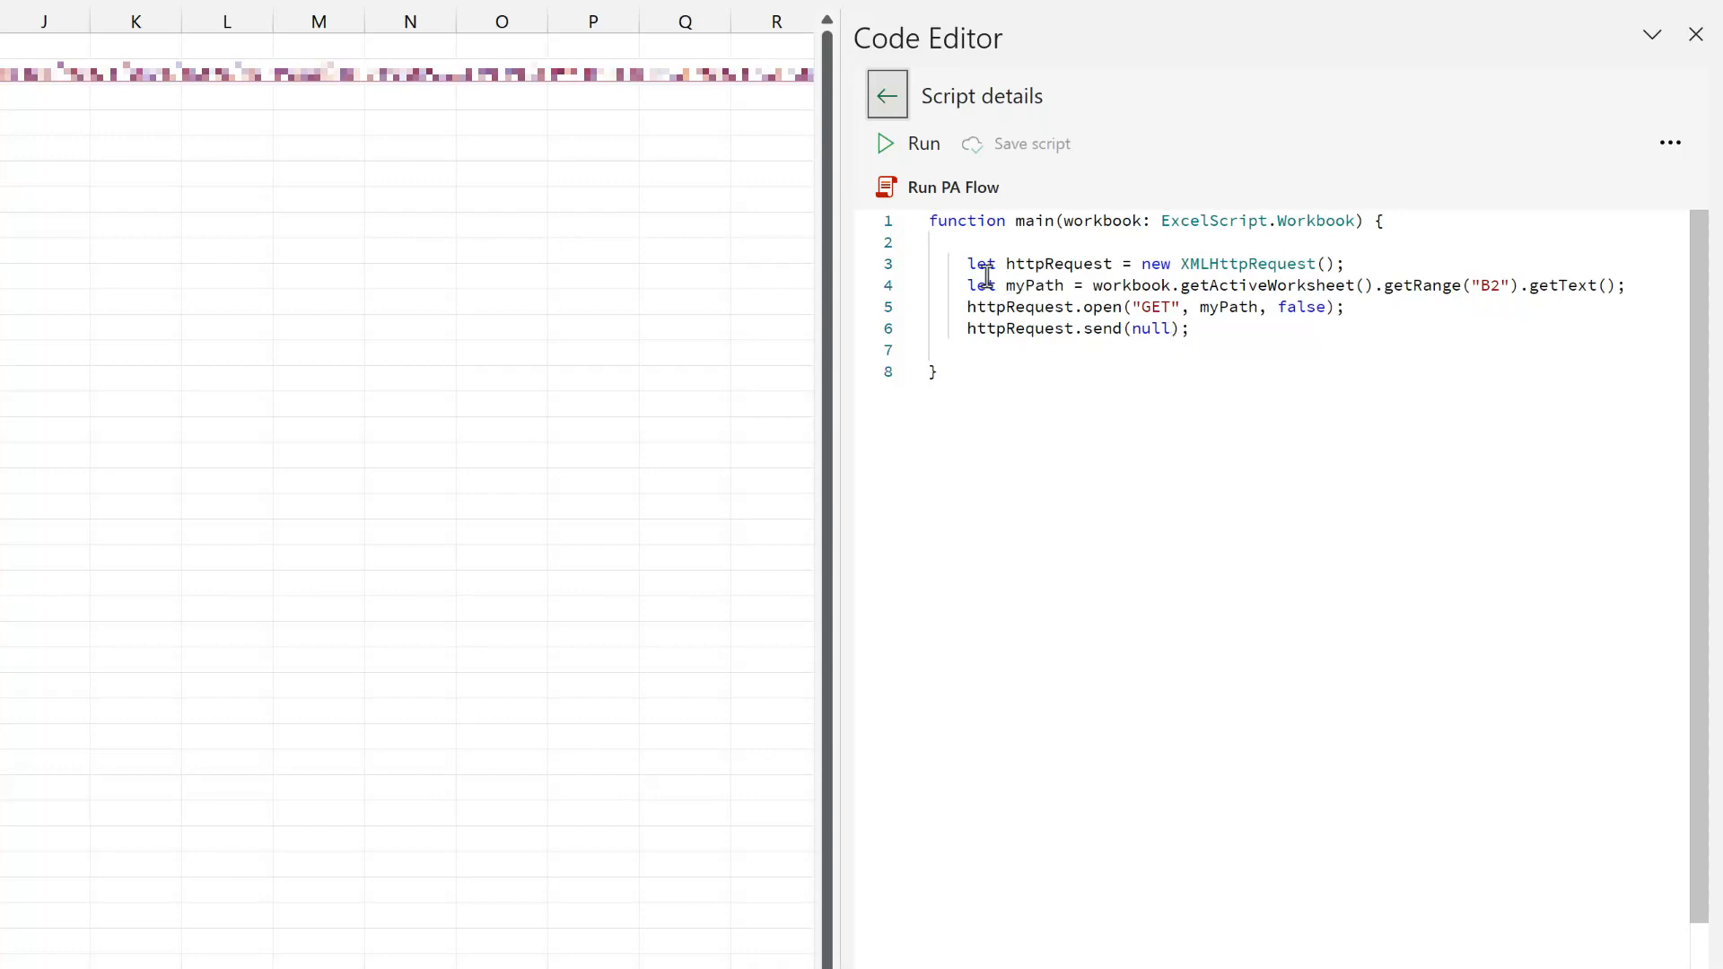
- Highlight code lines including the GET method and myPath argument of the request
drag(967, 264, 1346, 263)
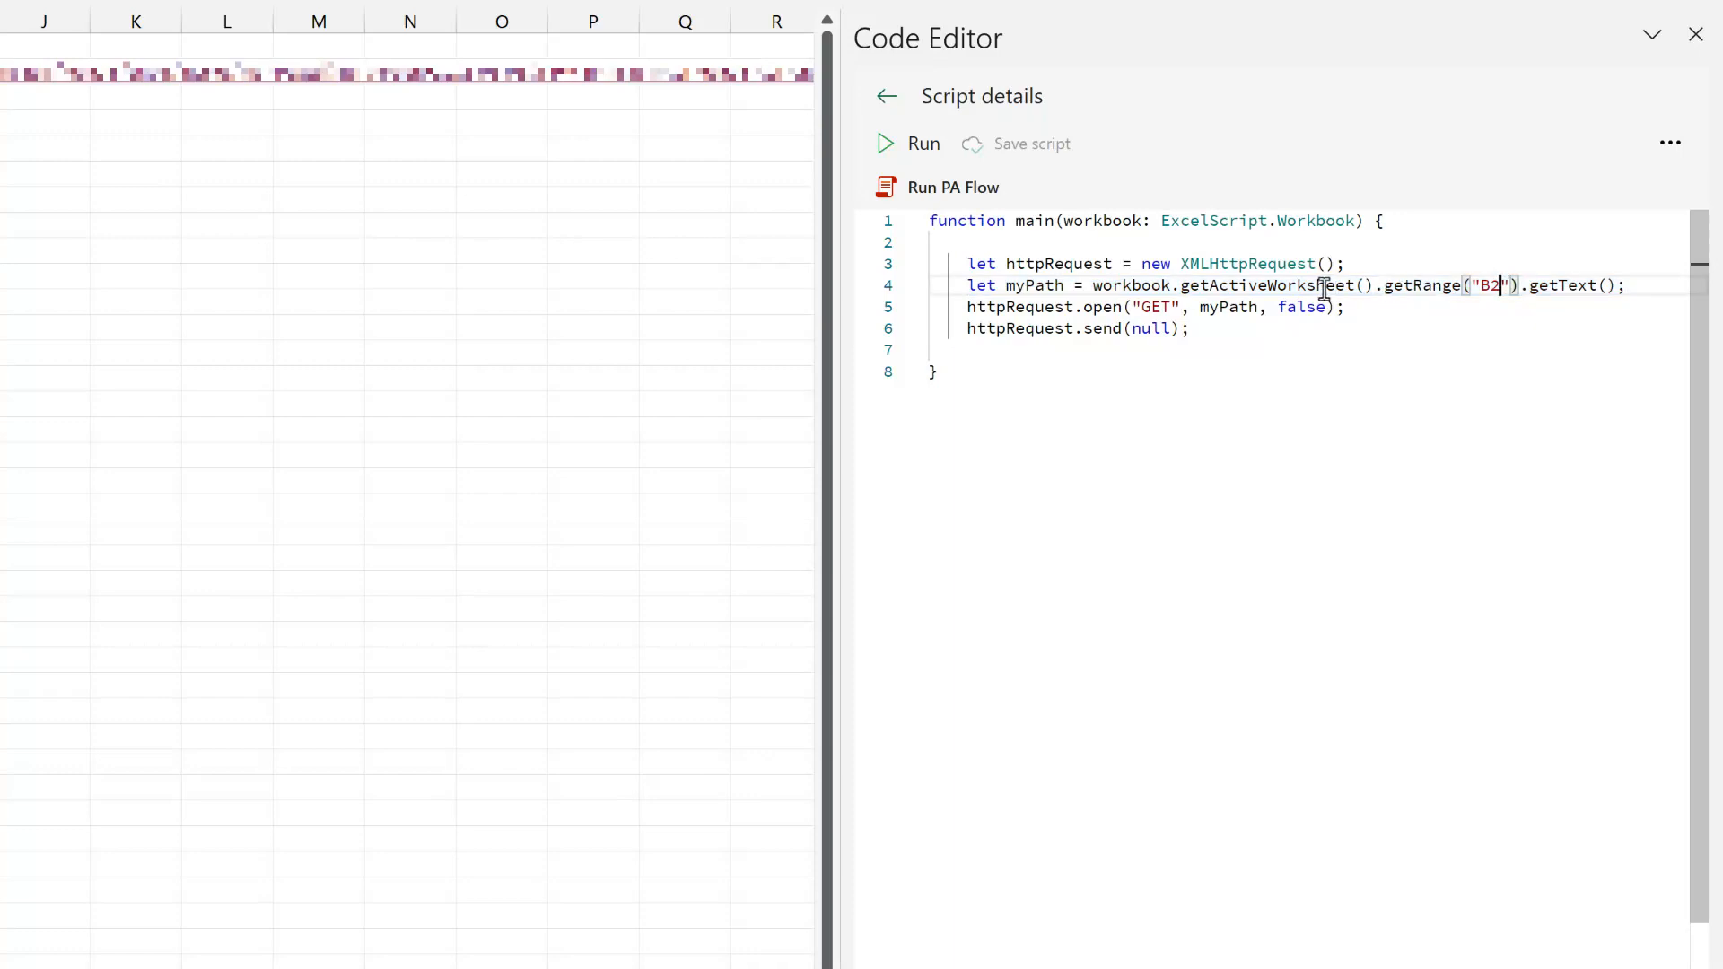
mouse_move(1330, 285)
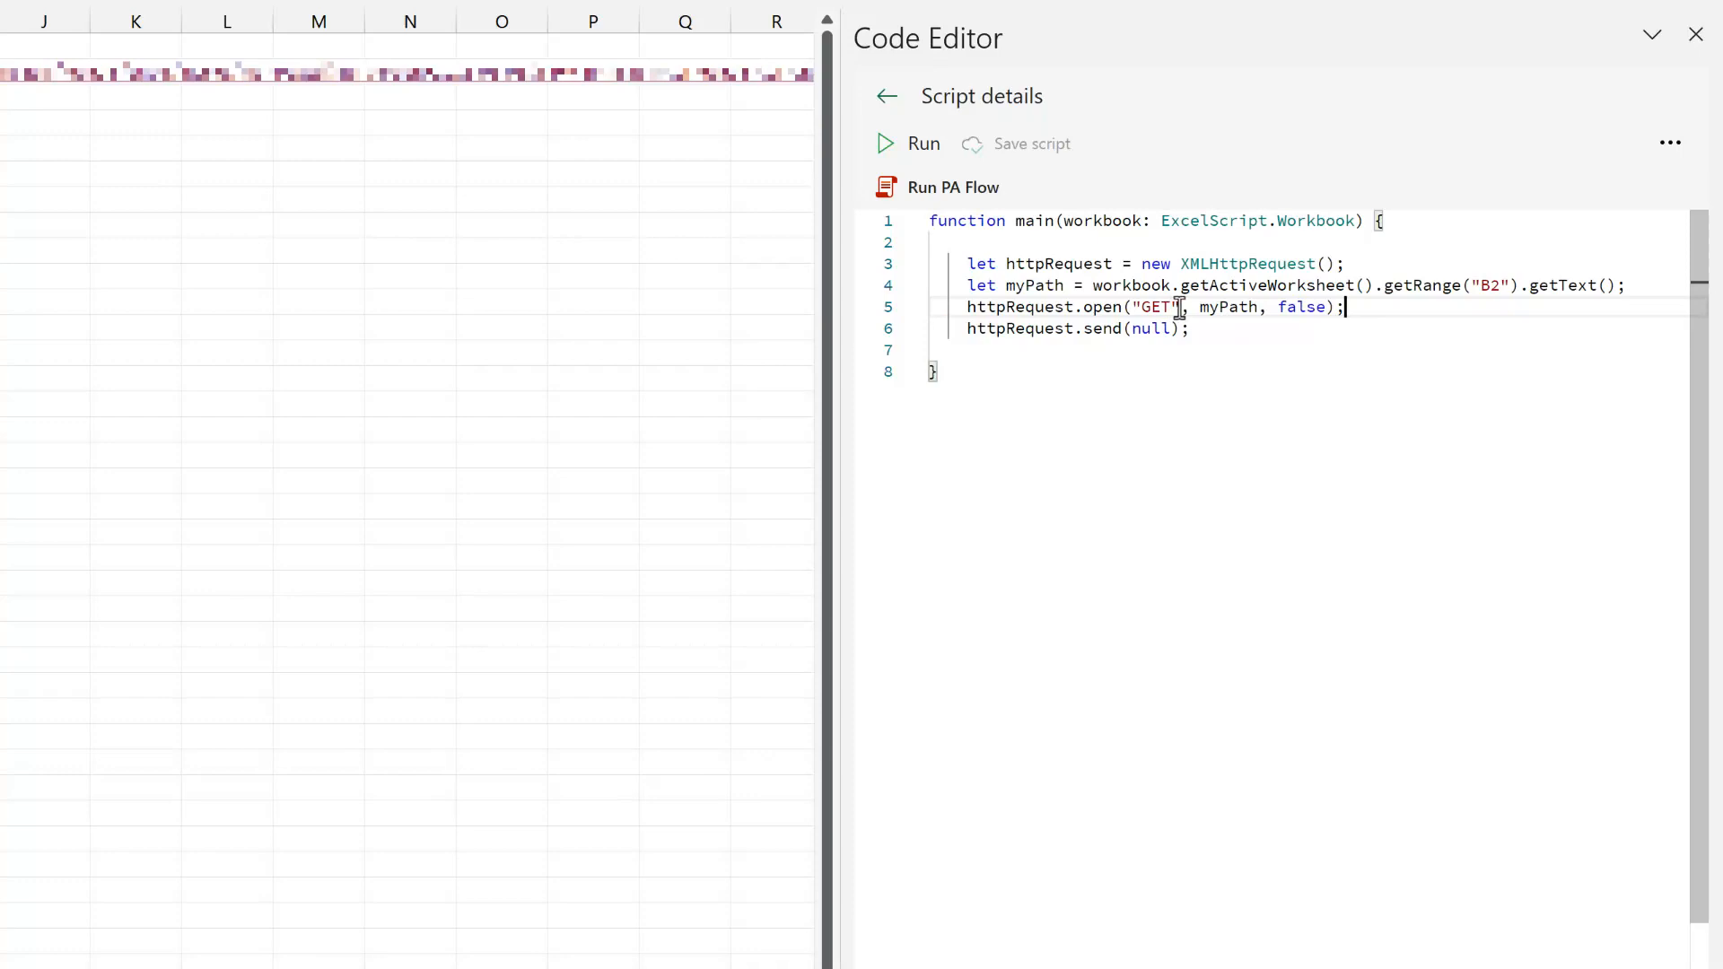
double_click(1154, 306)
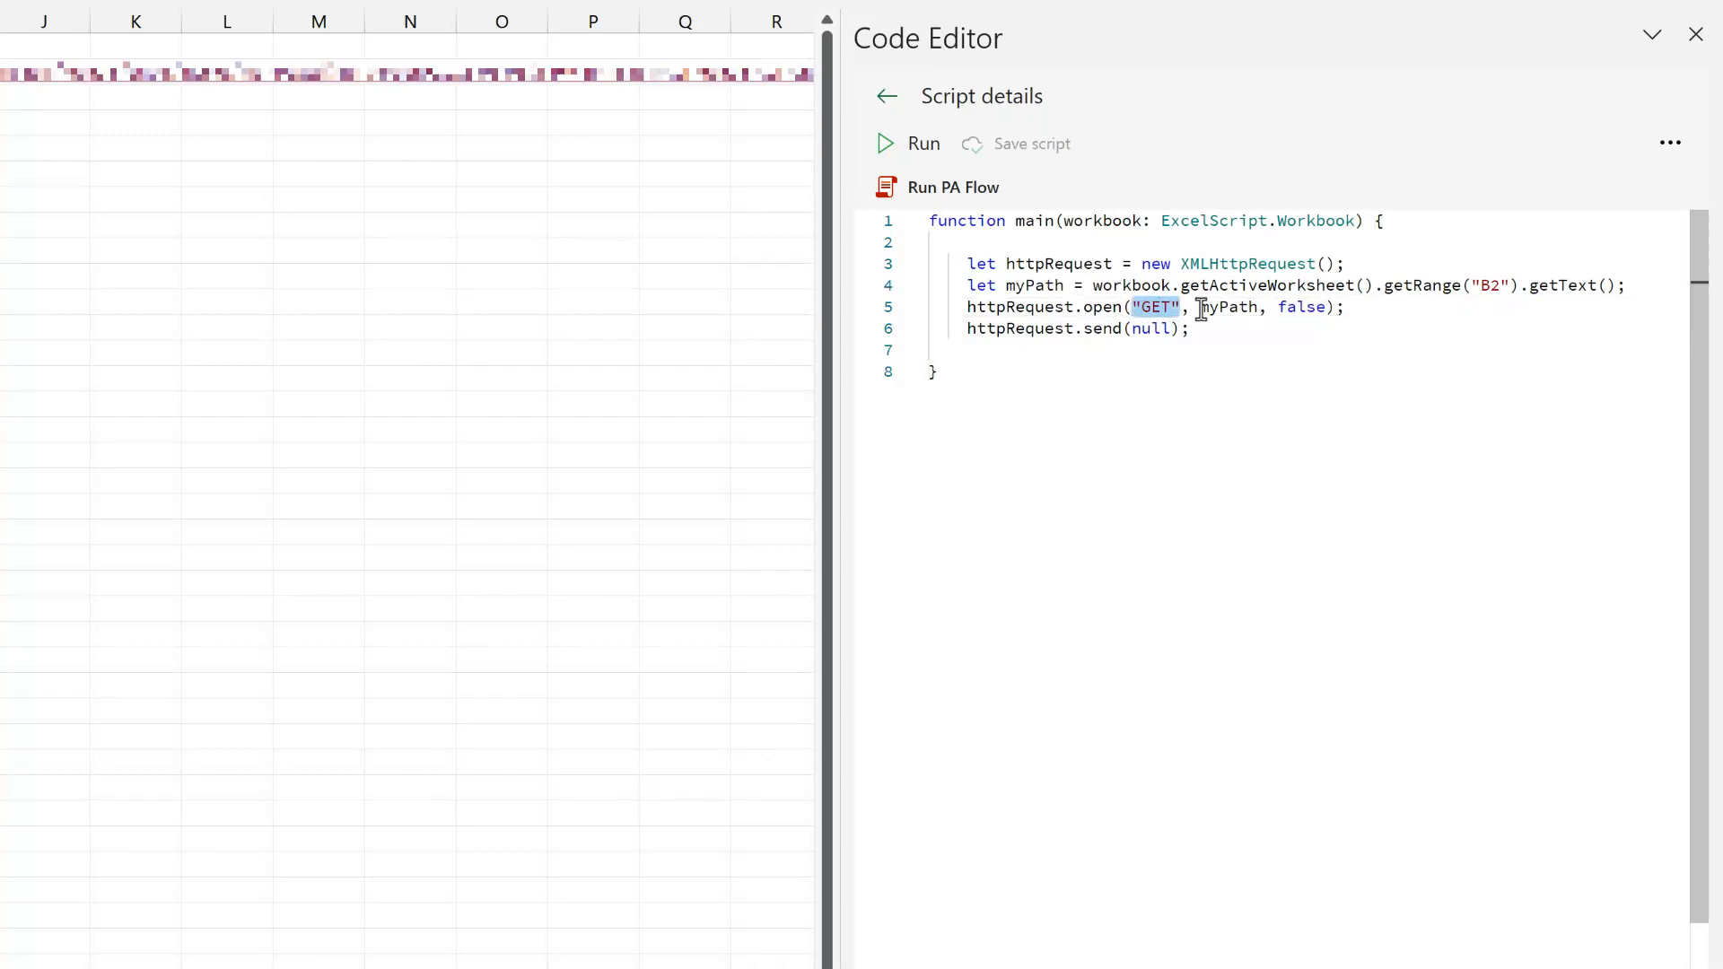
double_click(1227, 307)
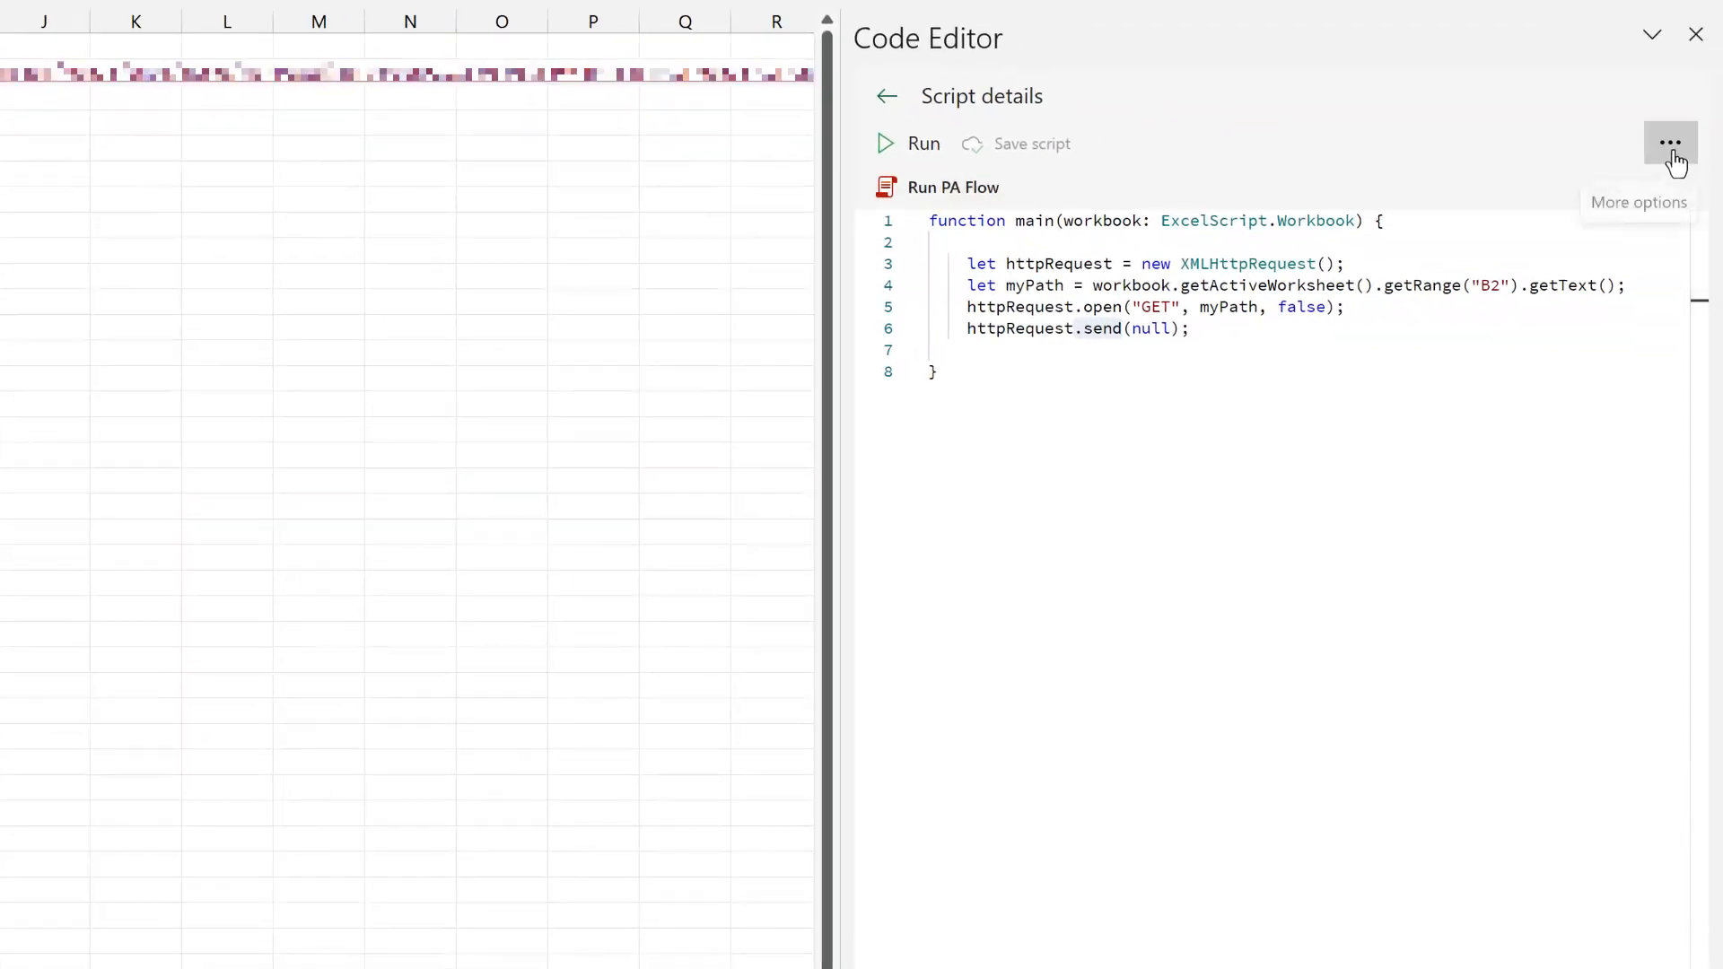
- Use the Code Editor's More options, then return to the worksheet
click(1667, 144)
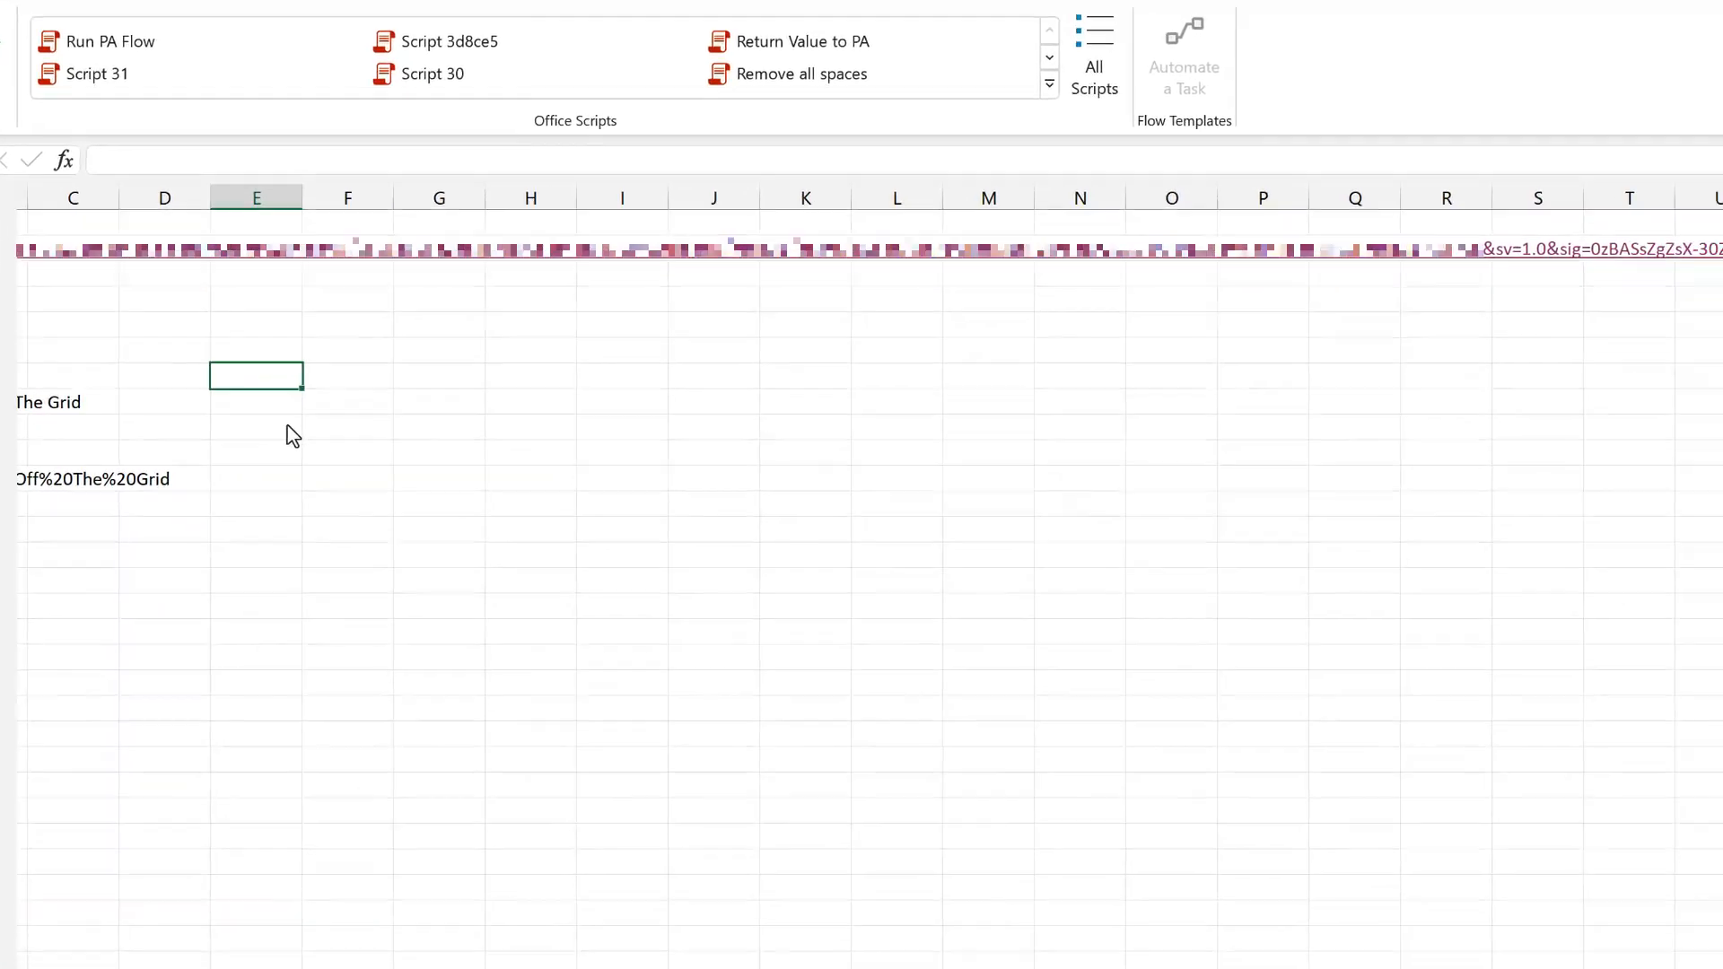
click(109, 41)
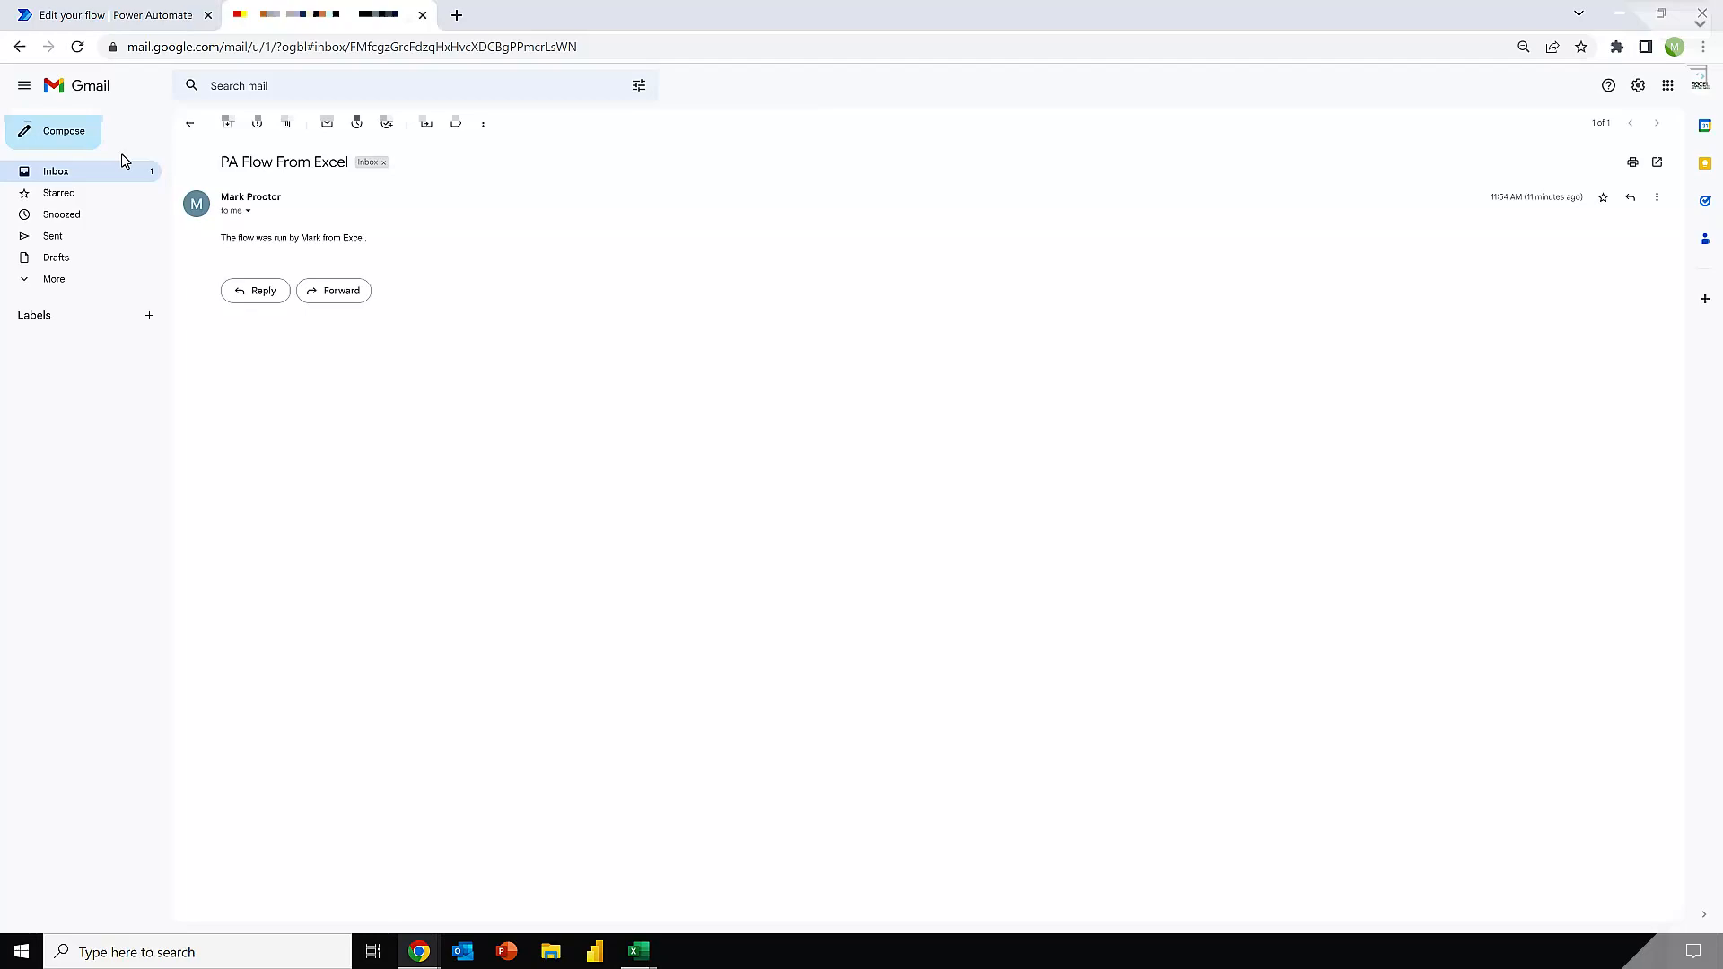
- View the PA Flow From Excel email in the Gmail inbox
click(188, 122)
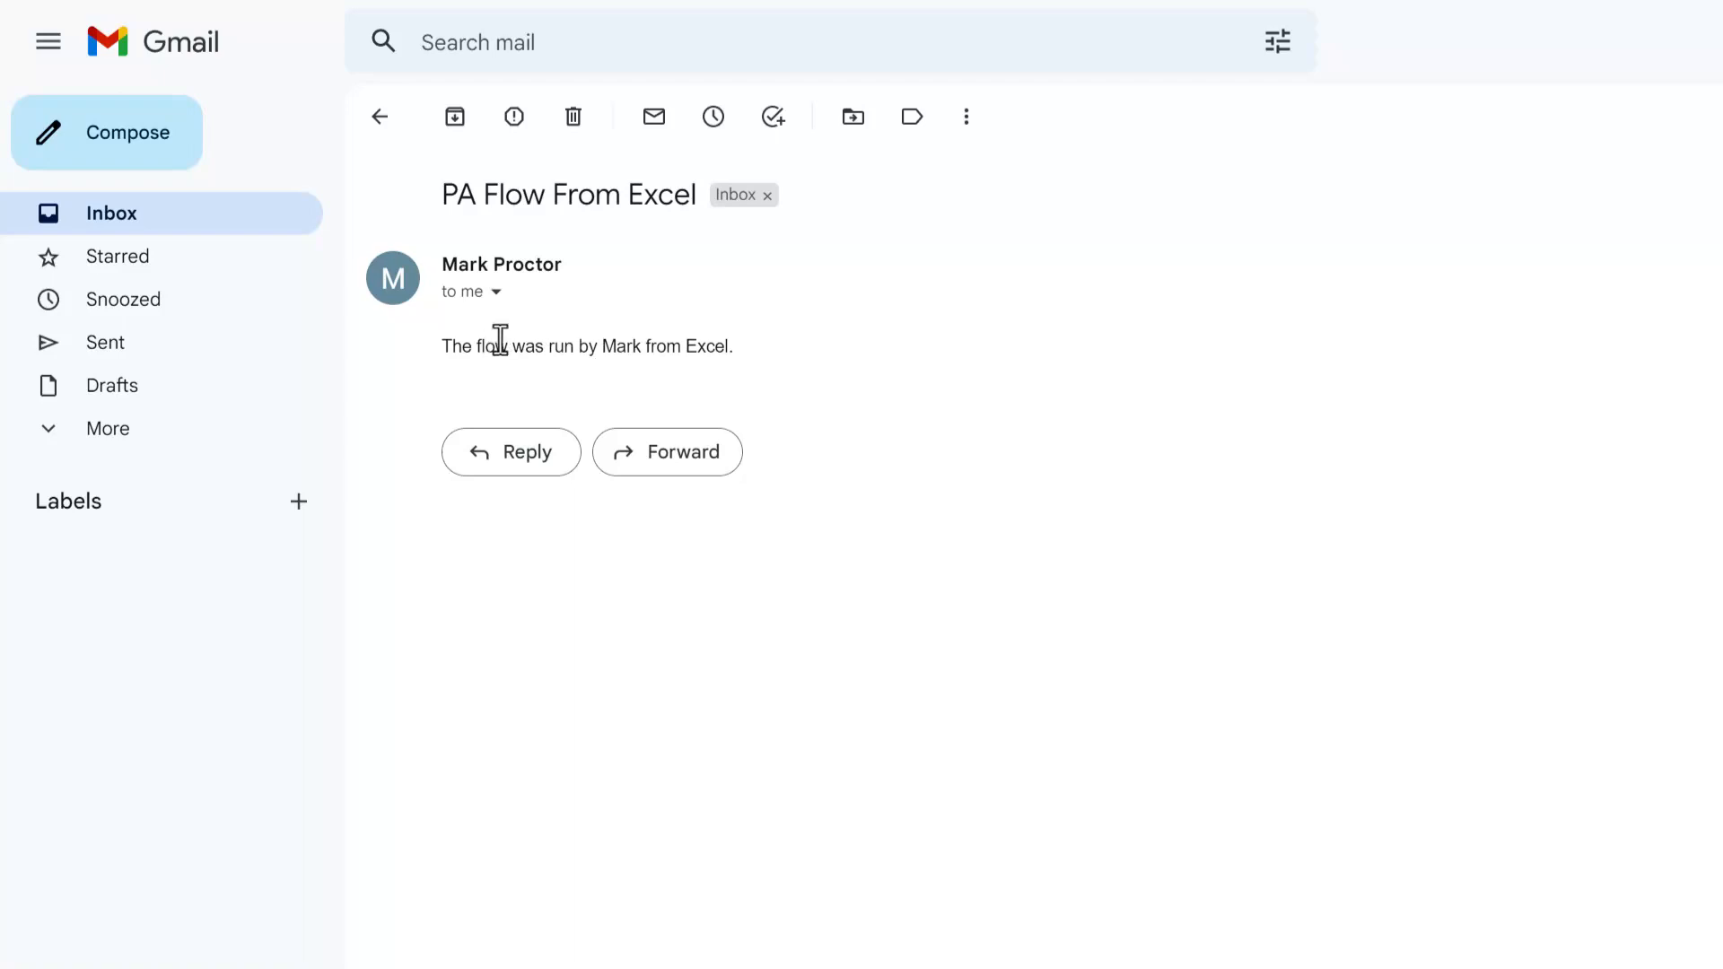
mouse_move(790, 365)
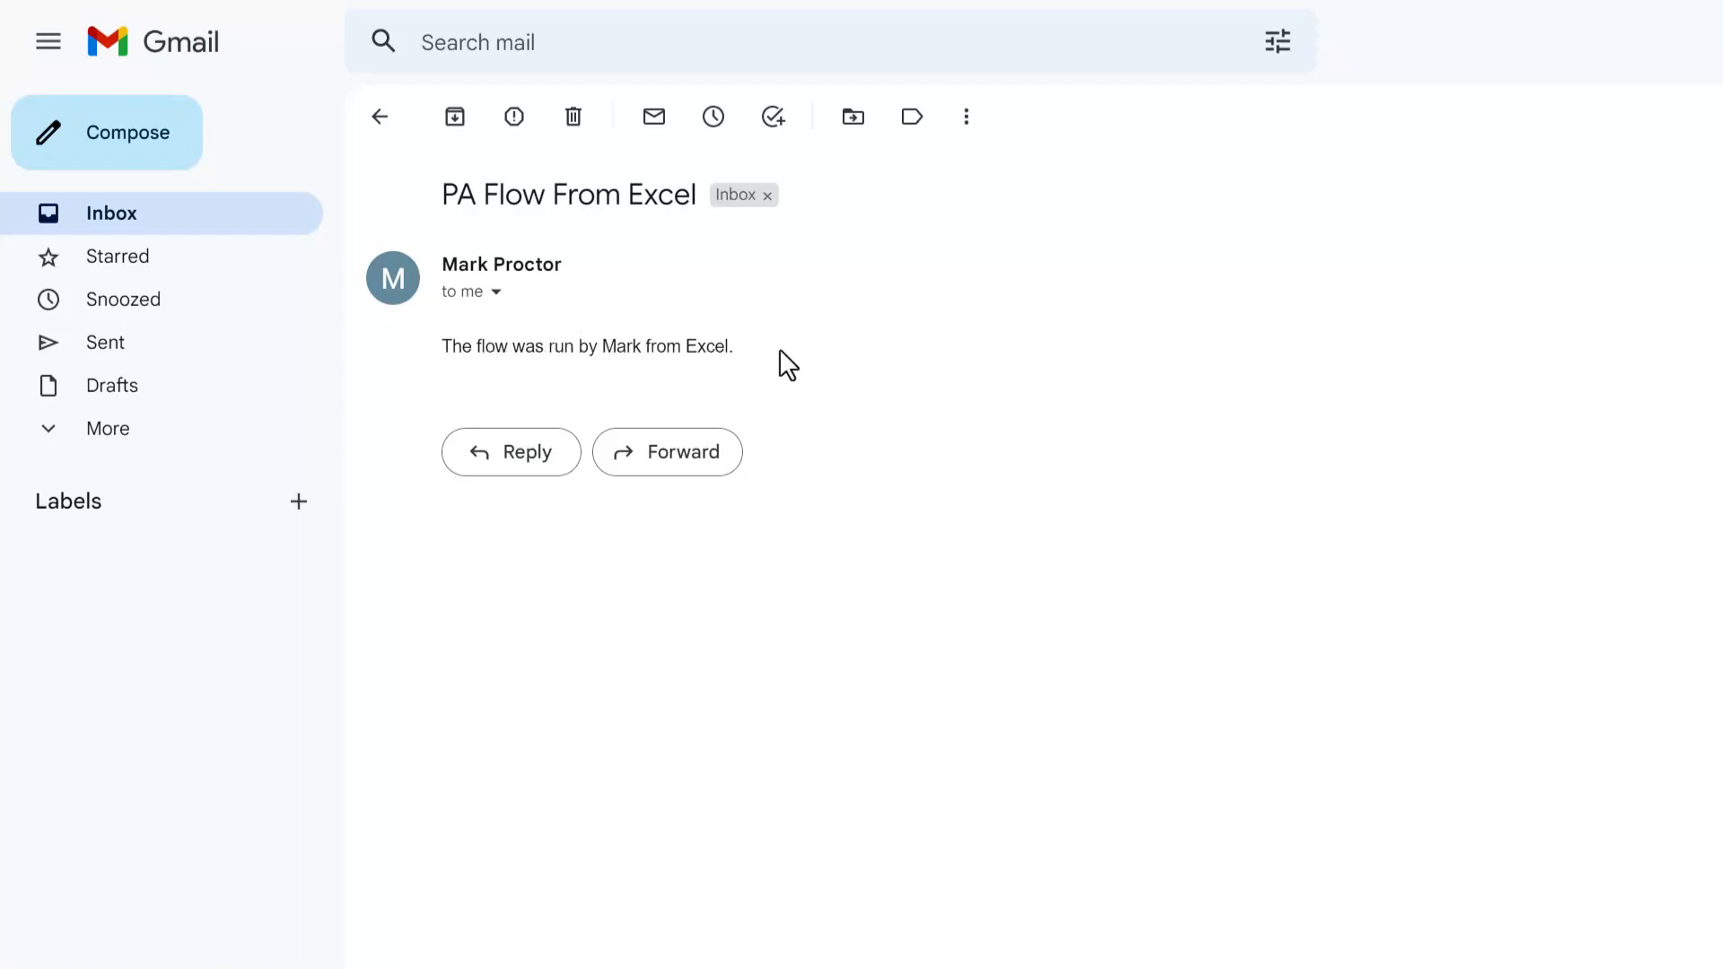
mouse_move(771, 359)
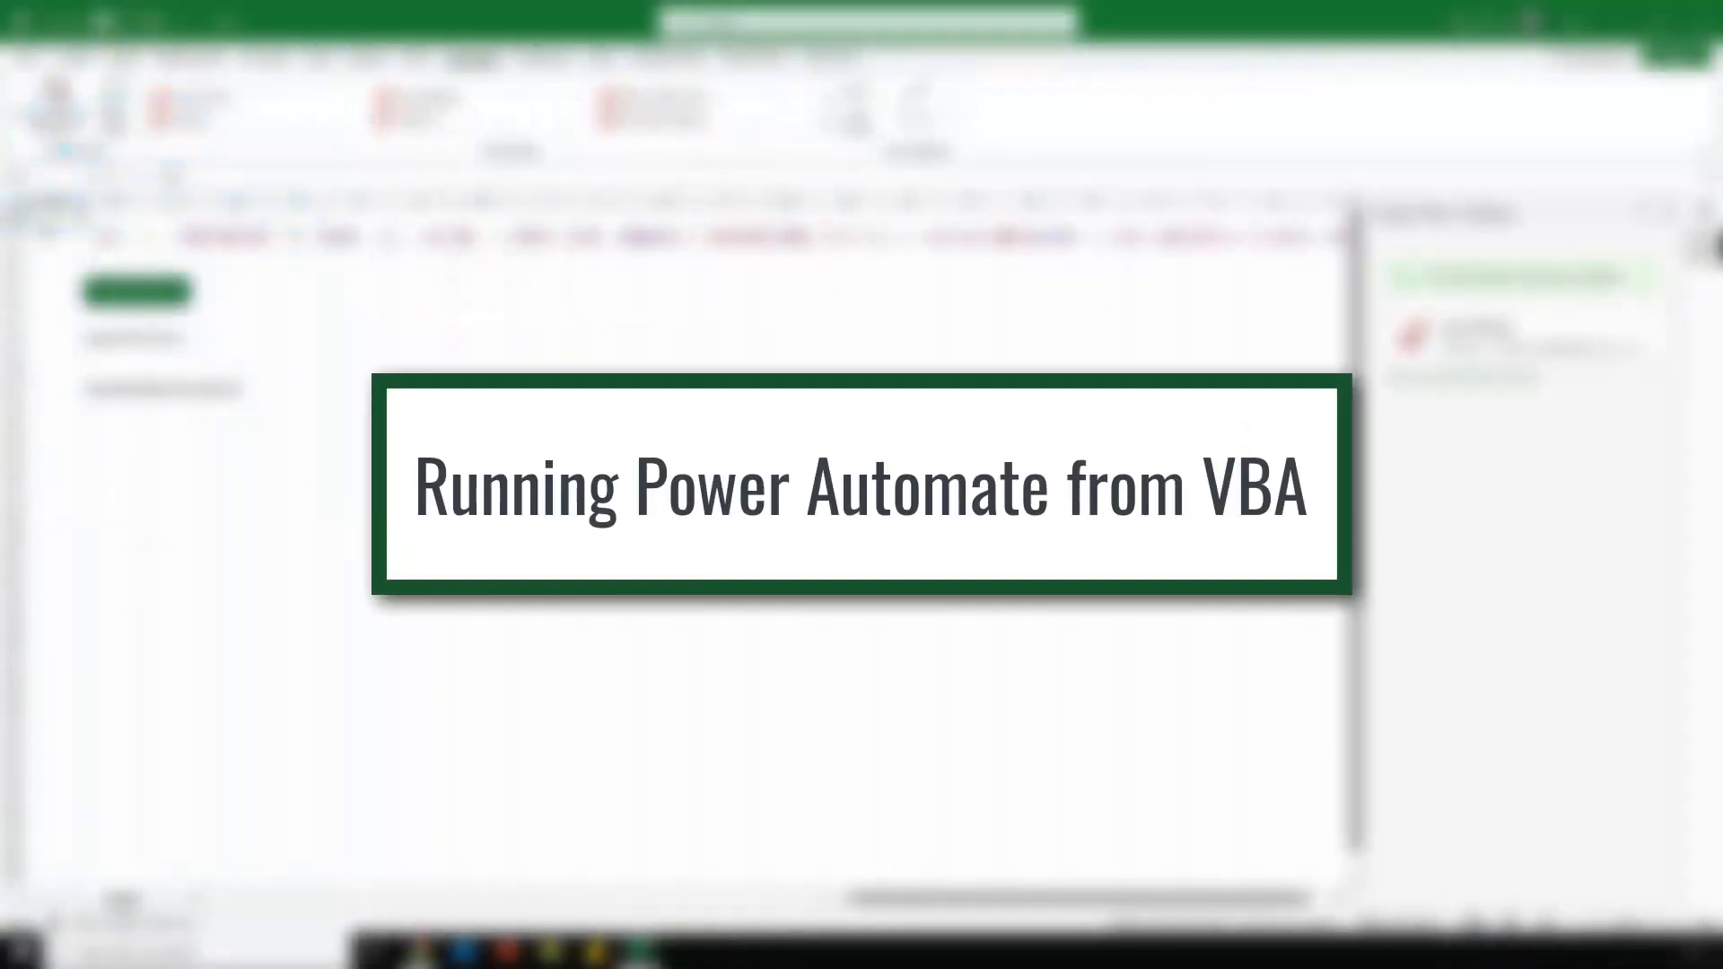
click(136, 291)
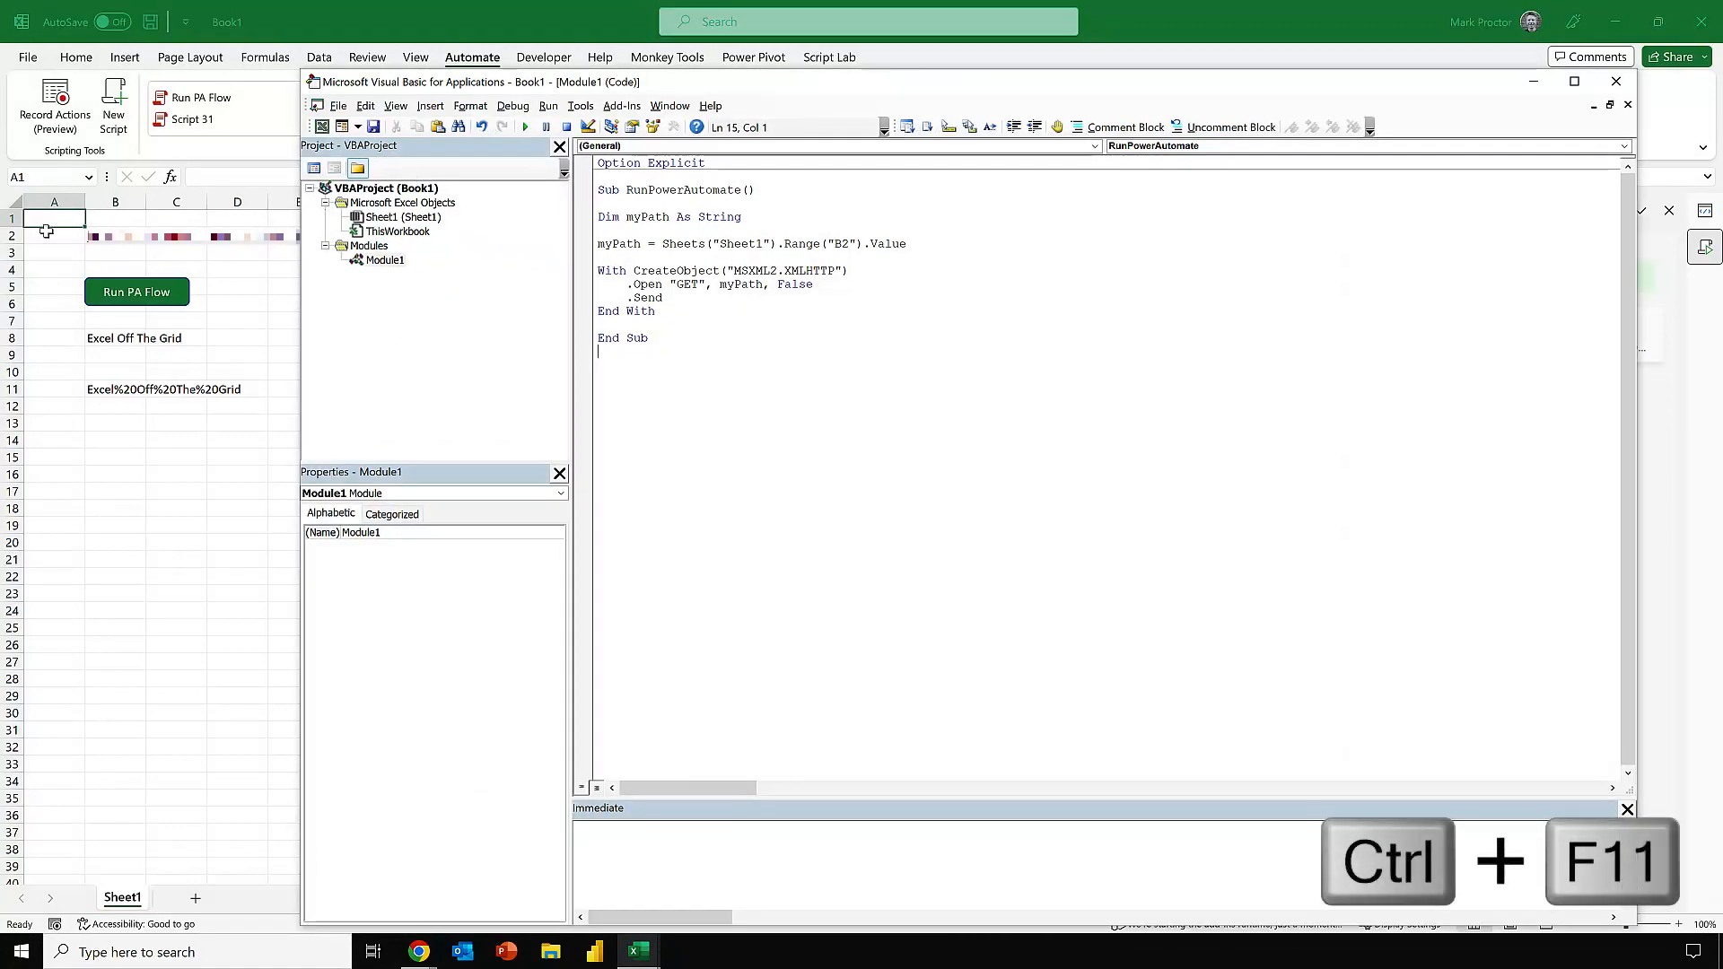
click(1573, 81)
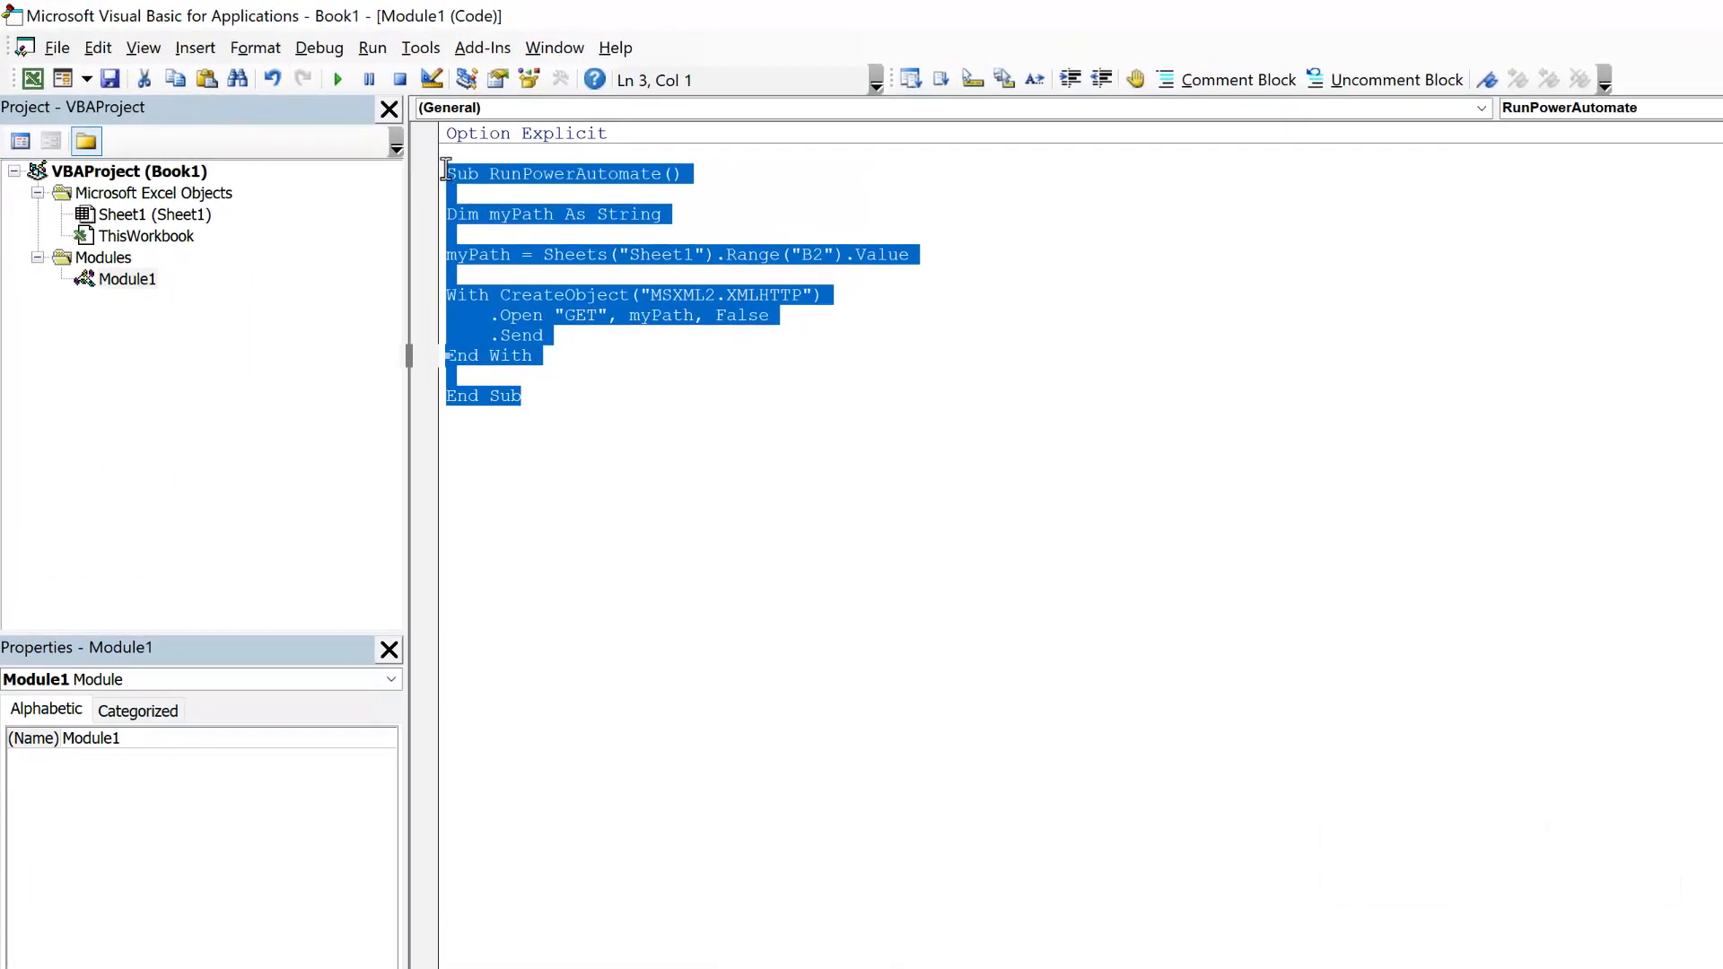
click(638, 415)
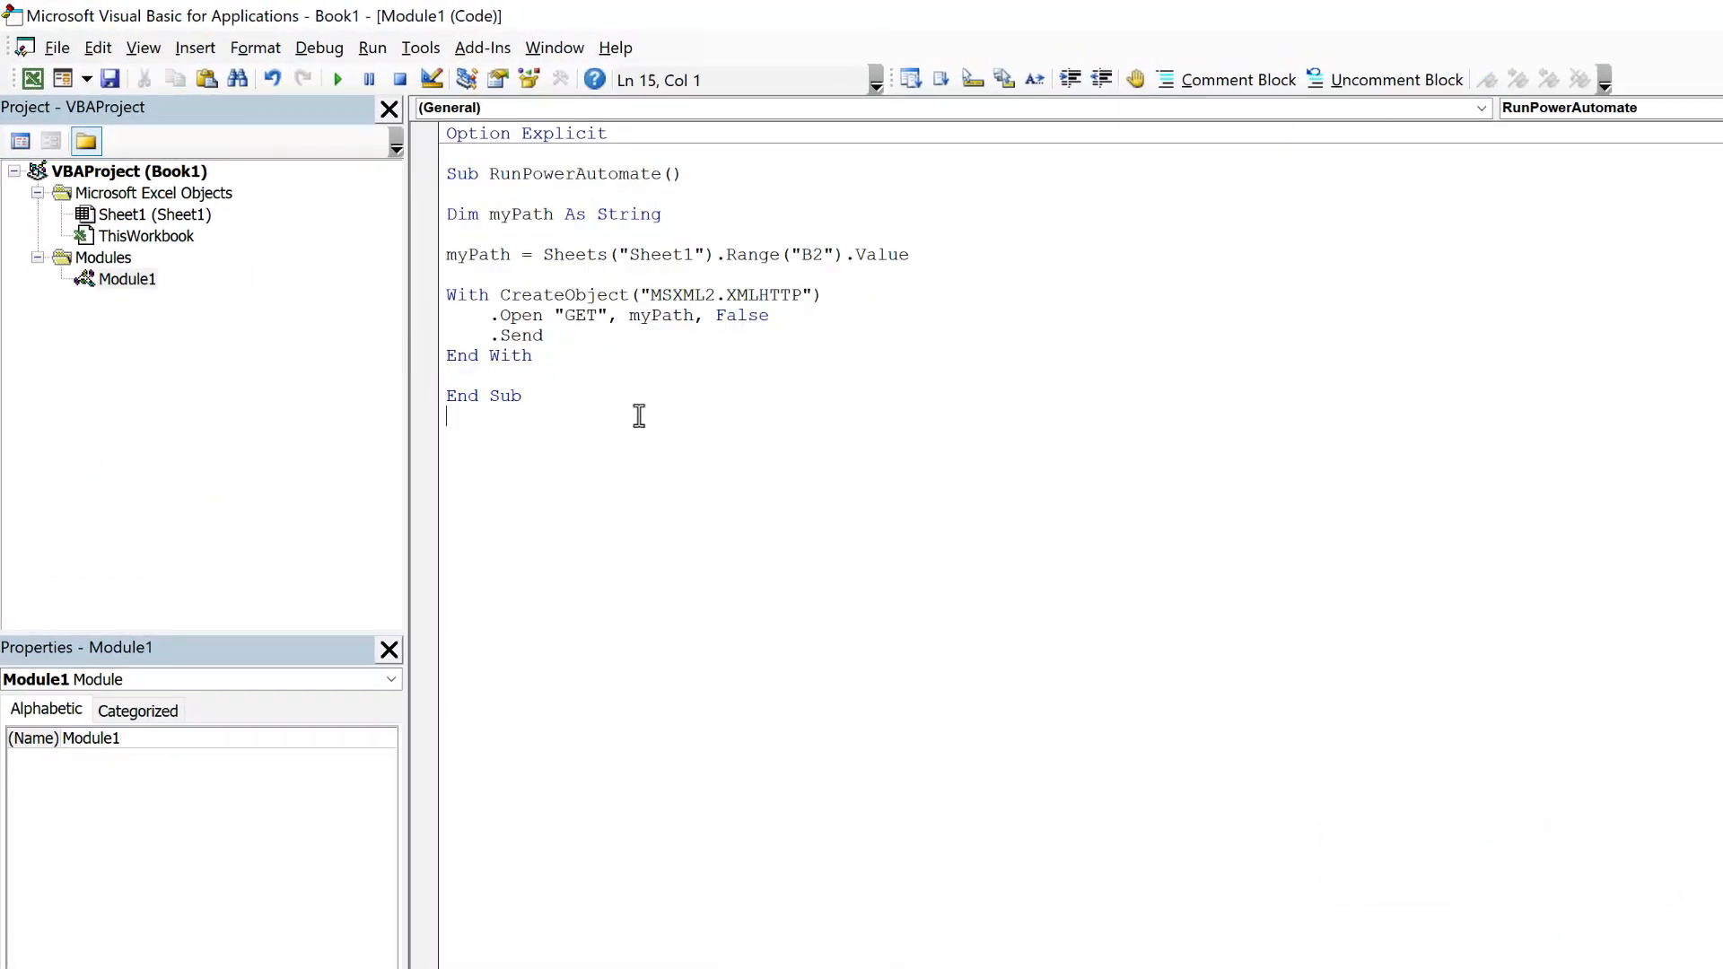
mouse_move(863, 253)
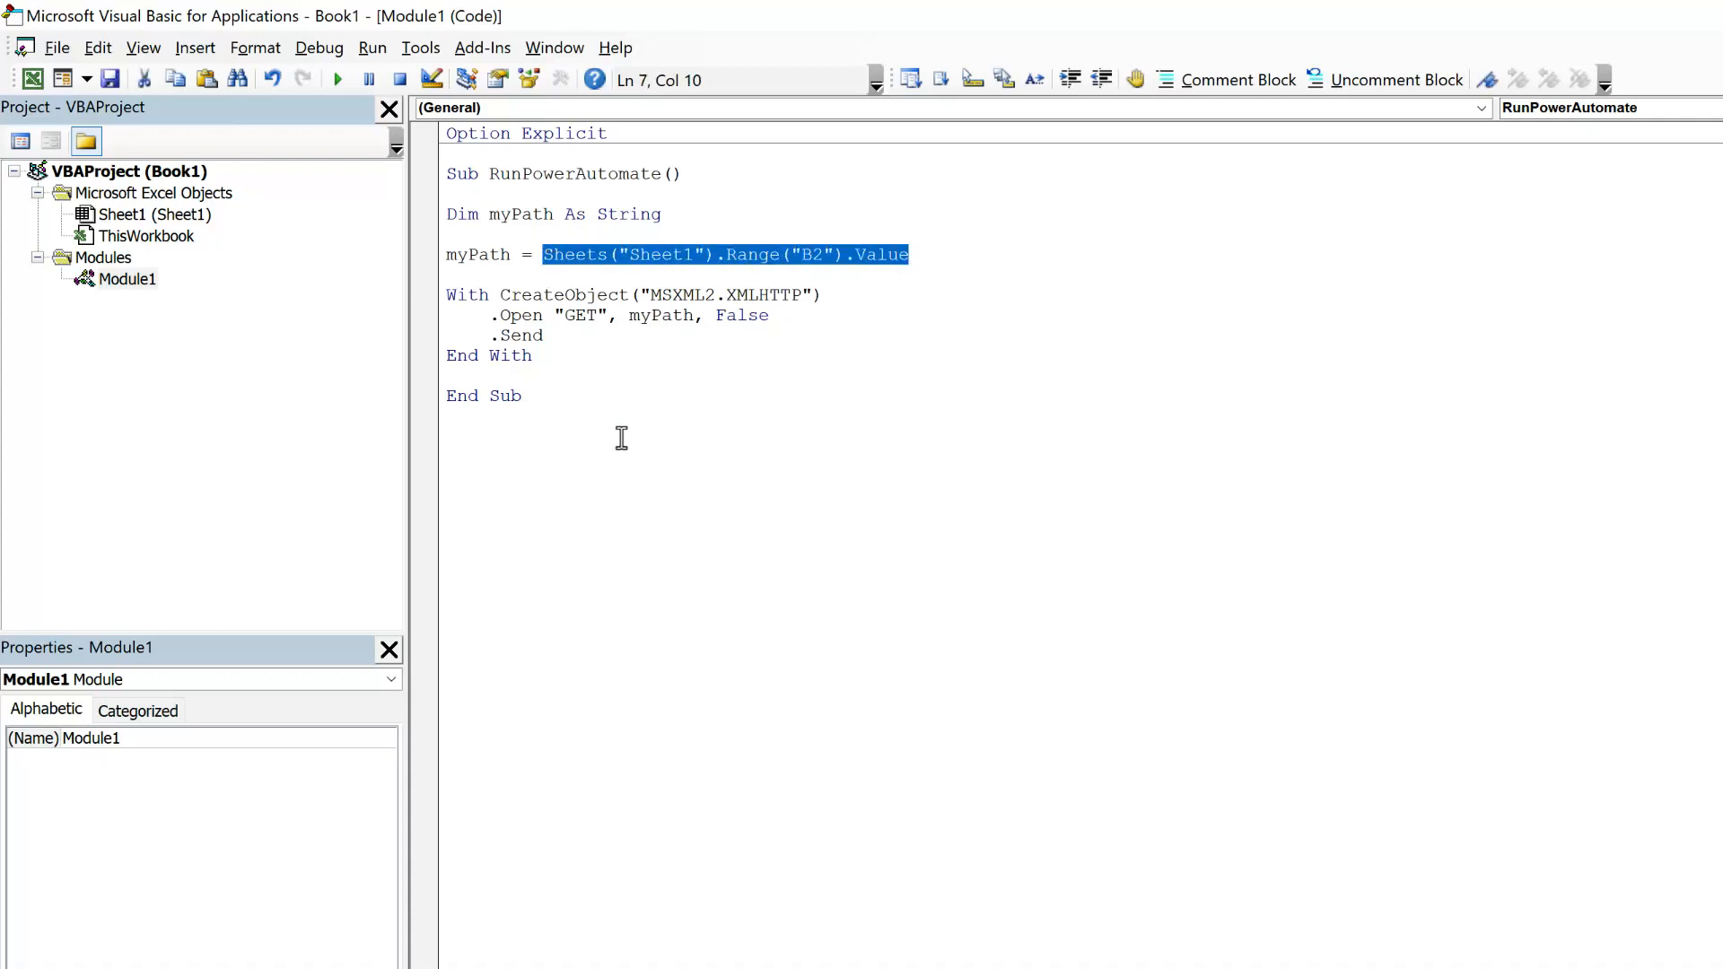
mouse_move(585, 359)
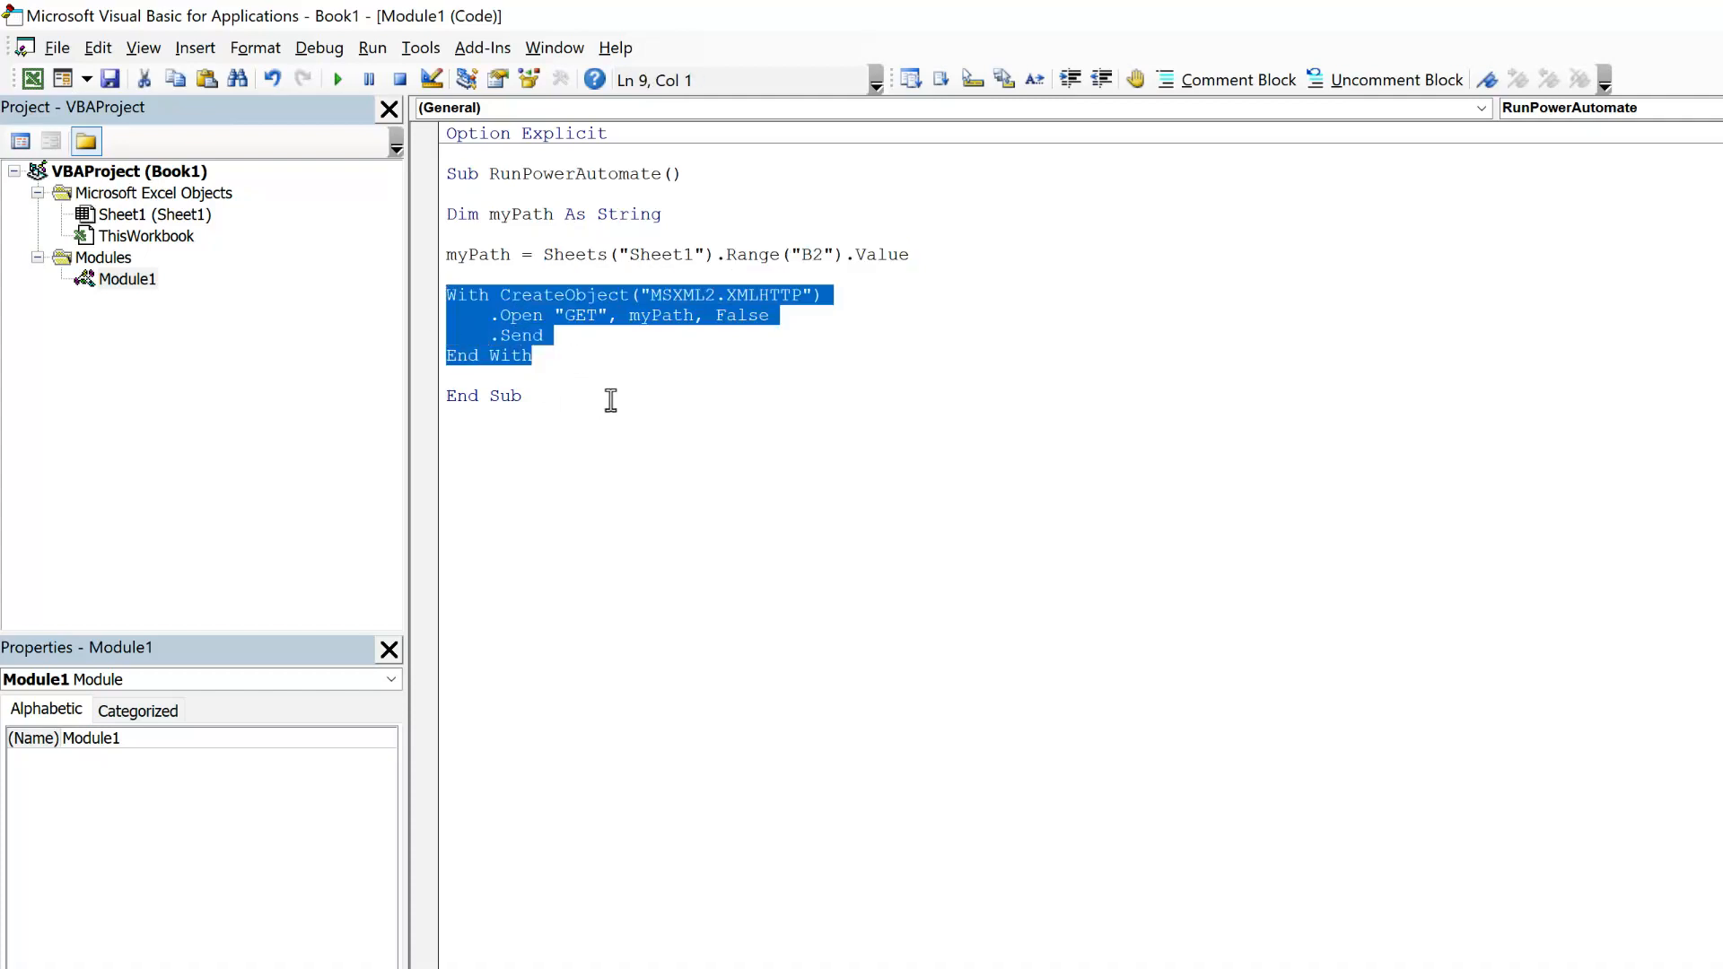
click(533, 355)
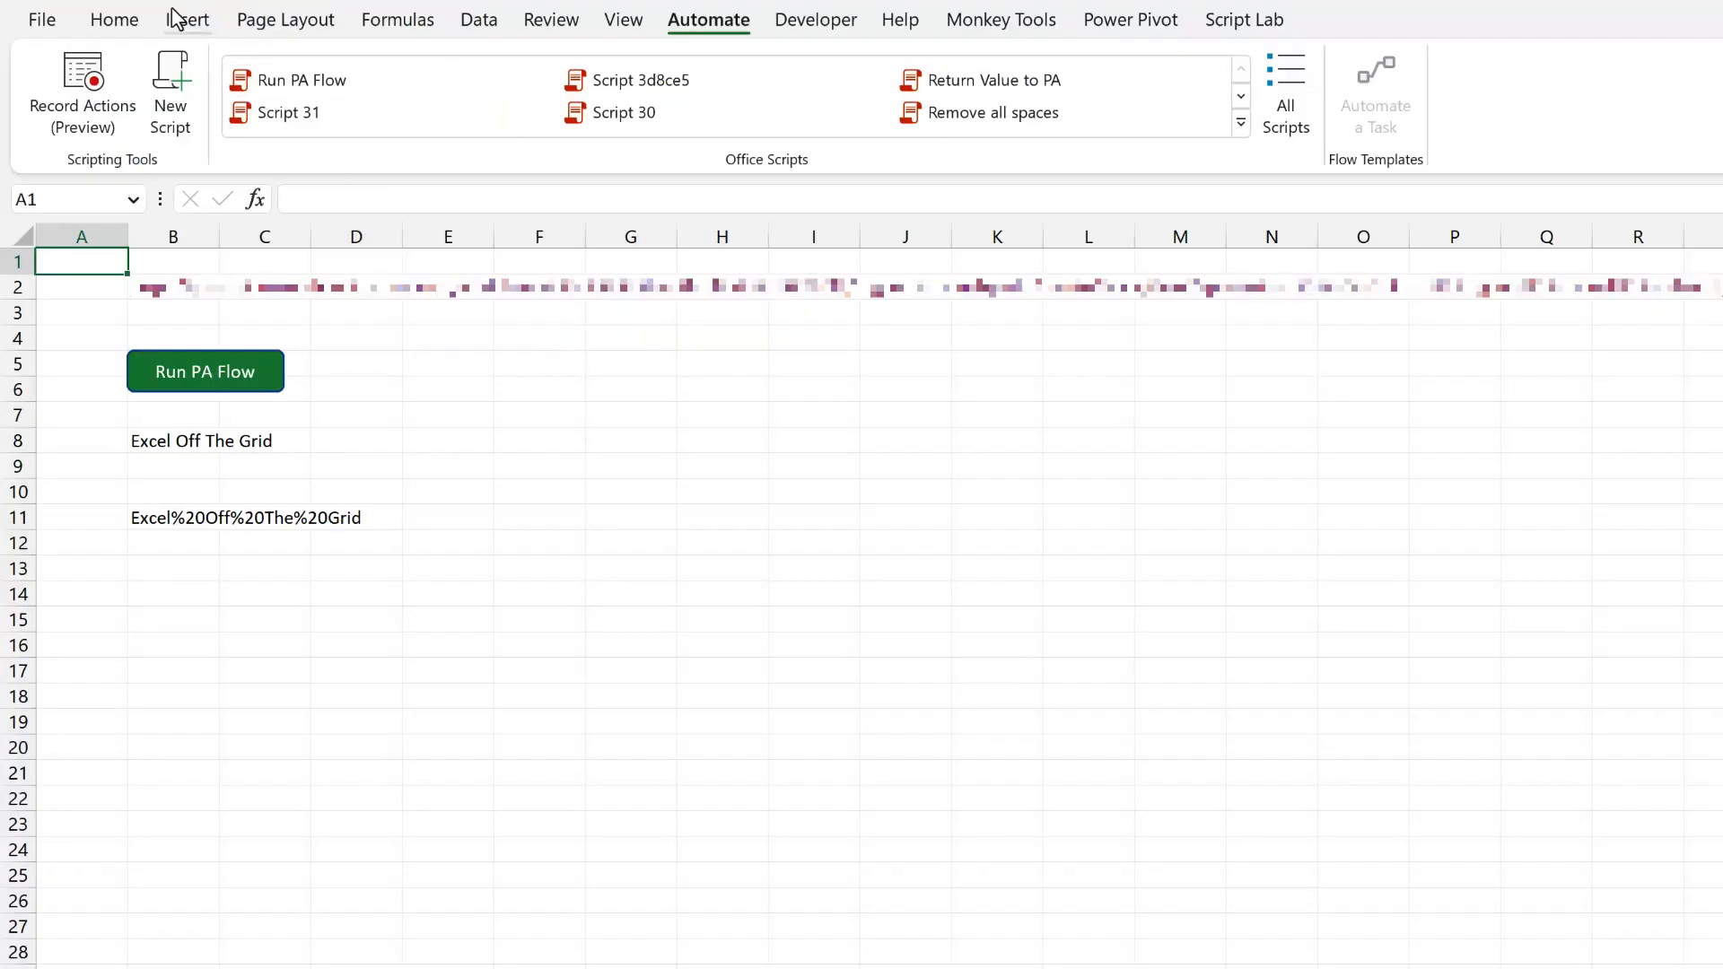
- Draw a rounded rectangle from Insert > Shapes and assign the RunPowerAutomate macro to it
click(187, 18)
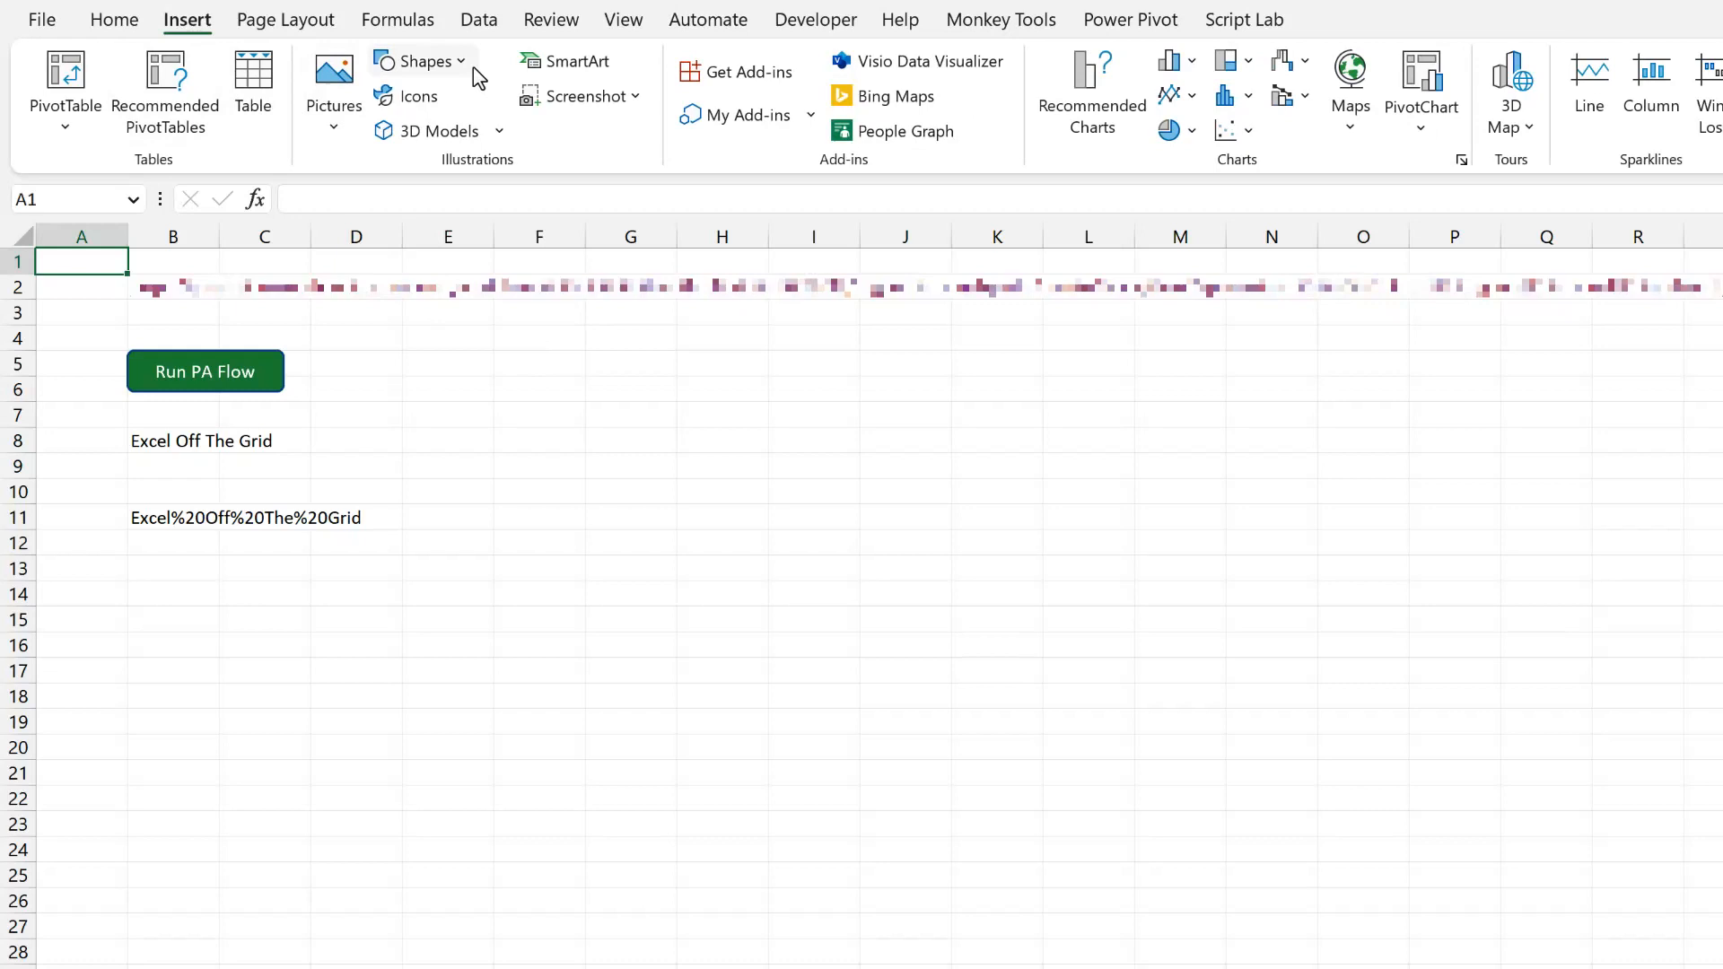
click(414, 61)
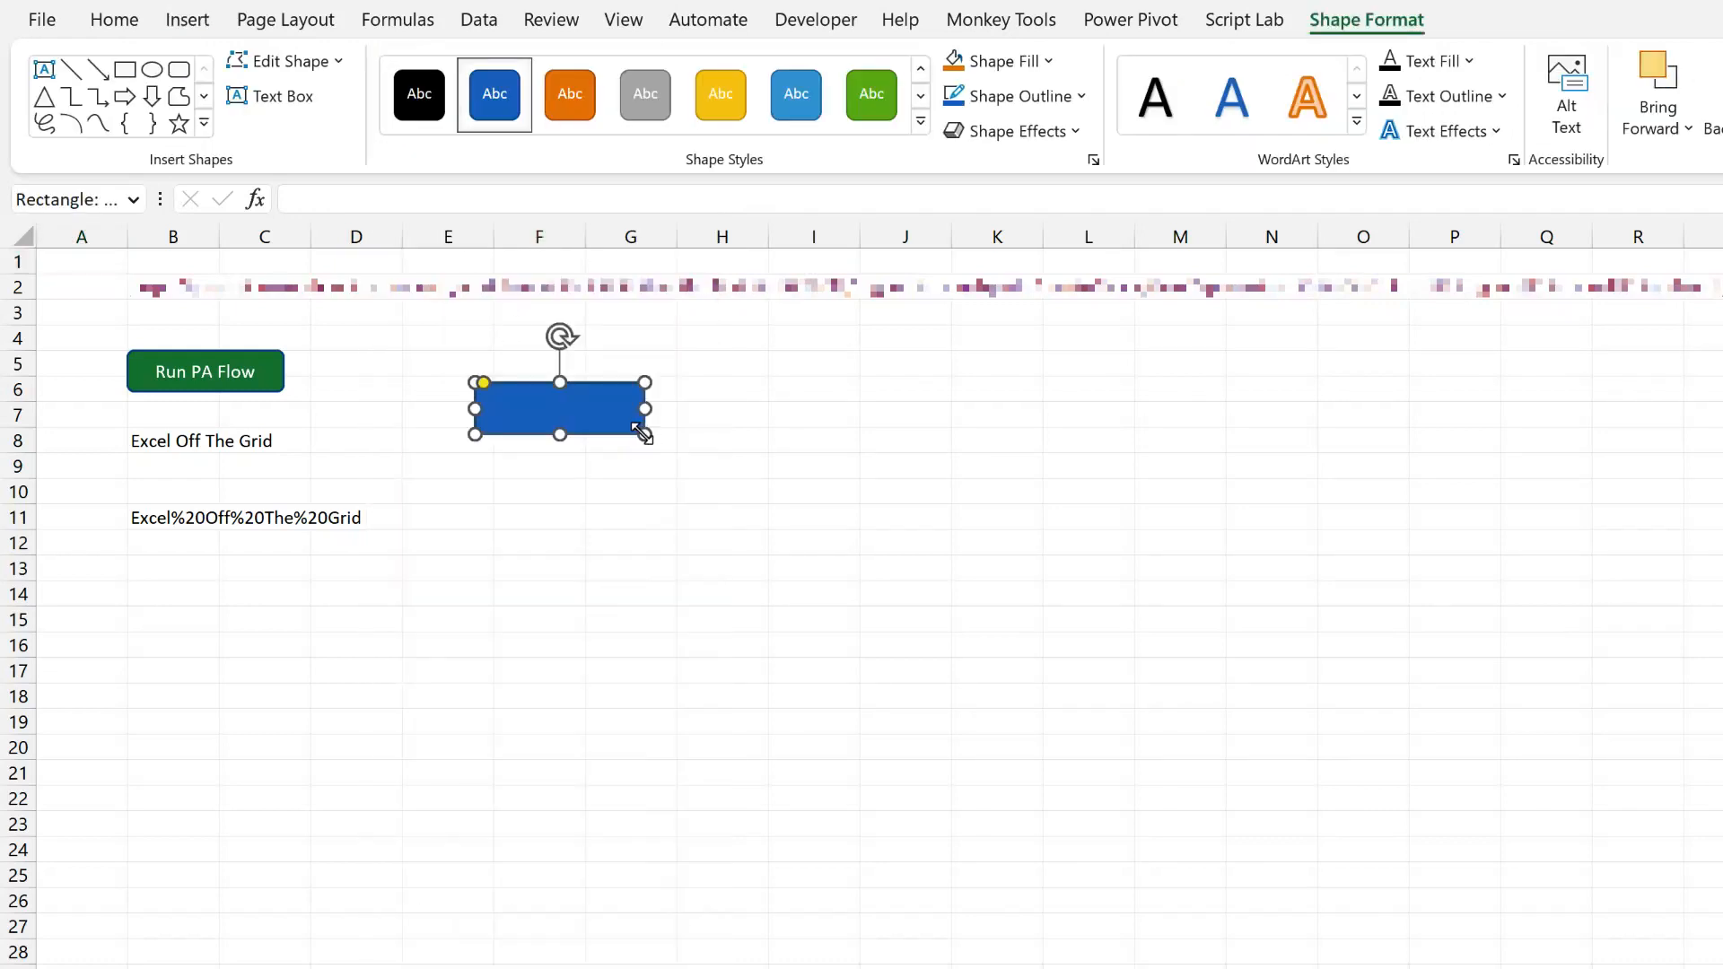
right_click(558, 410)
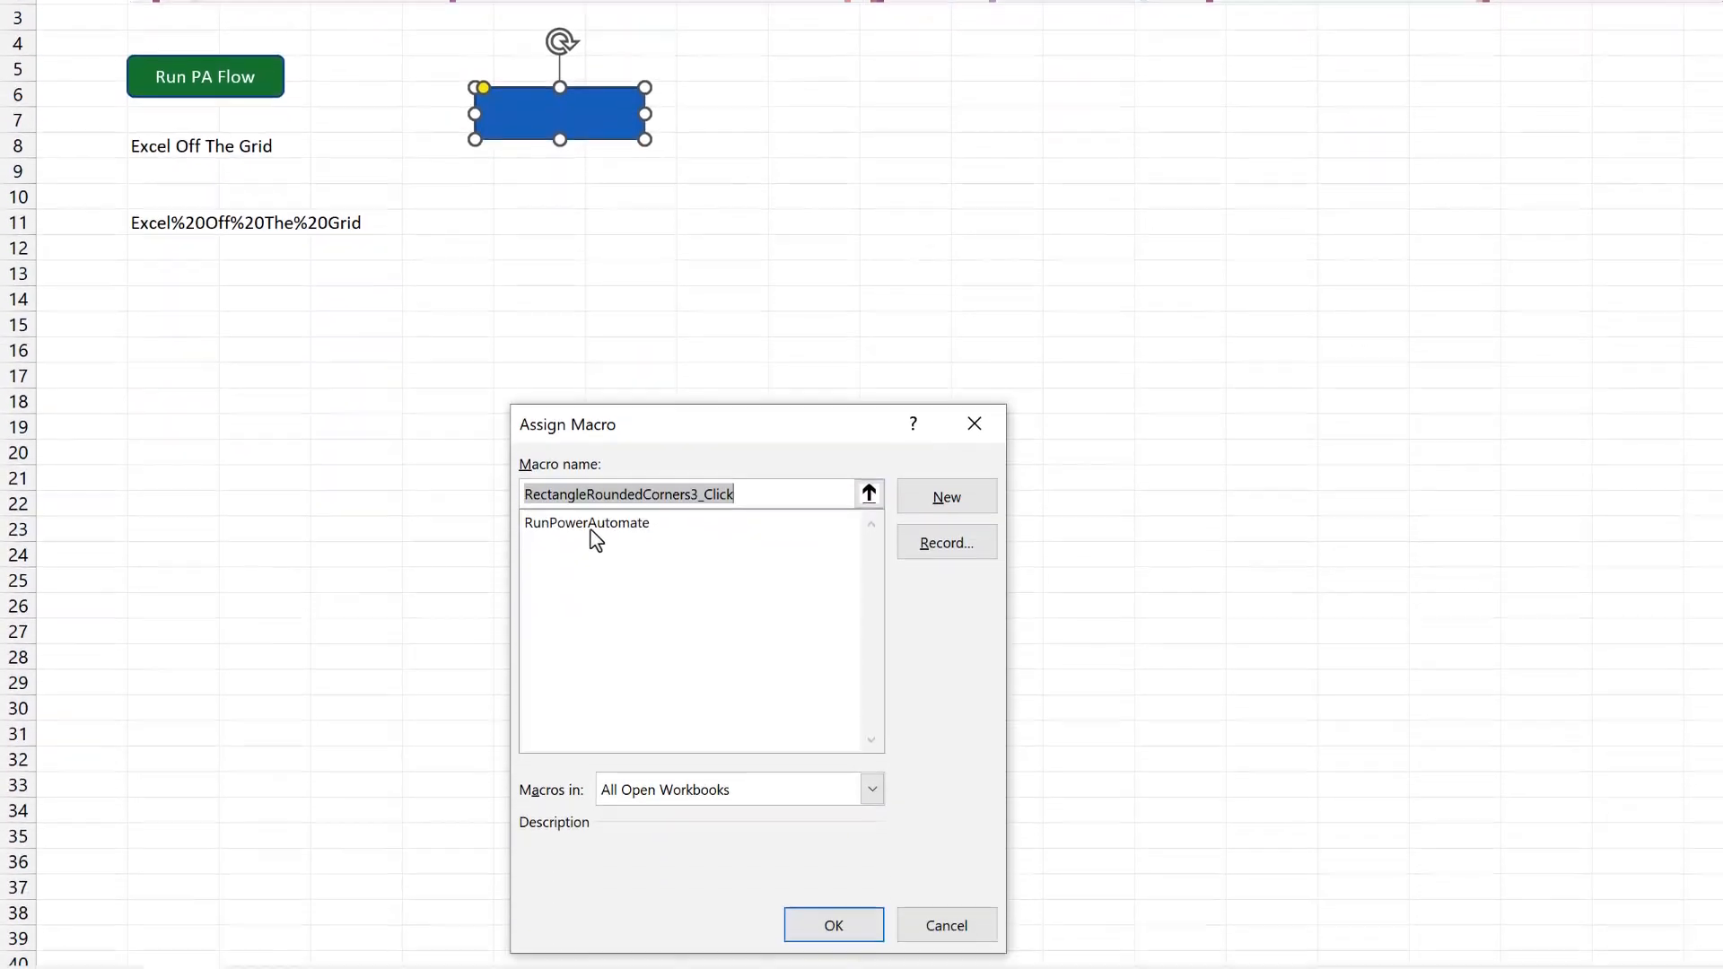
click(585, 522)
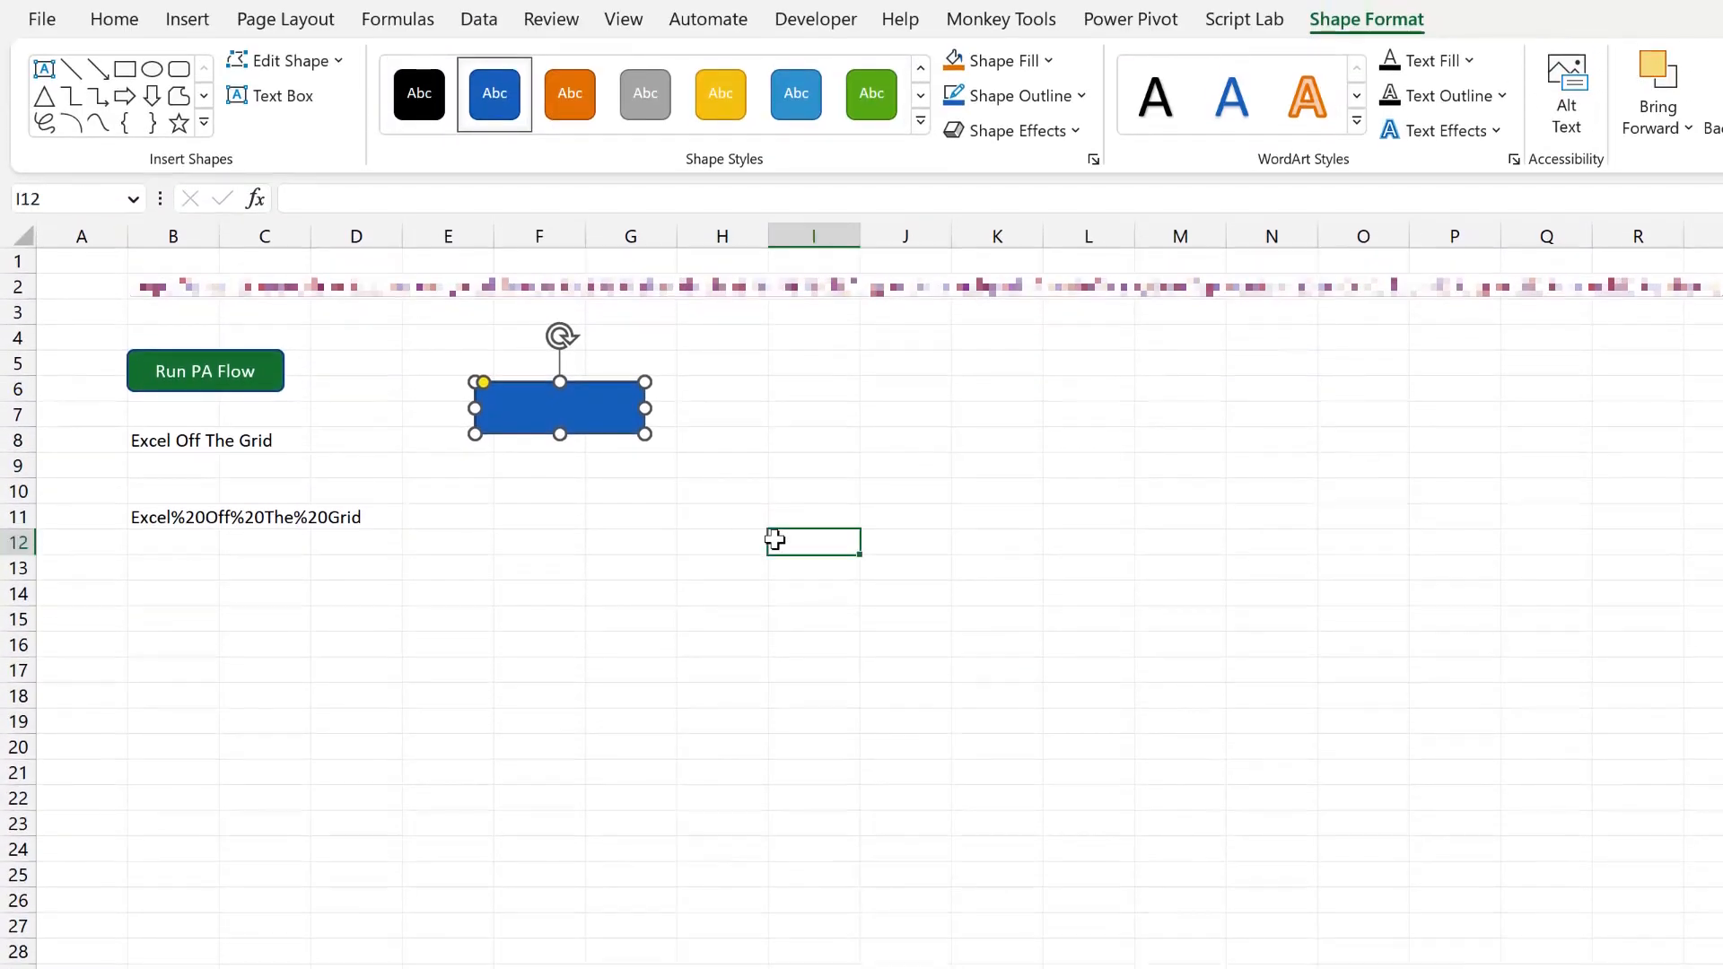
click(113, 18)
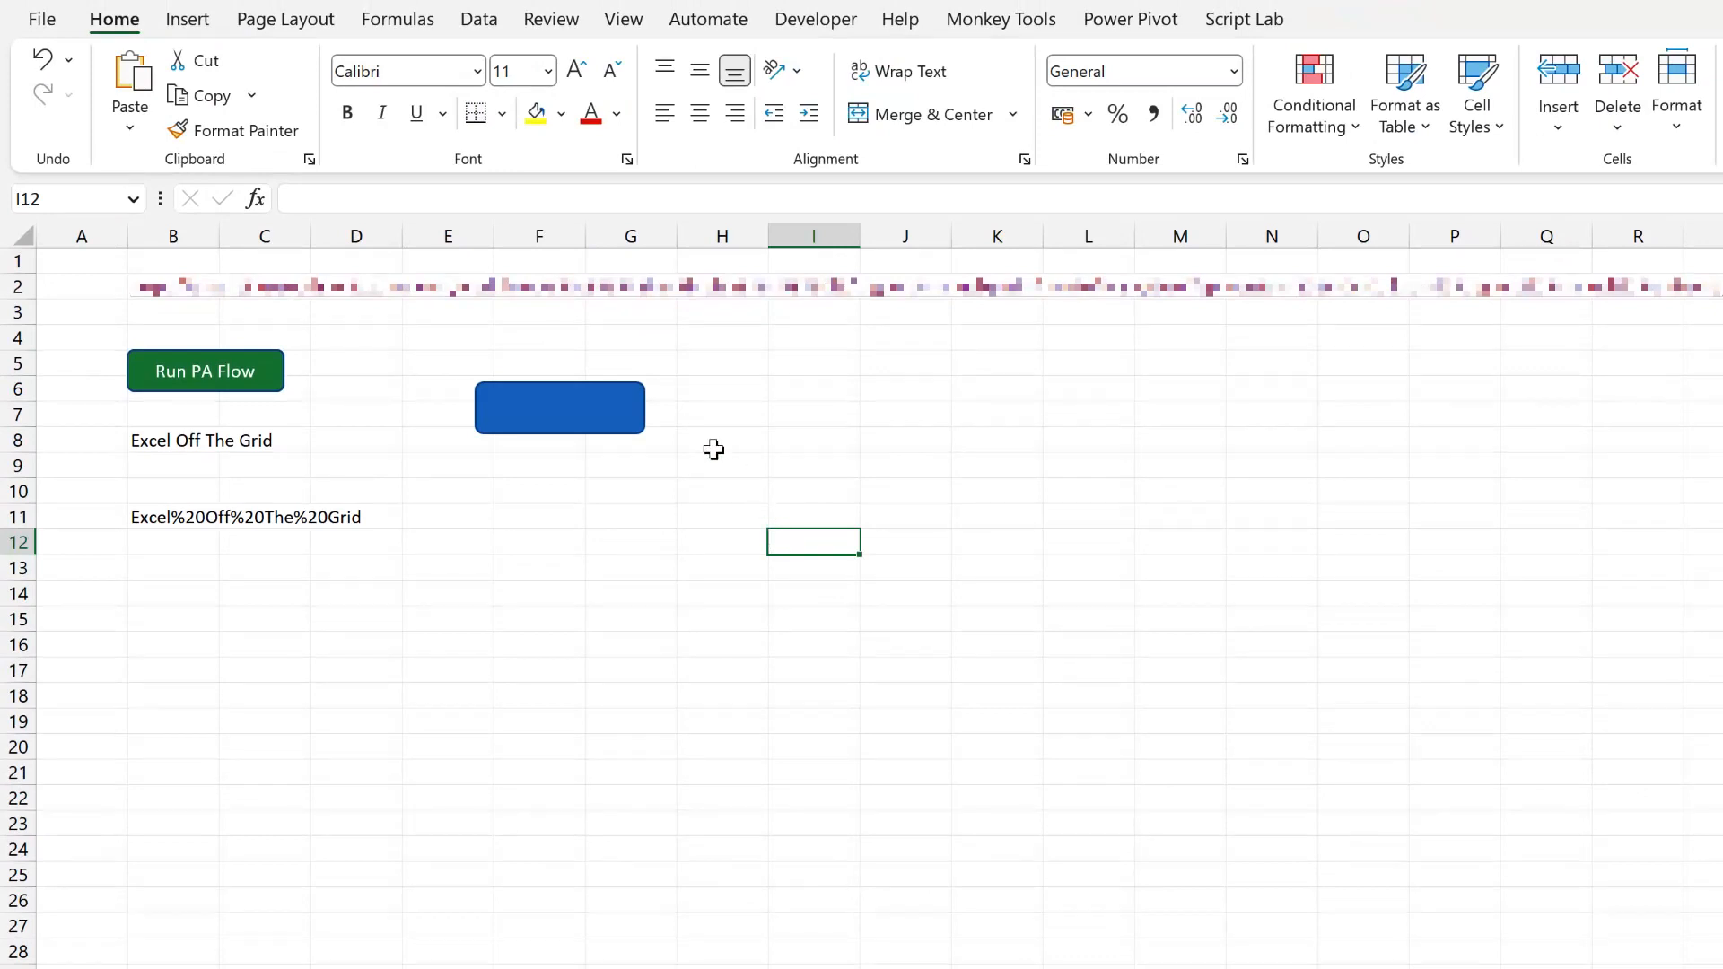
- Run the macro from the new rectangle and view the third PA Flow From Excel email in Gmail
click(560, 407)
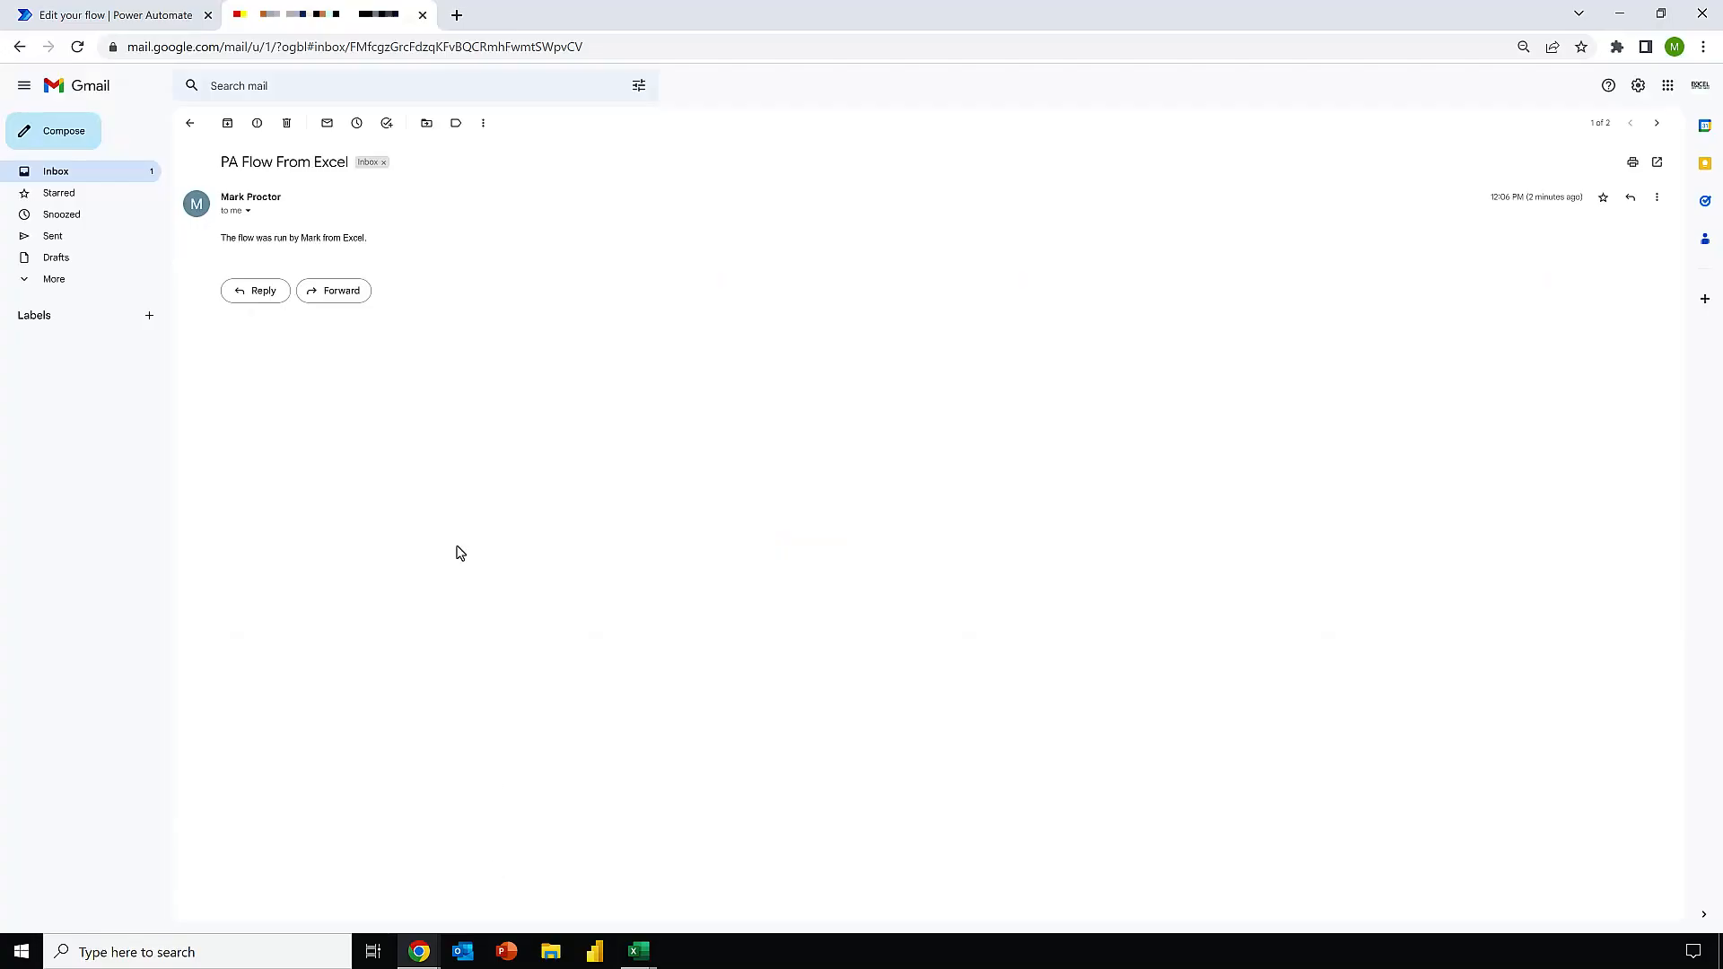
click(189, 122)
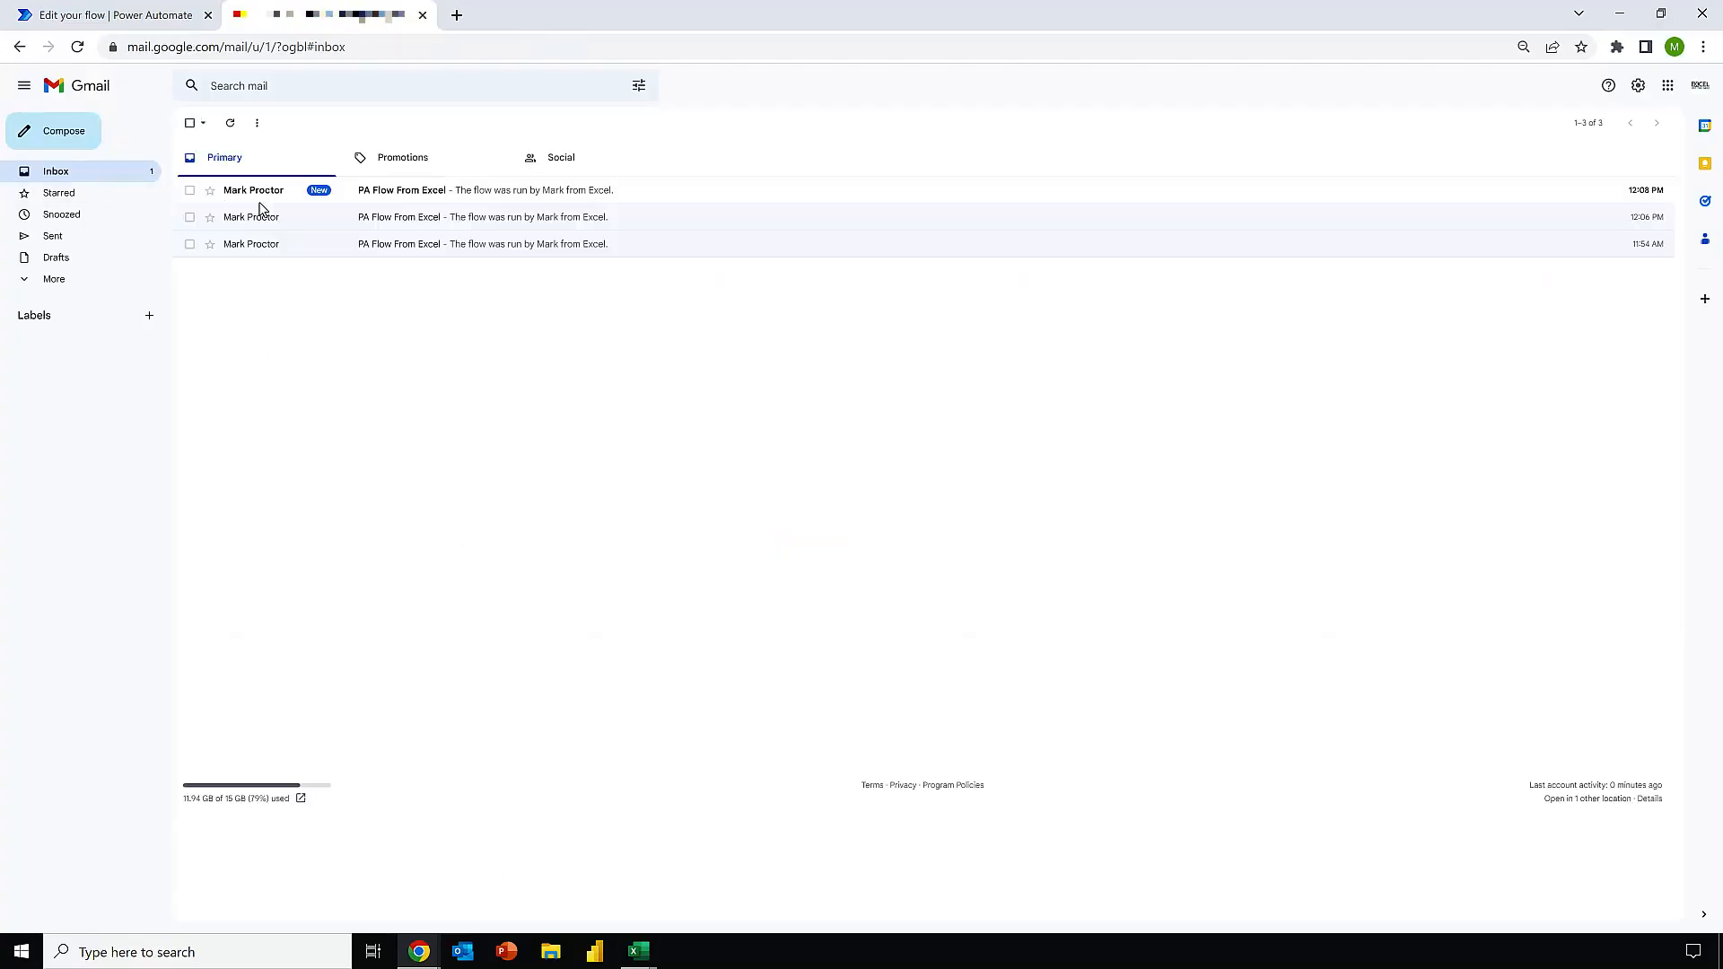